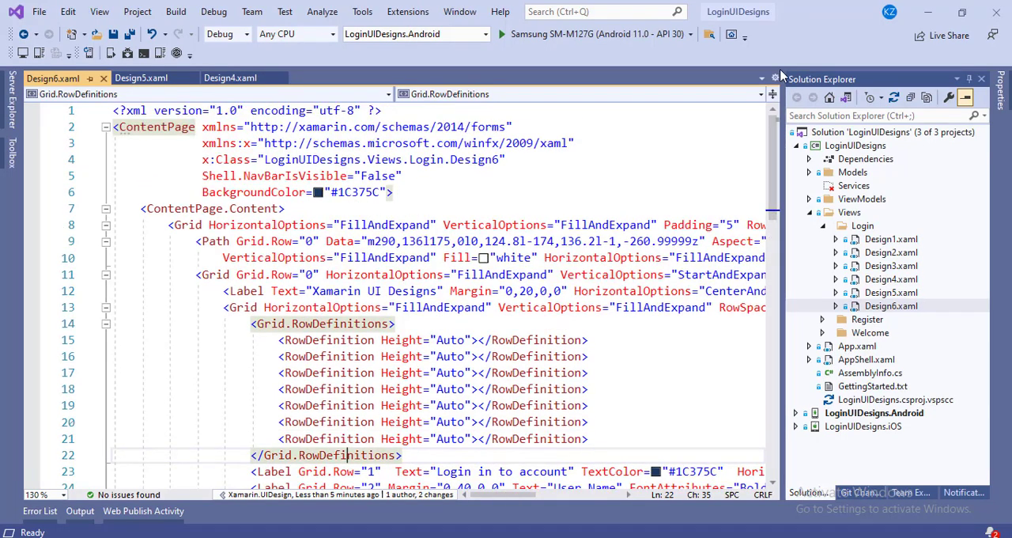
{"action": "mouse_move", "coordinate": [557, 435]}
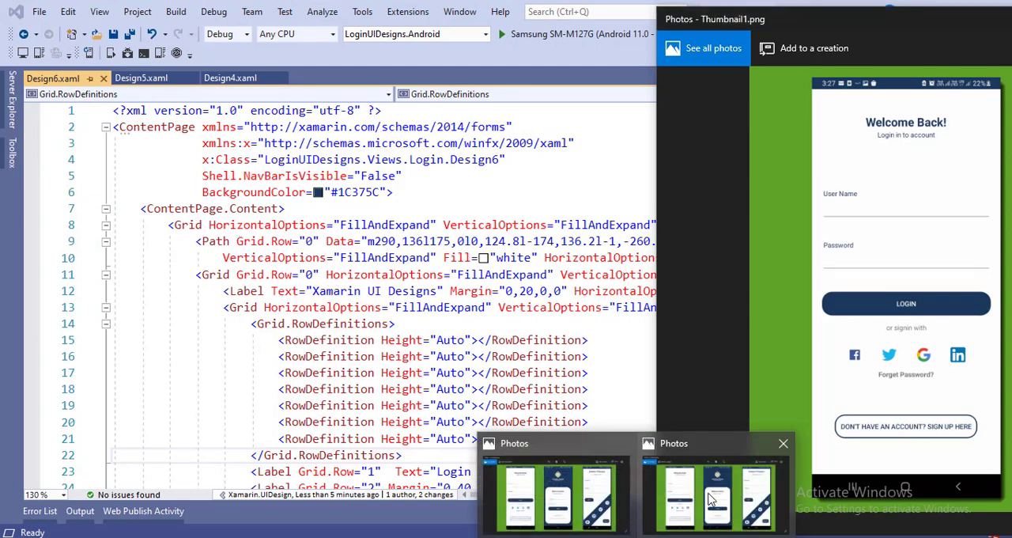
Bring the Photos thumbnail of the three Xamarin login designs to full view.
{"action": "left_click", "coordinate": [710, 506]}
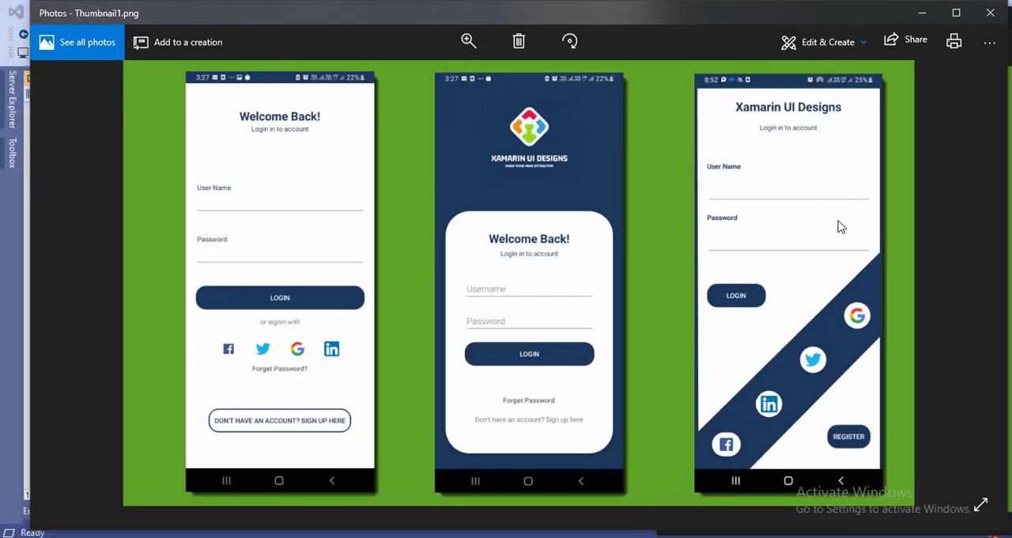
{"action": "mouse_move", "coordinate": [291, 191]}
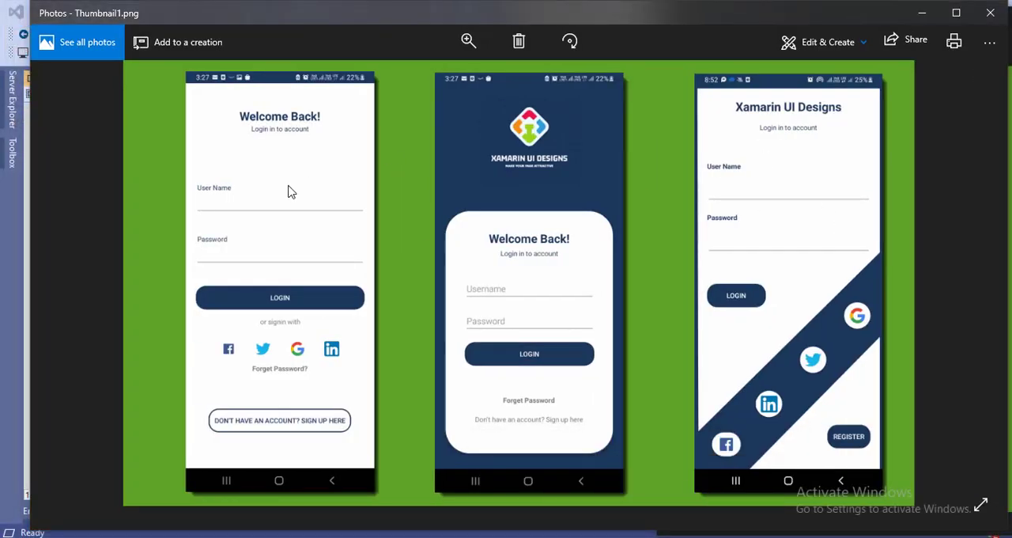
{"action": "mouse_move", "coordinate": [500, 212]}
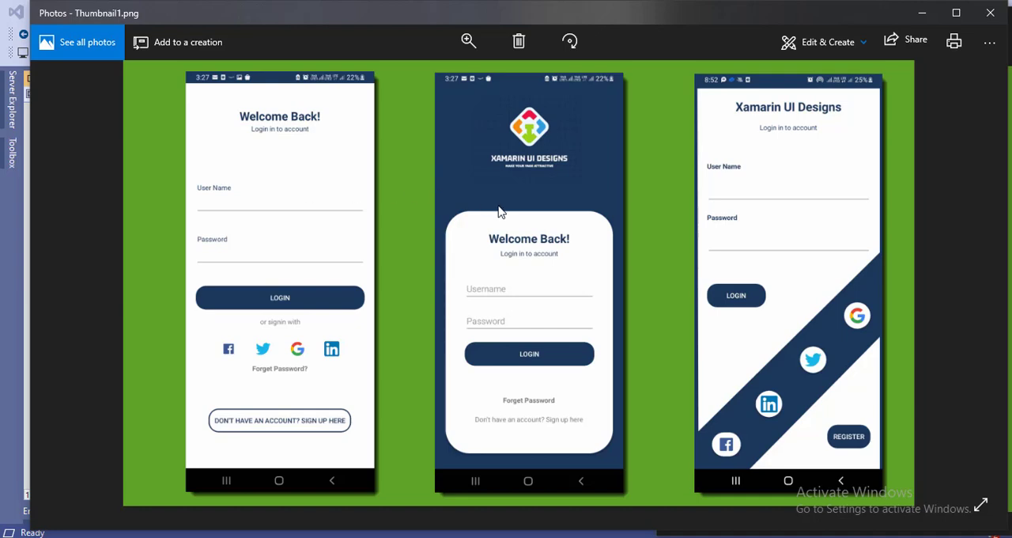
{"action": "mouse_move", "coordinate": [563, 205]}
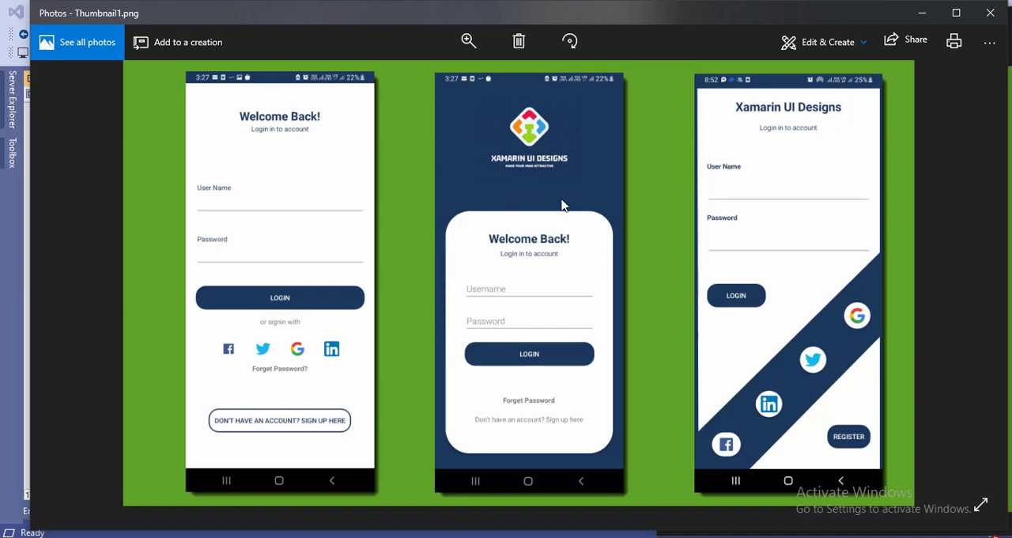
{"action": "mouse_move", "coordinate": [791, 405]}
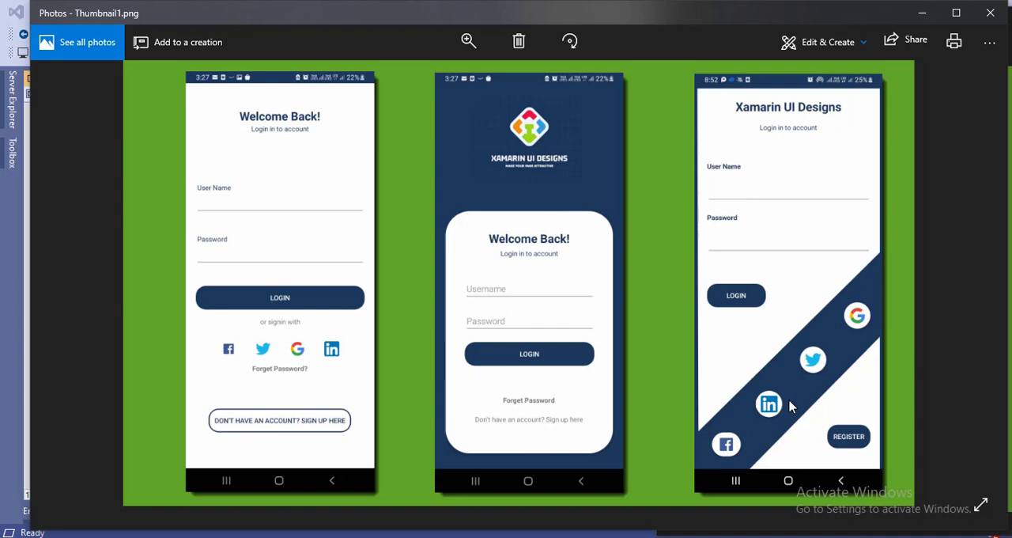
{"action": "mouse_move", "coordinate": [836, 335]}
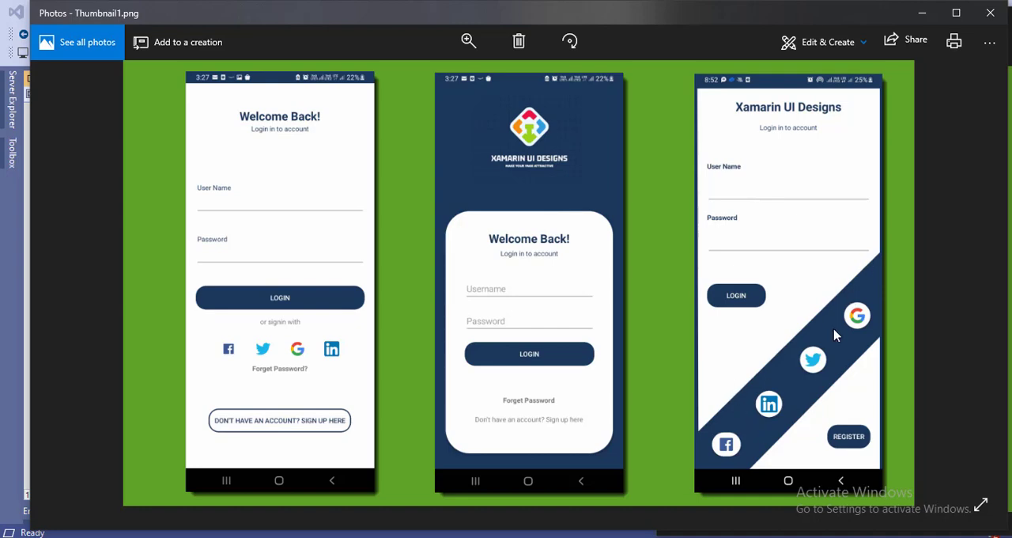
{"action": "mouse_move", "coordinate": [842, 236]}
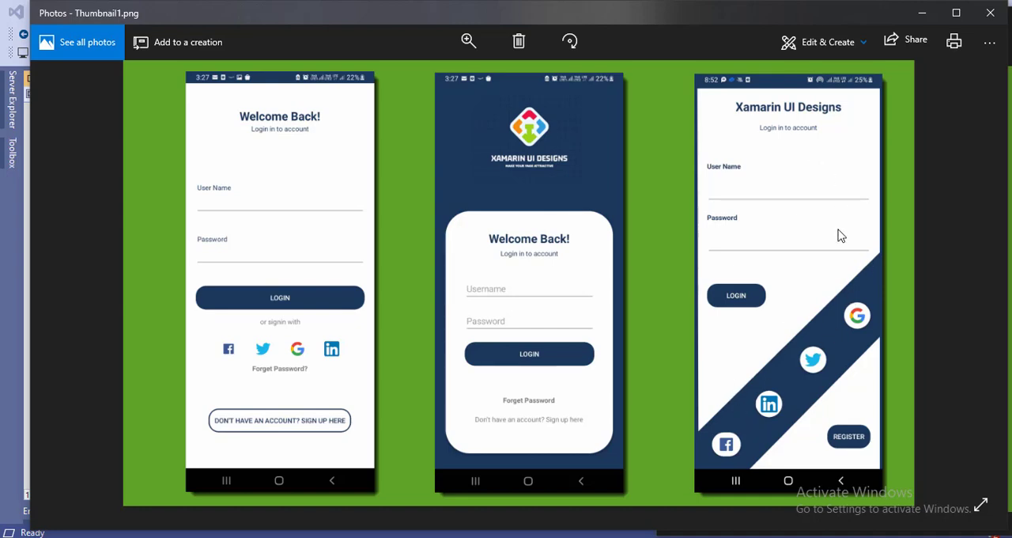
{"action": "mouse_move", "coordinate": [741, 422]}
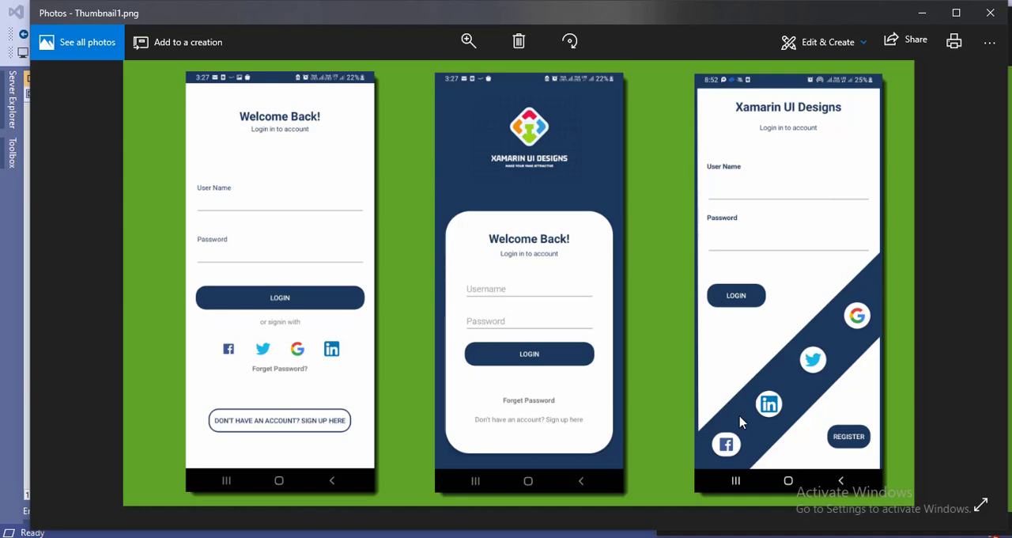
{"action": "mouse_move", "coordinate": [588, 516]}
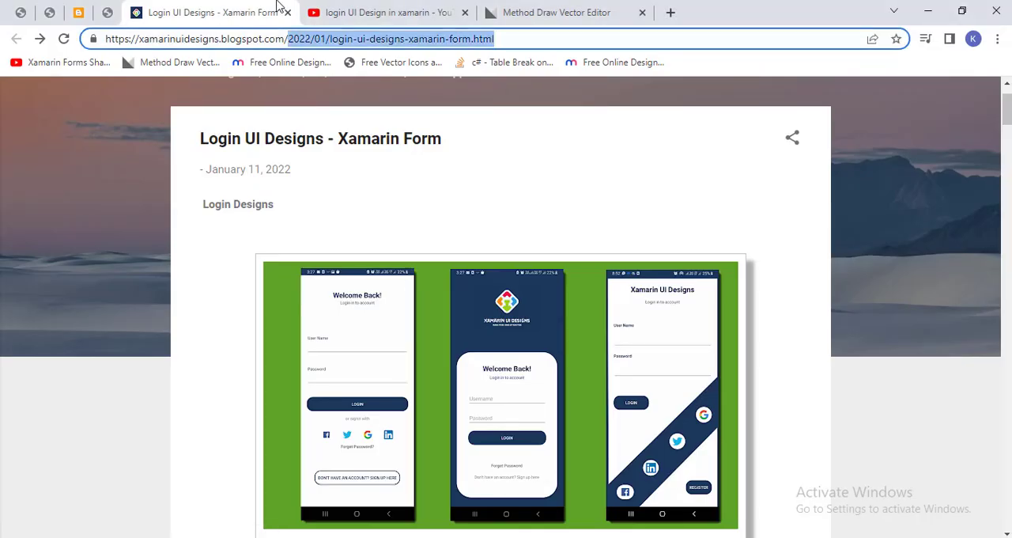
Switch to the Chrome tab with the 'login UI Design in xamarin' YouTube video.
{"action": "left_click", "coordinate": [380, 13]}
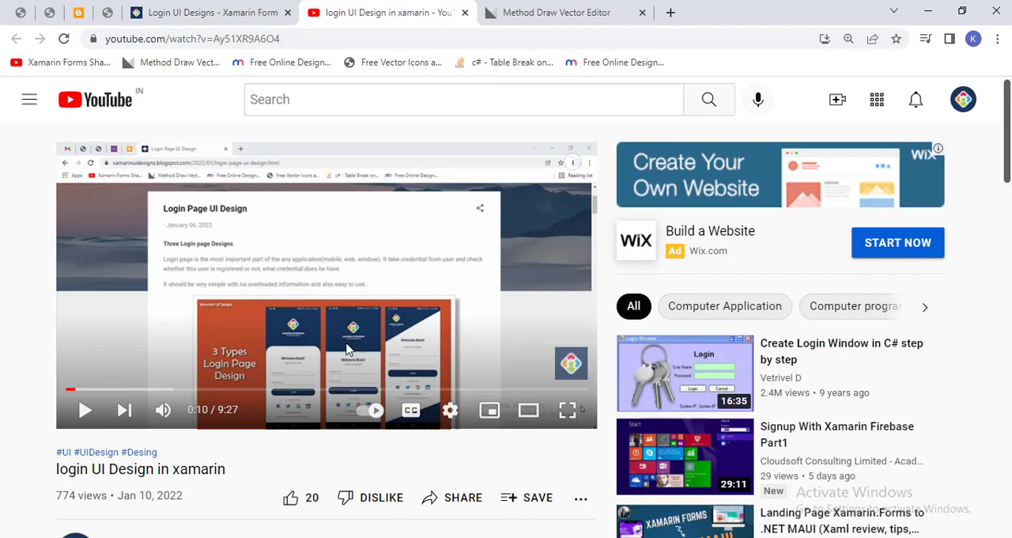
{"action": "mouse_move", "coordinate": [451, 370]}
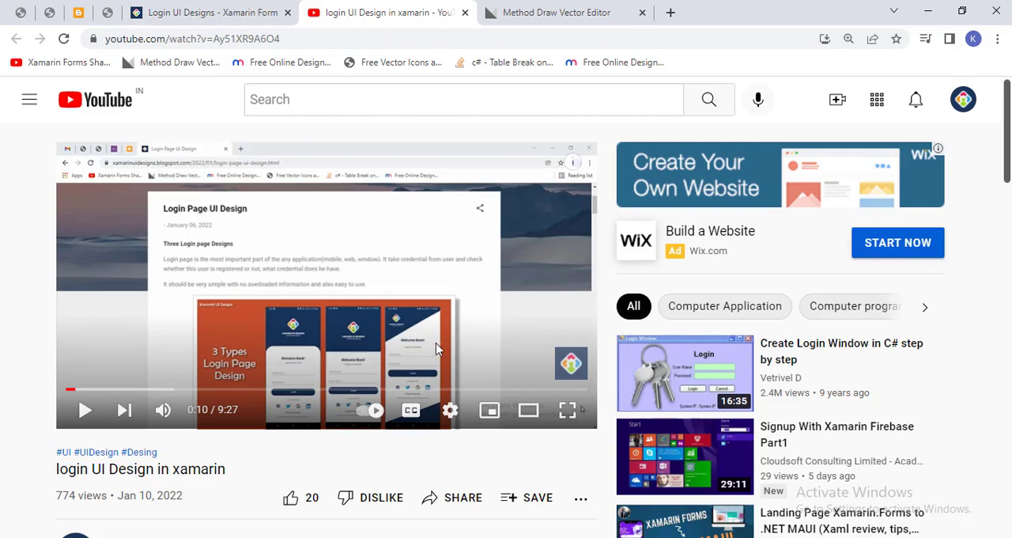
{"action": "mouse_move", "coordinate": [313, 335]}
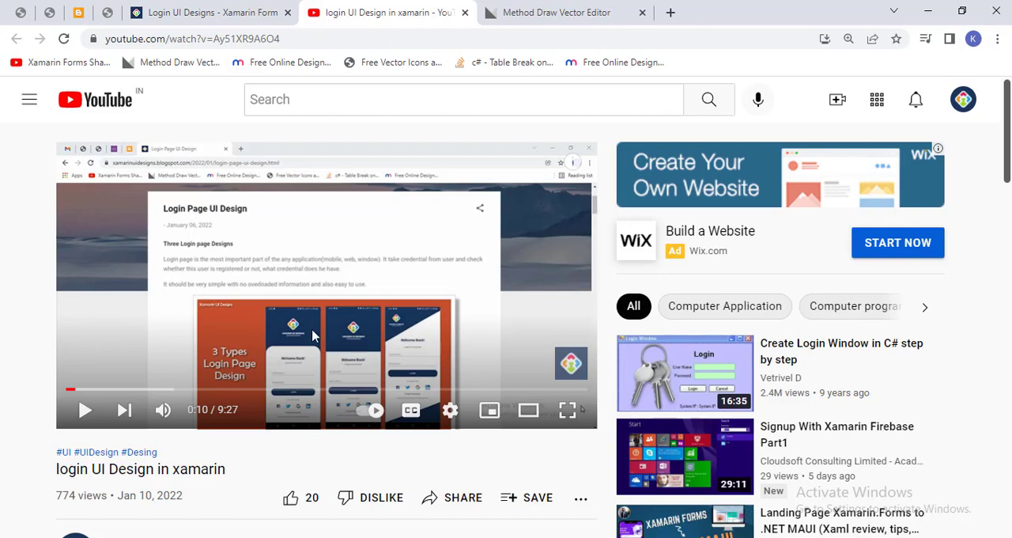
{"action": "mouse_move", "coordinate": [321, 341]}
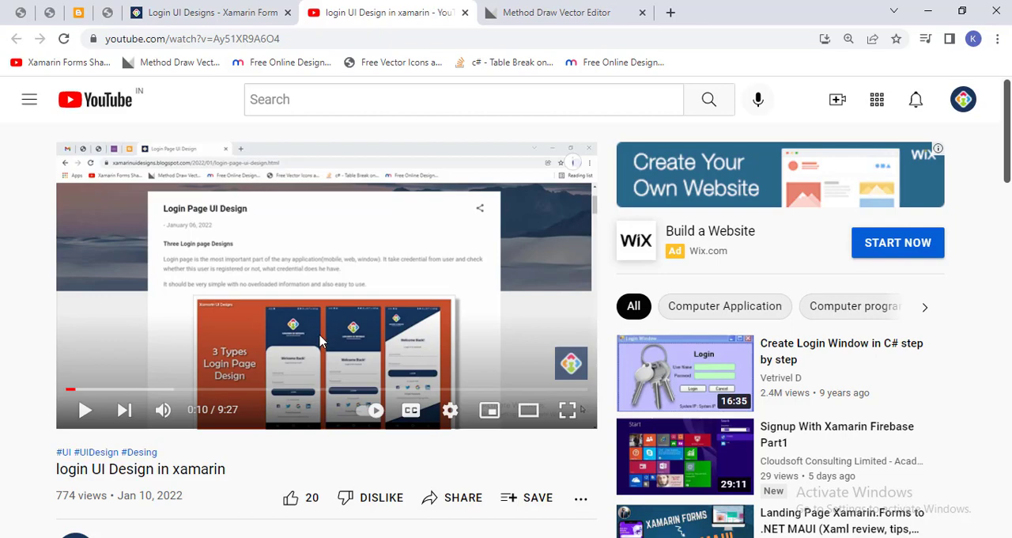
{"action": "mouse_move", "coordinate": [339, 359]}
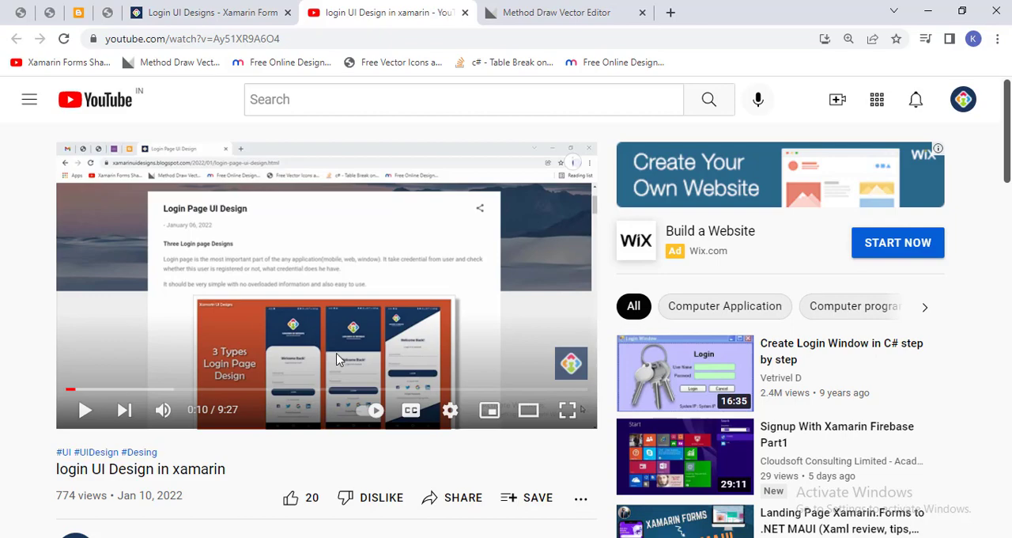
Go to the Xamarin UI Designs blog home page and browse down through its posts.
{"action": "left_click", "coordinate": [214, 13]}
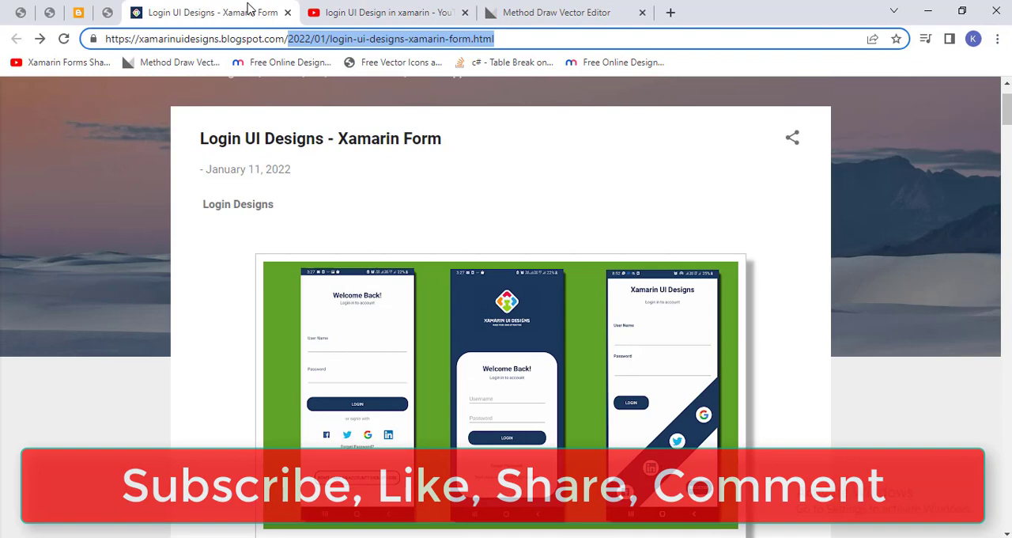
{"action": "mouse_move", "coordinate": [360, 50]}
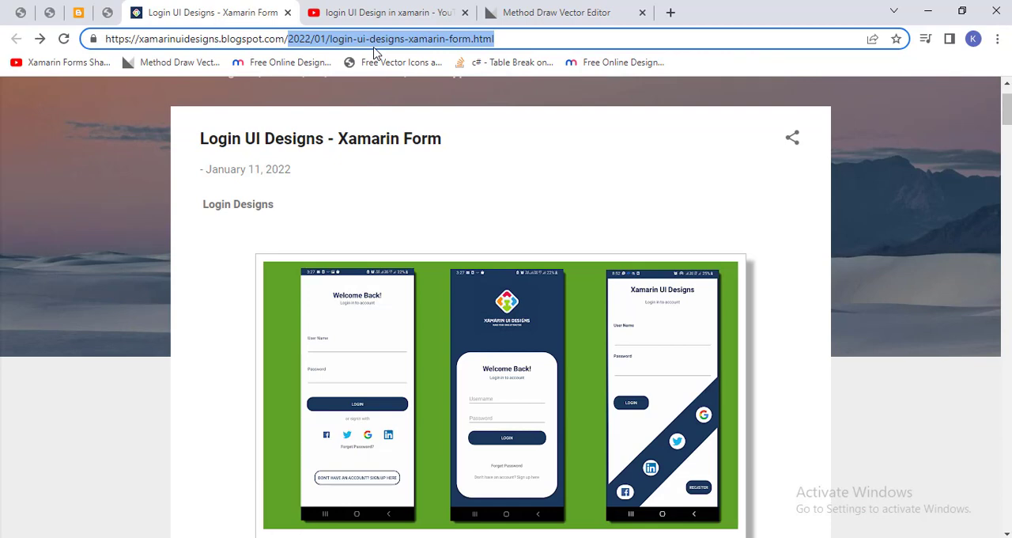
{"action": "mouse_move", "coordinate": [641, 93]}
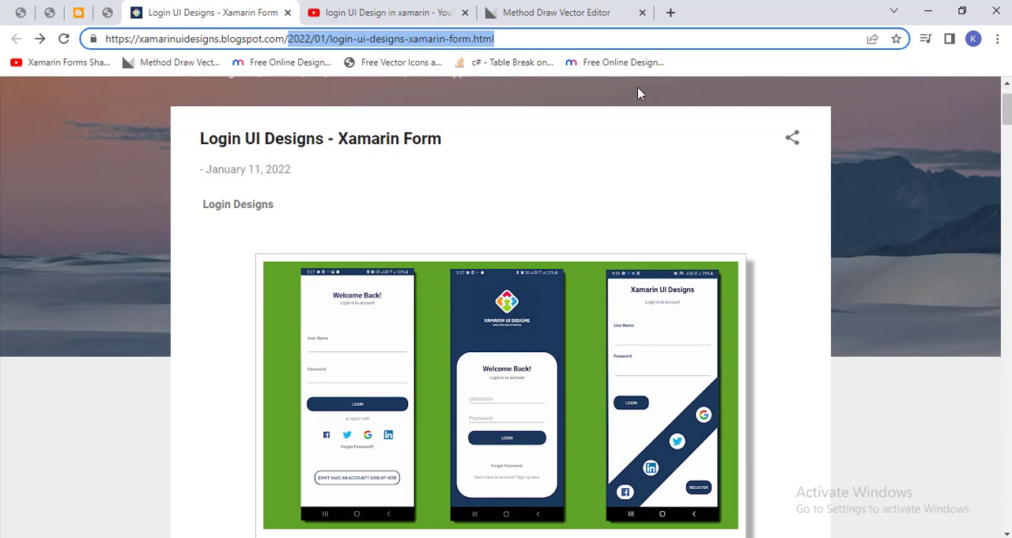
{"action": "mouse_move", "coordinate": [1006, 108]}
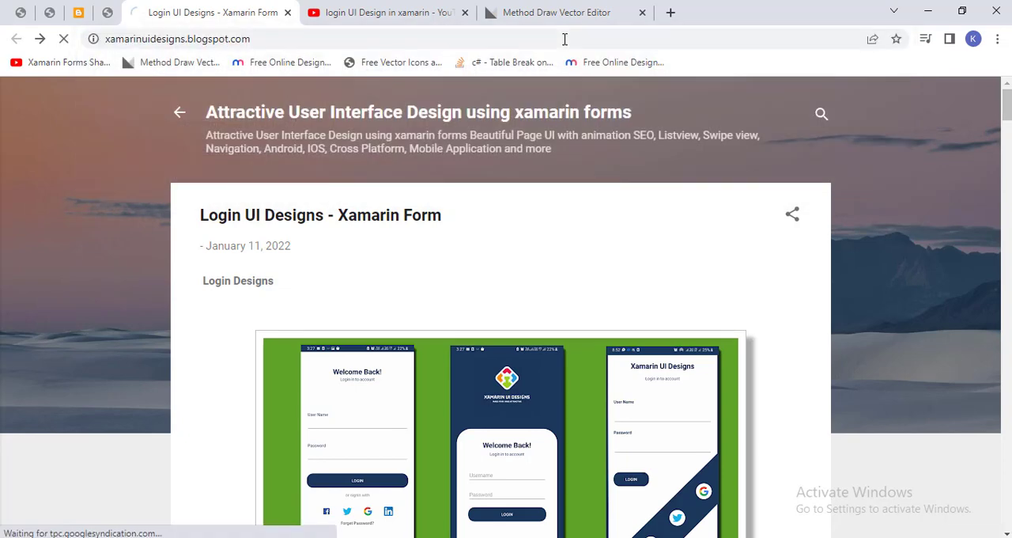
{"action": "left_click", "coordinate": [180, 111]}
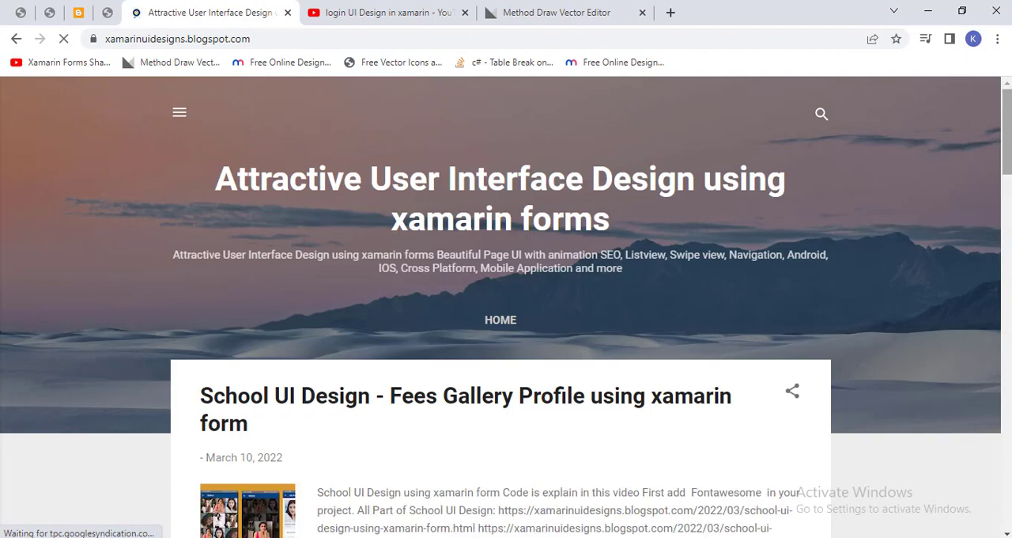
{"action": "scroll", "scroll_direction": "down", "scroll_amount": 3}
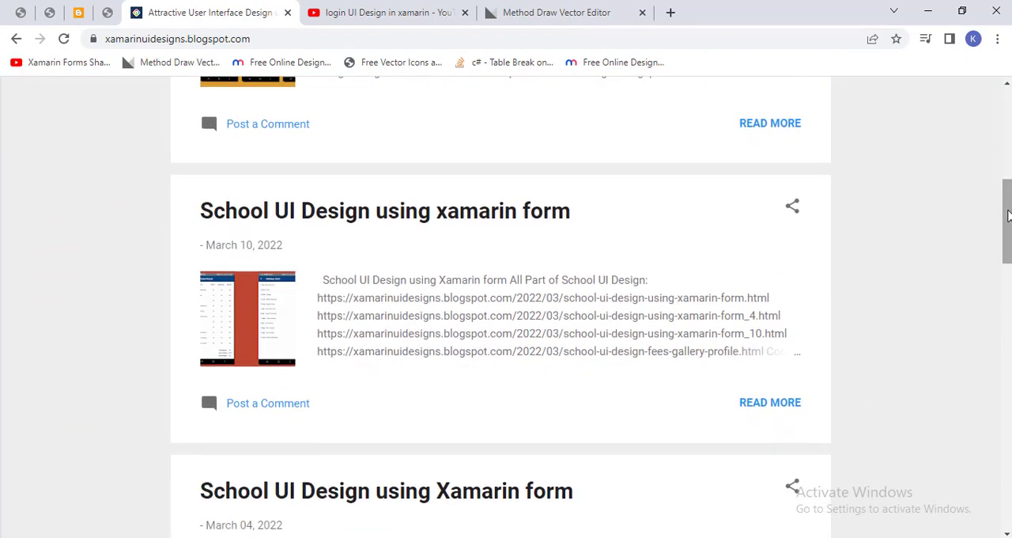
{"action": "scroll", "scroll_direction": "down", "scroll_amount": 3}
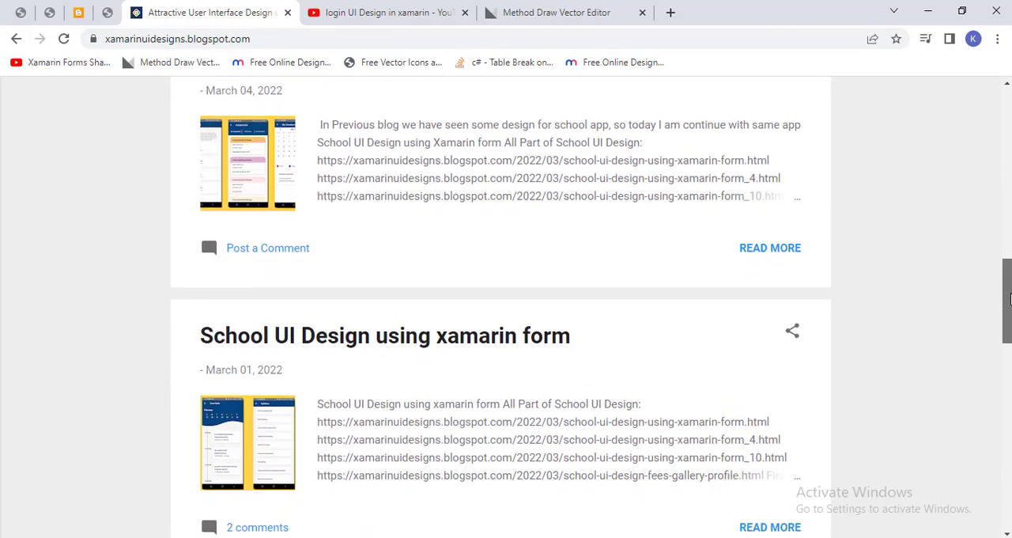
{"action": "scroll", "scroll_direction": "down", "scroll_amount": 3}
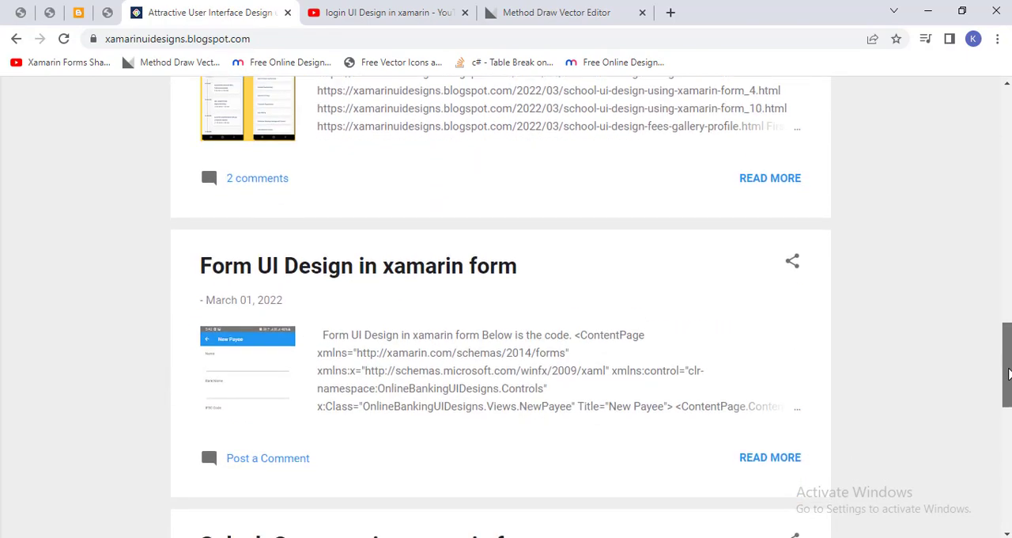
{"action": "scroll", "scroll_direction": "down", "scroll_amount": 3}
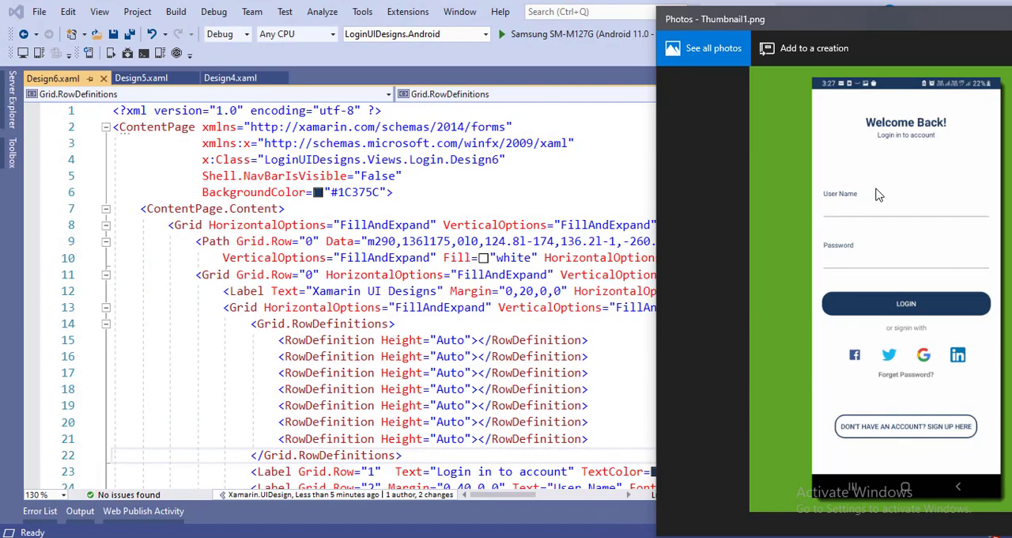
{"action": "mouse_move", "coordinate": [237, 79]}
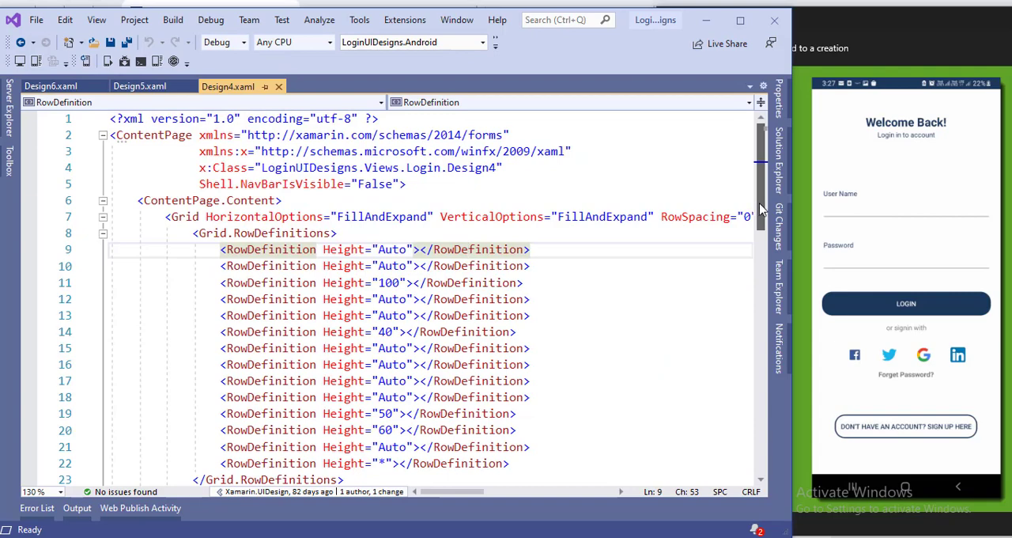
Scroll Design4.xaml to its Grid.RowDefinitions block beside the Welcome Back preview.
{"action": "scroll", "scroll_direction": "down", "scroll_amount": 3}
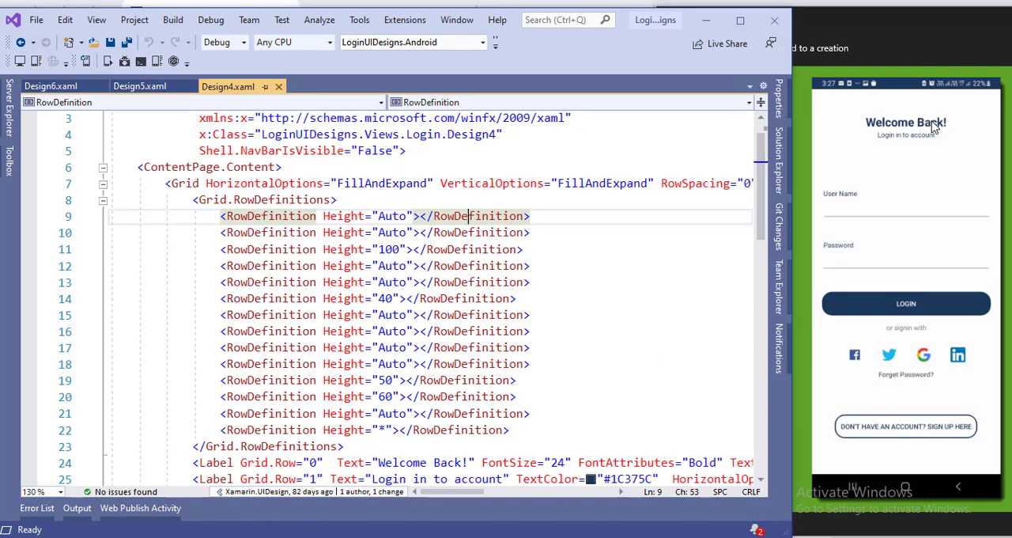
{"action": "mouse_move", "coordinate": [937, 142]}
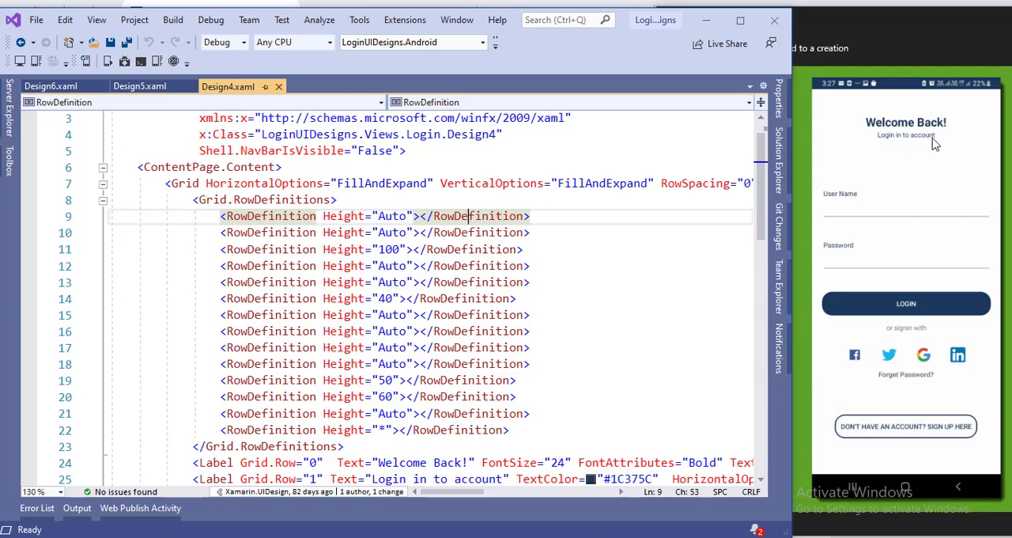
{"action": "mouse_move", "coordinate": [196, 196]}
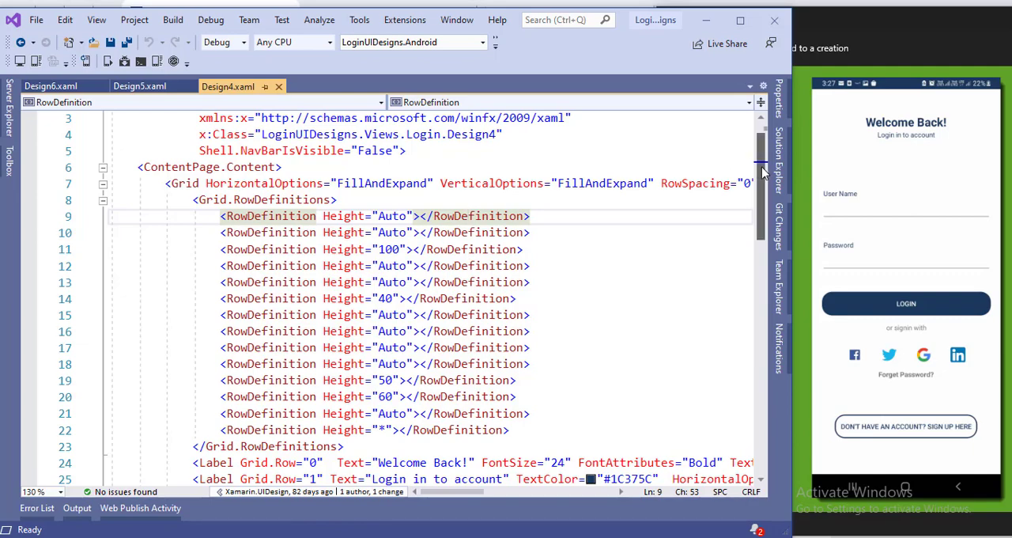
{"action": "scroll", "scroll_direction": "down", "scroll_amount": 3}
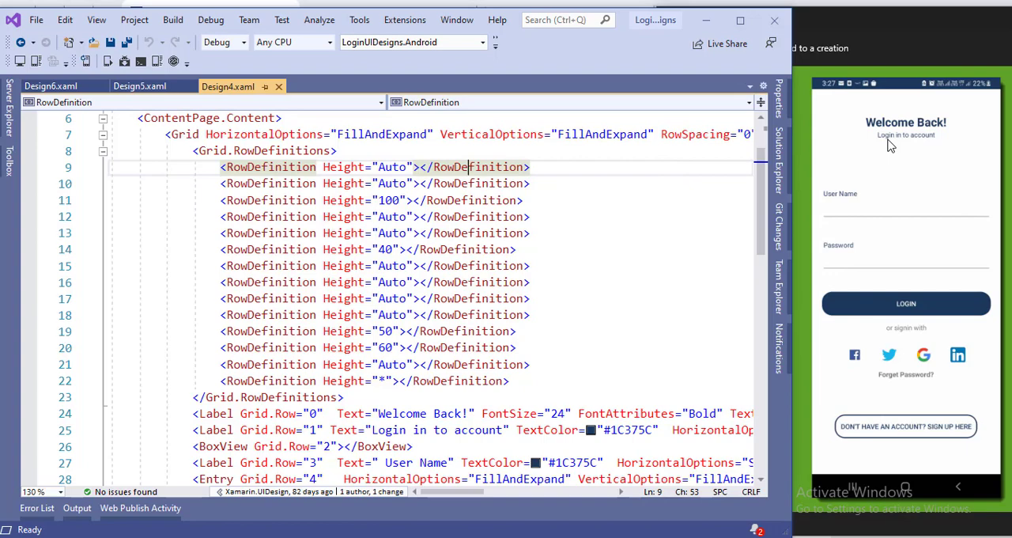
{"action": "mouse_move", "coordinate": [386, 215]}
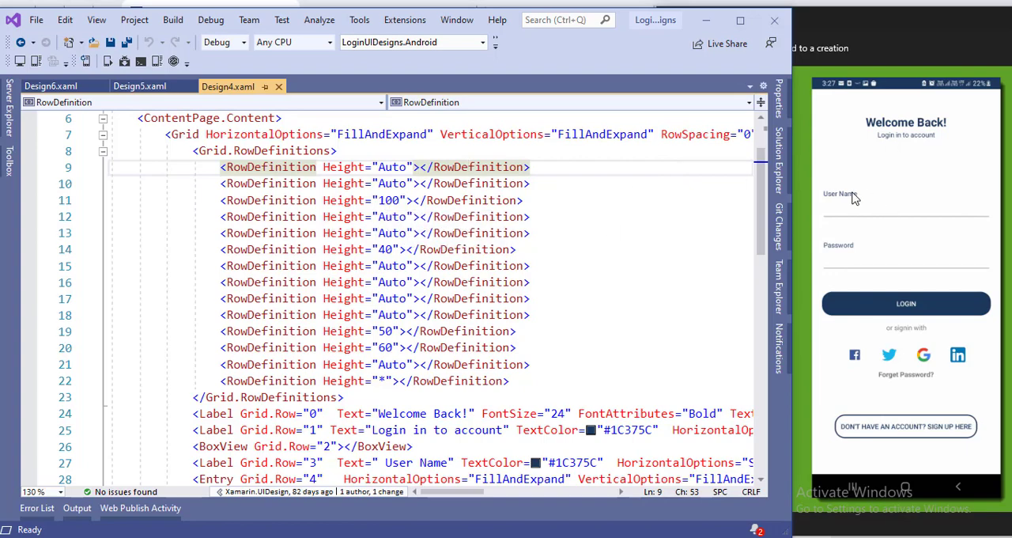
{"action": "mouse_move", "coordinate": [848, 199]}
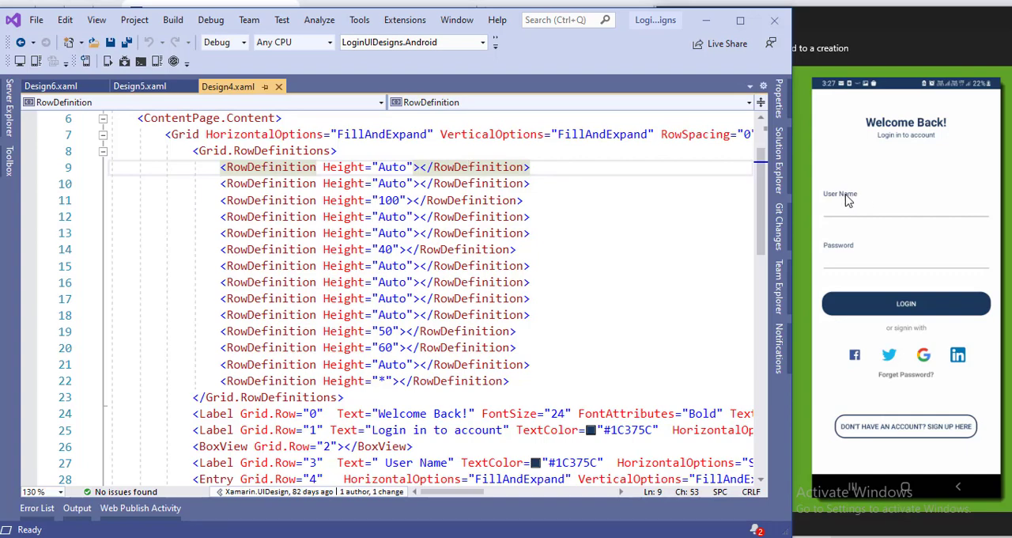
{"action": "mouse_move", "coordinate": [882, 216]}
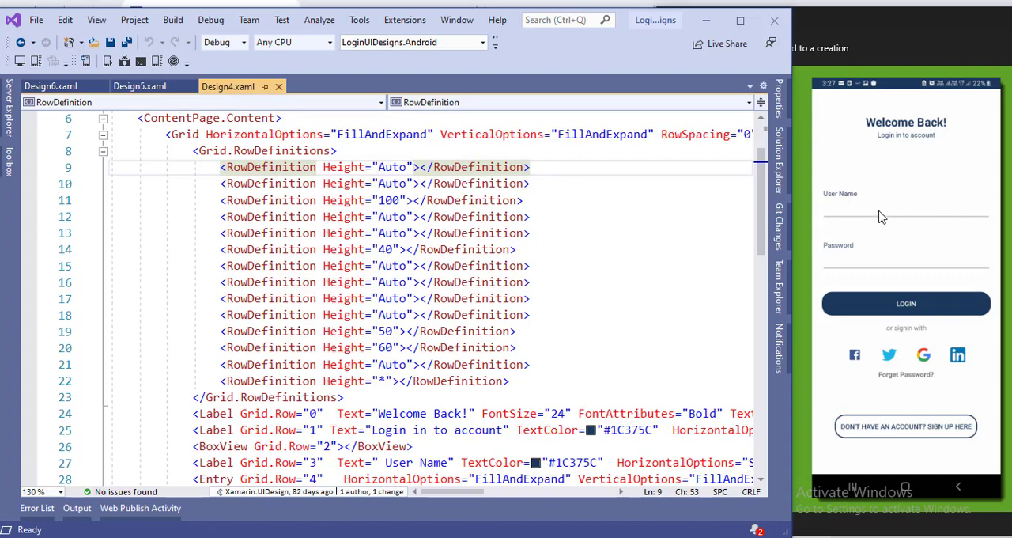
{"action": "mouse_move", "coordinate": [760, 230]}
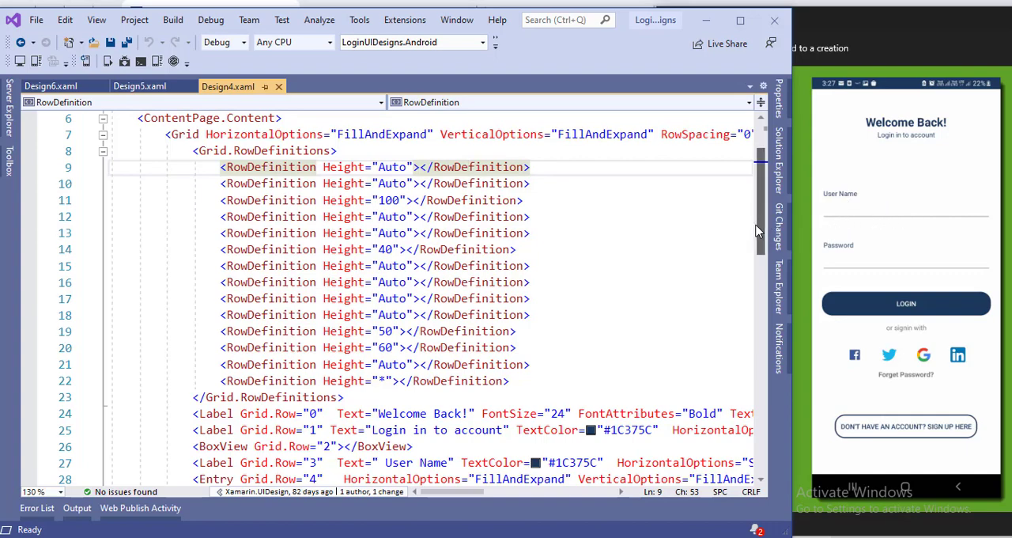
Scroll Design4.xaml past the entries and social icon images to the closing ContentPage tag.
{"action": "scroll", "scroll_direction": "down", "scroll_amount": 3}
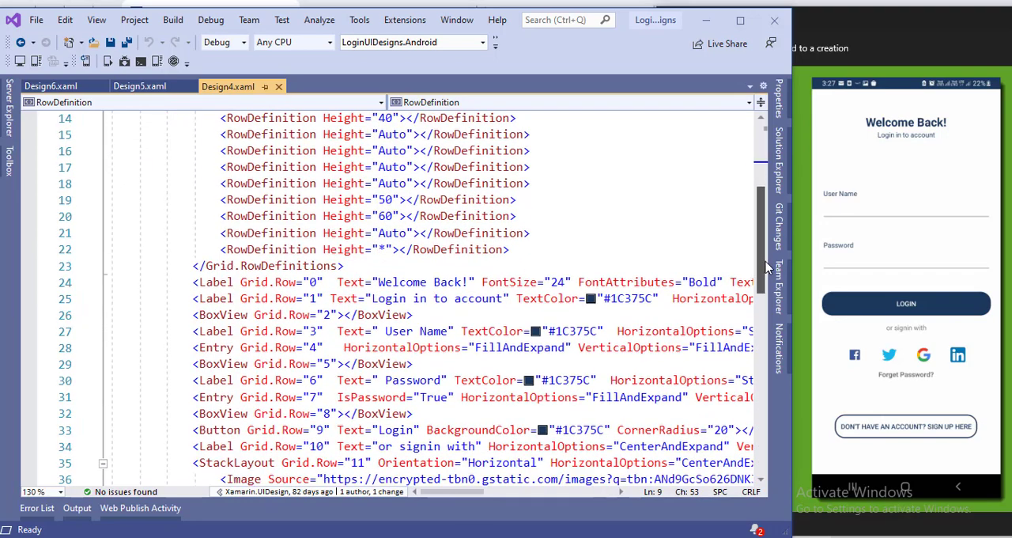
{"action": "scroll", "scroll_direction": "down", "scroll_amount": 3}
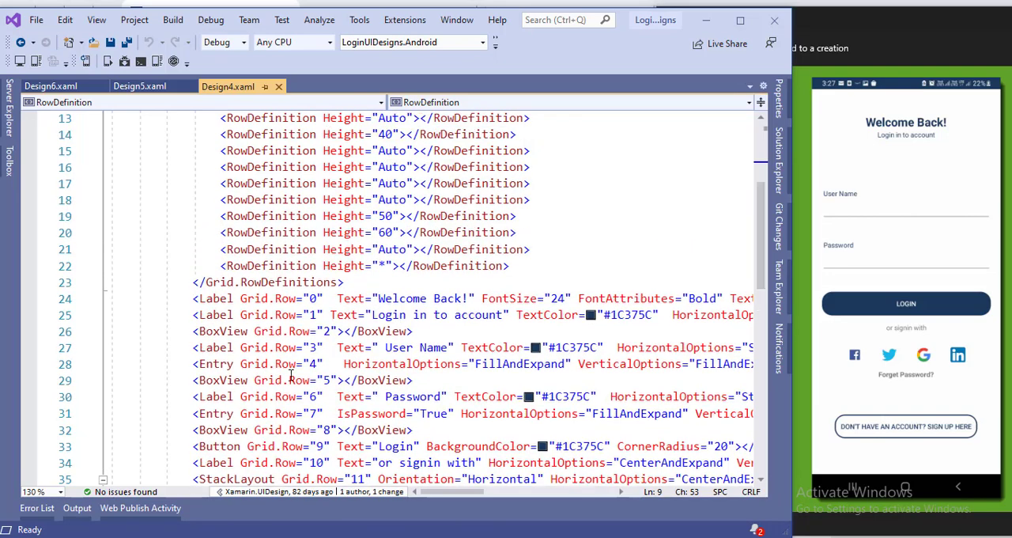
{"action": "mouse_move", "coordinate": [340, 380]}
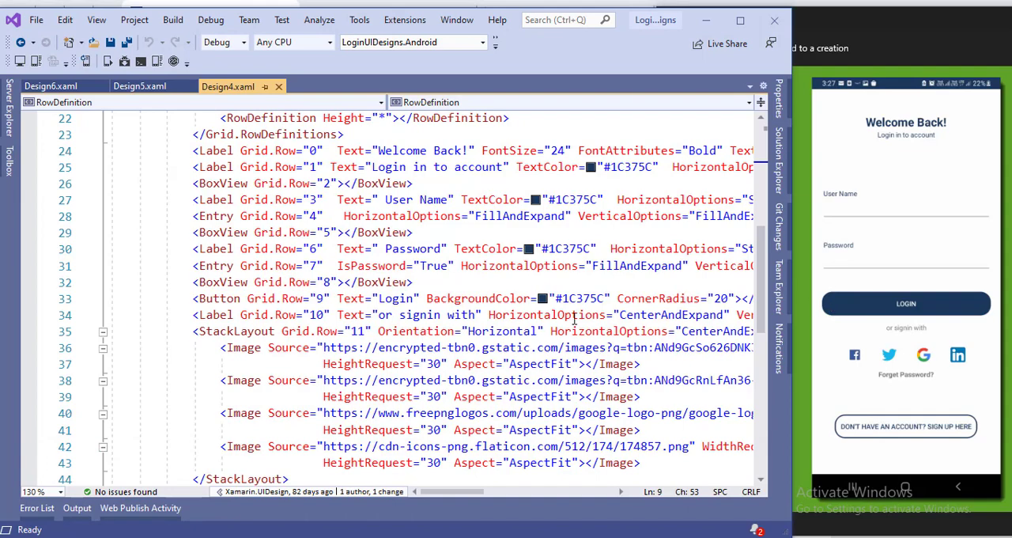
{"action": "mouse_move", "coordinate": [553, 307]}
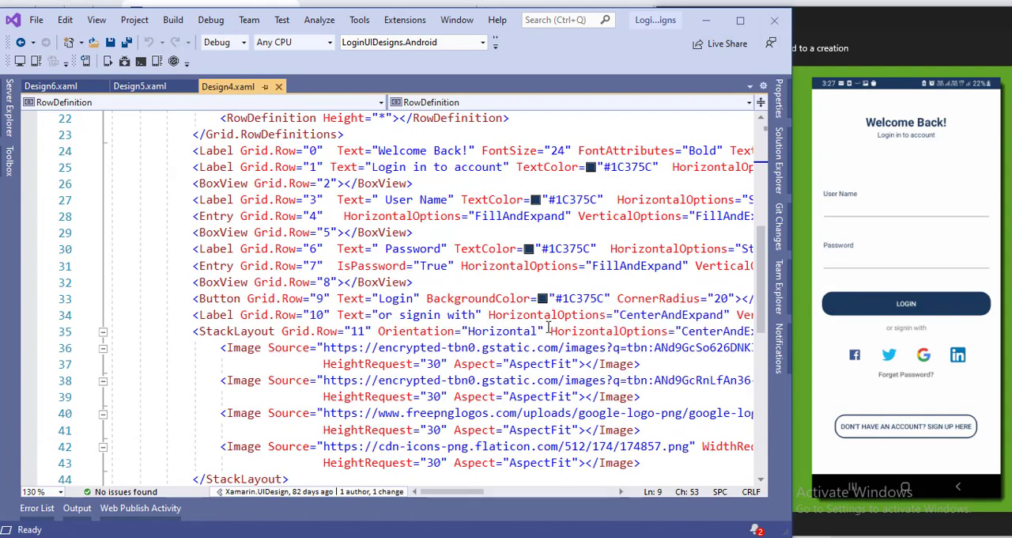
{"action": "mouse_move", "coordinate": [933, 303]}
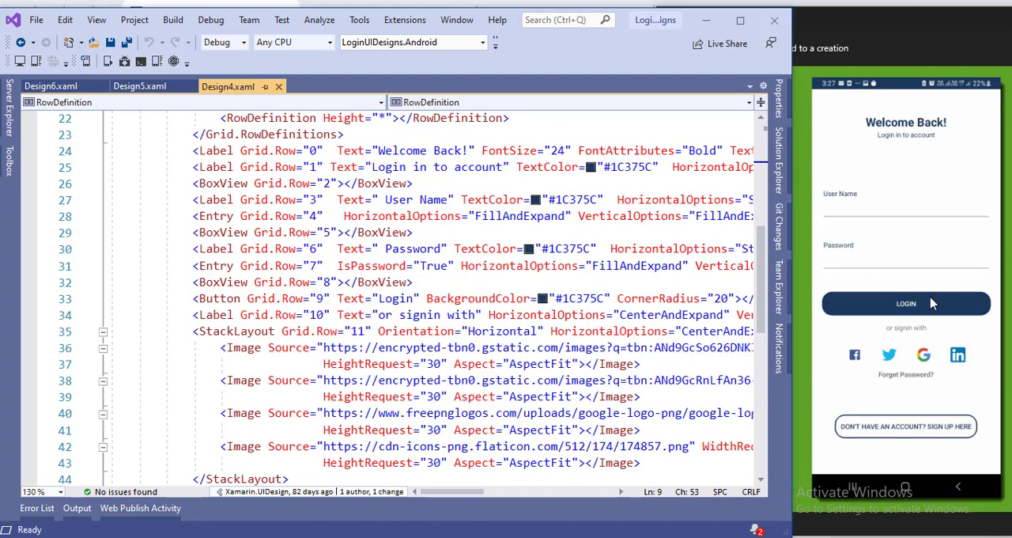
{"action": "mouse_move", "coordinate": [775, 304]}
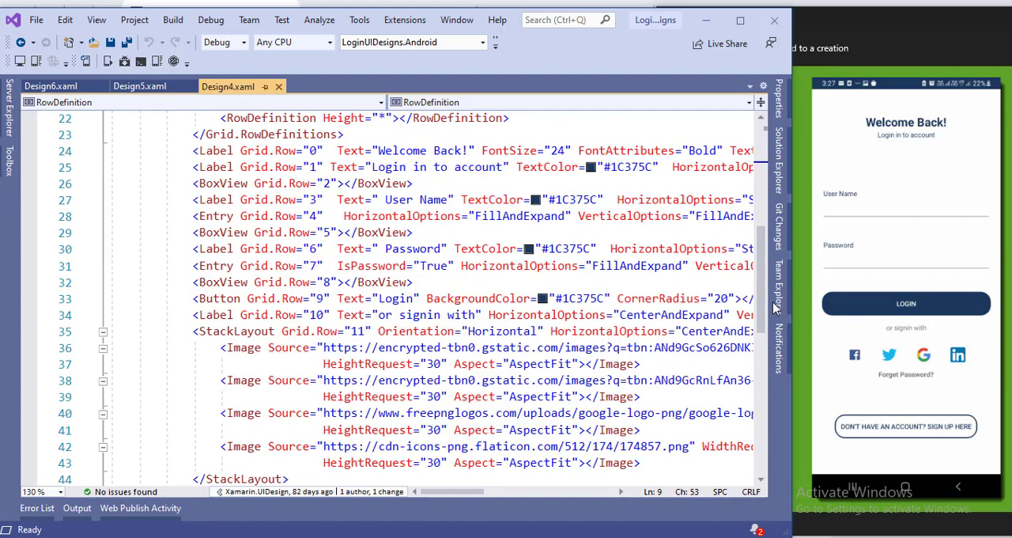
{"action": "left_click", "coordinate": [231, 313]}
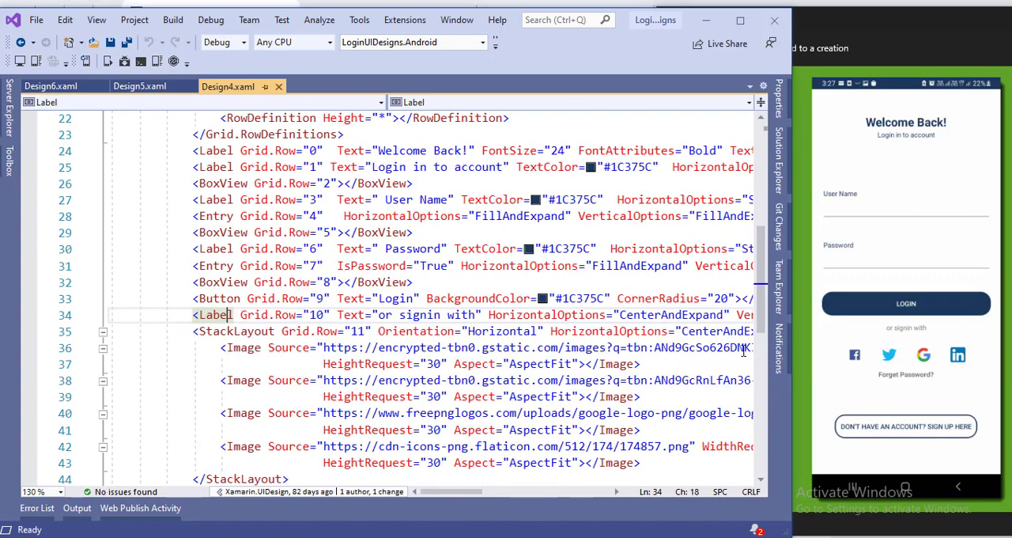
{"action": "mouse_move", "coordinate": [982, 351]}
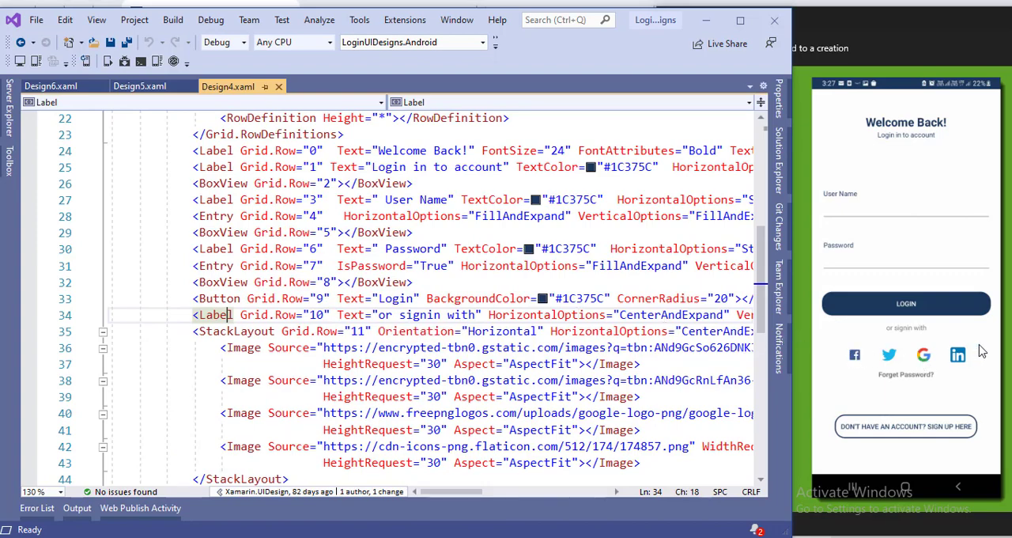
{"action": "mouse_move", "coordinate": [492, 364]}
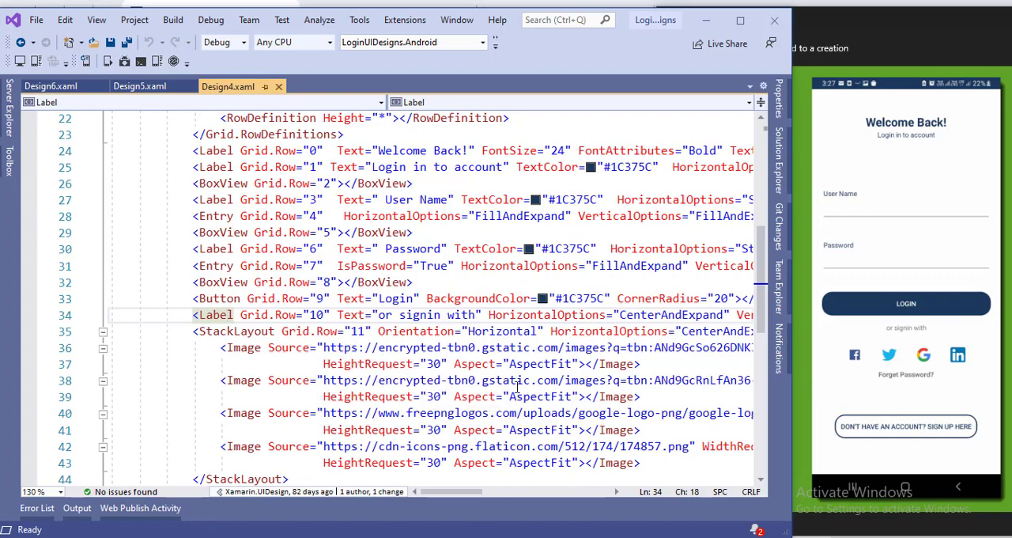
{"action": "mouse_move", "coordinate": [538, 379]}
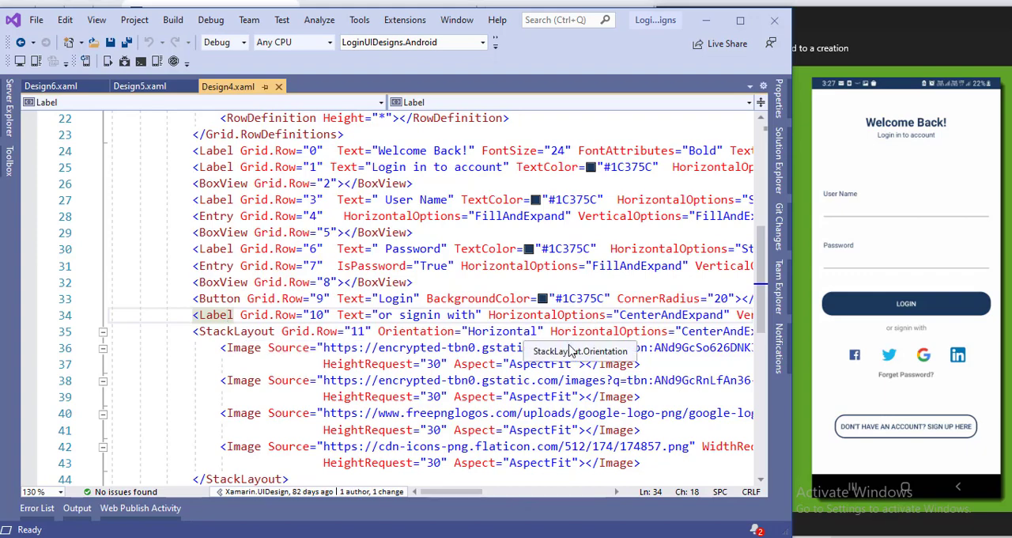
{"action": "mouse_move", "coordinate": [762, 323]}
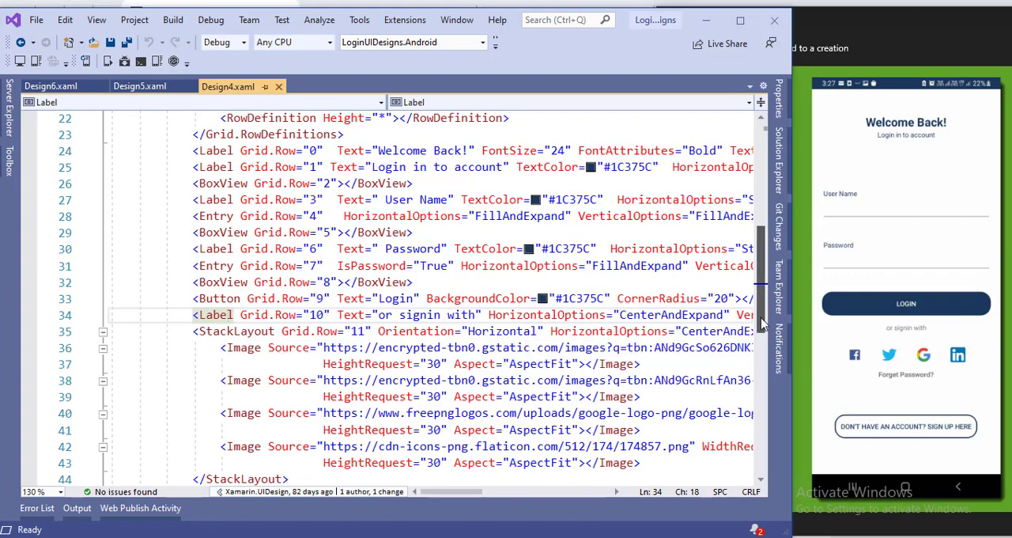
{"action": "scroll", "scroll_direction": "down", "scroll_amount": 3}
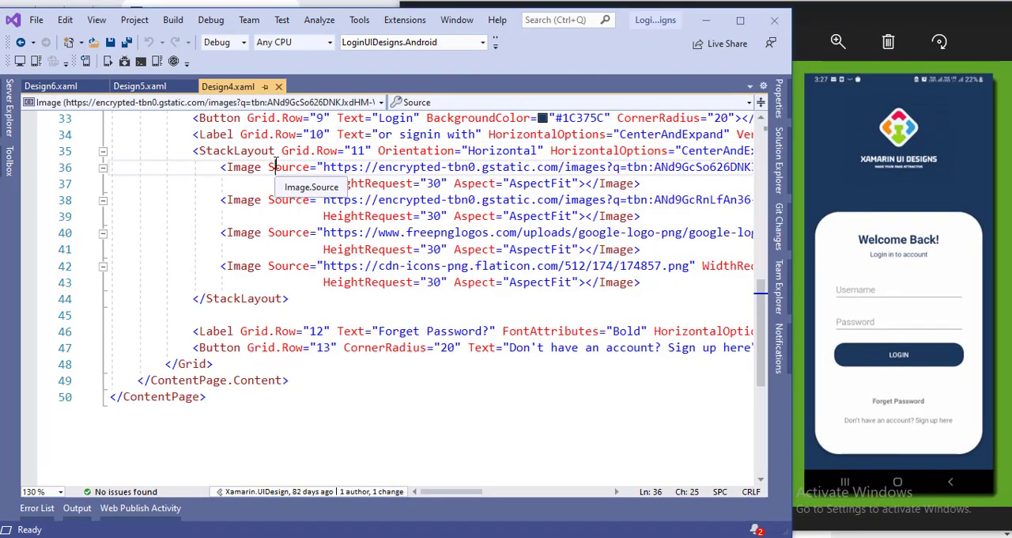
Show Design5.xaml's logo row and login Frame, pointing out its Margin 20,30.
{"action": "left_click", "coordinate": [140, 86]}
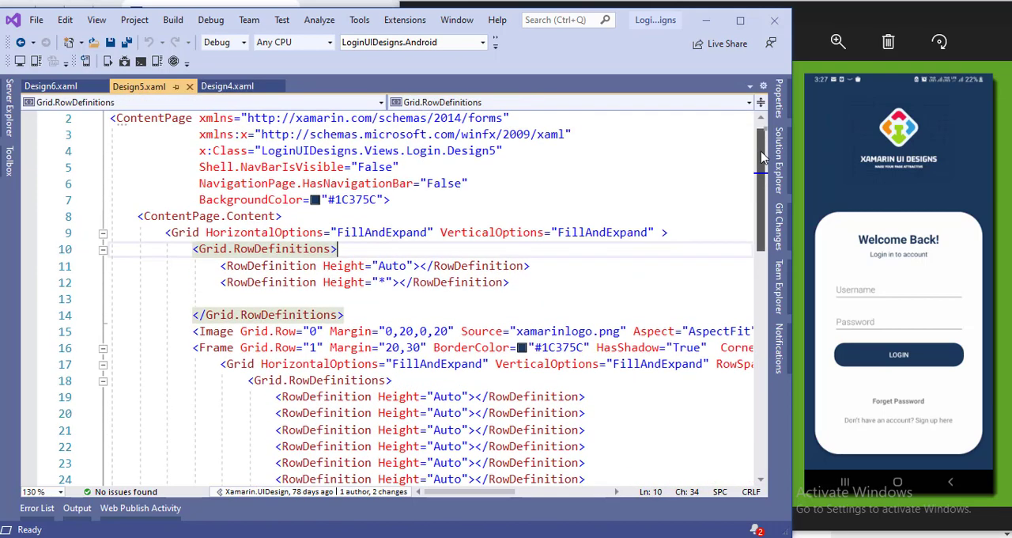
{"action": "scroll", "scroll_direction": "up", "scroll_amount": 3}
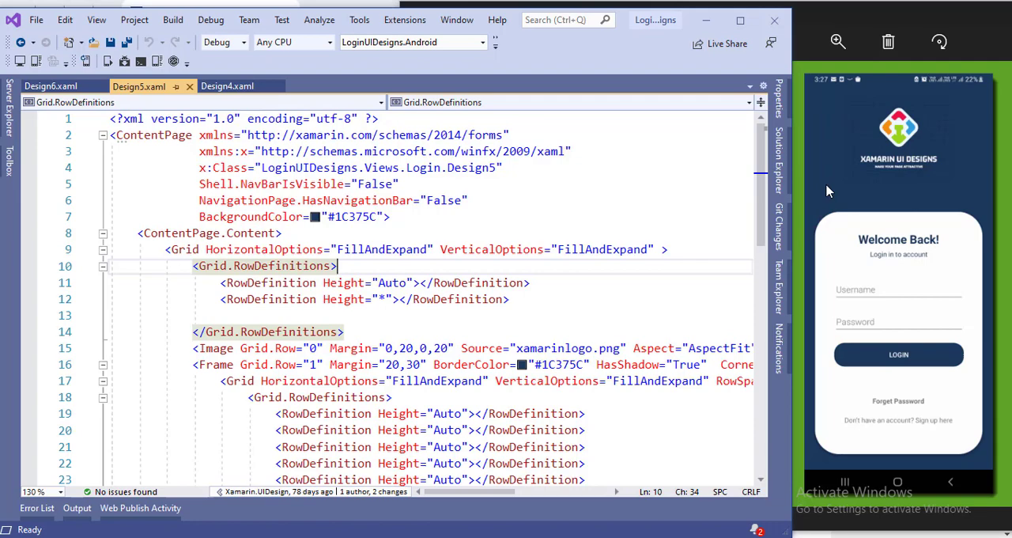
{"action": "mouse_move", "coordinate": [921, 134]}
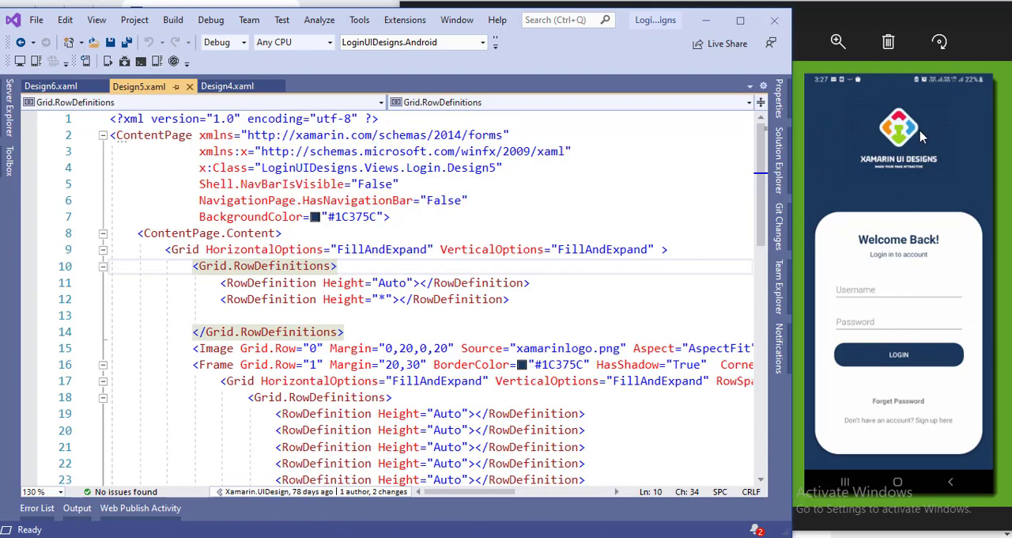
{"action": "mouse_move", "coordinate": [842, 231]}
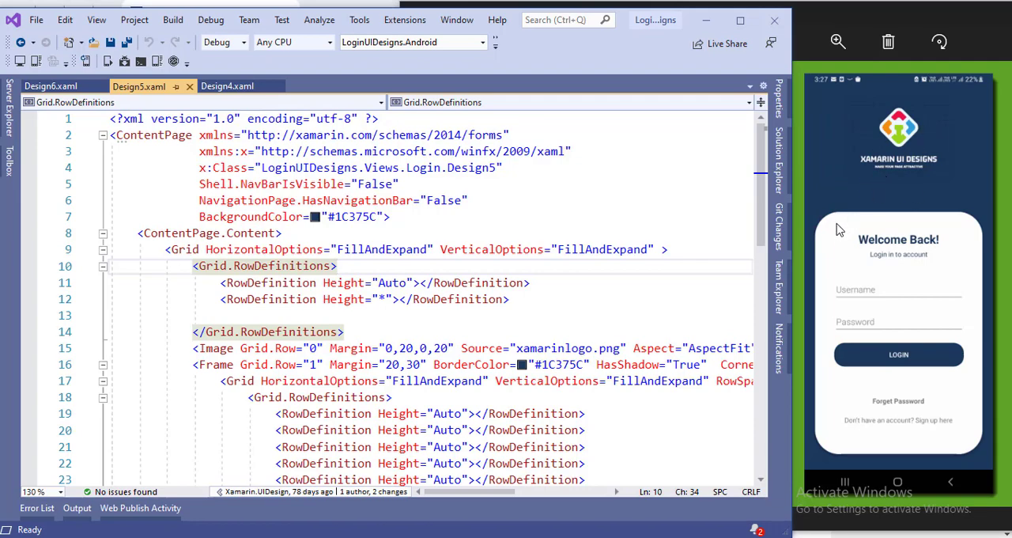
{"action": "mouse_move", "coordinate": [740, 196]}
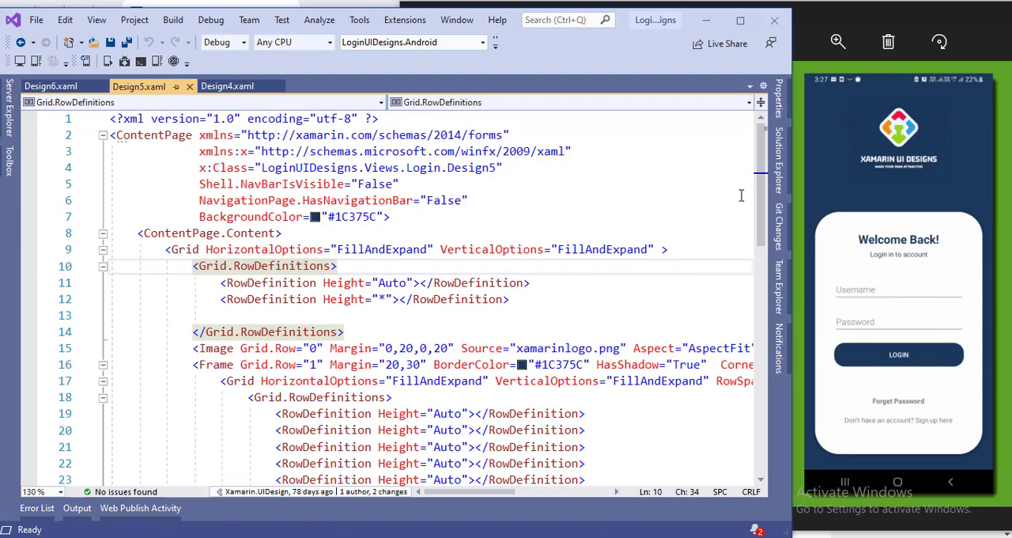
{"action": "scroll", "scroll_direction": "down", "scroll_amount": 3}
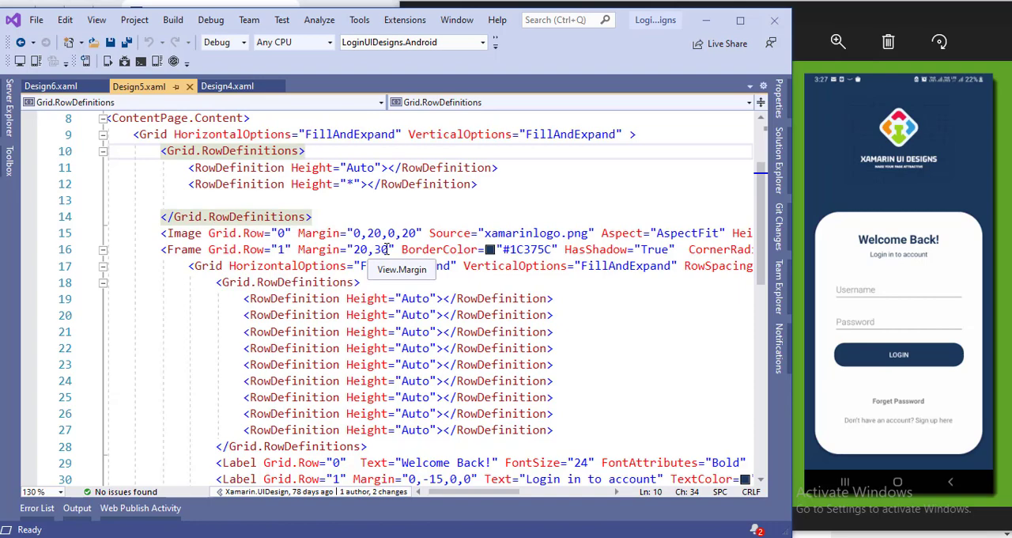
{"action": "mouse_move", "coordinate": [845, 224]}
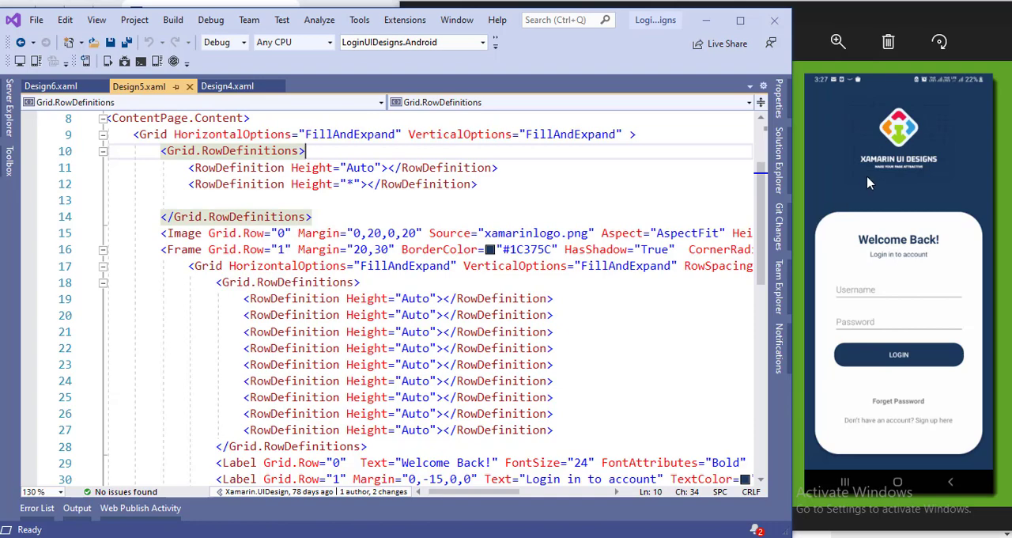
{"action": "mouse_move", "coordinate": [815, 244]}
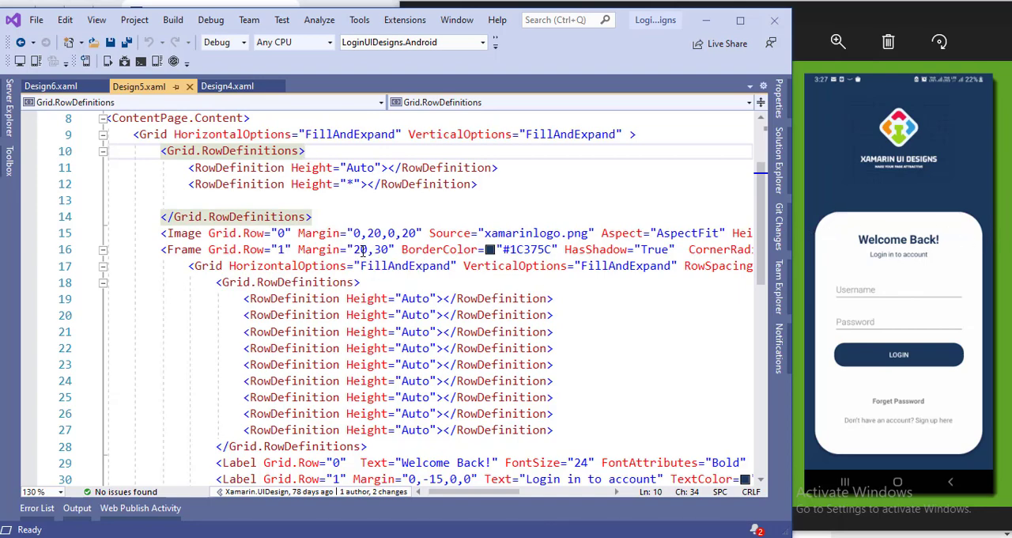
{"action": "left_click", "coordinate": [376, 250]}
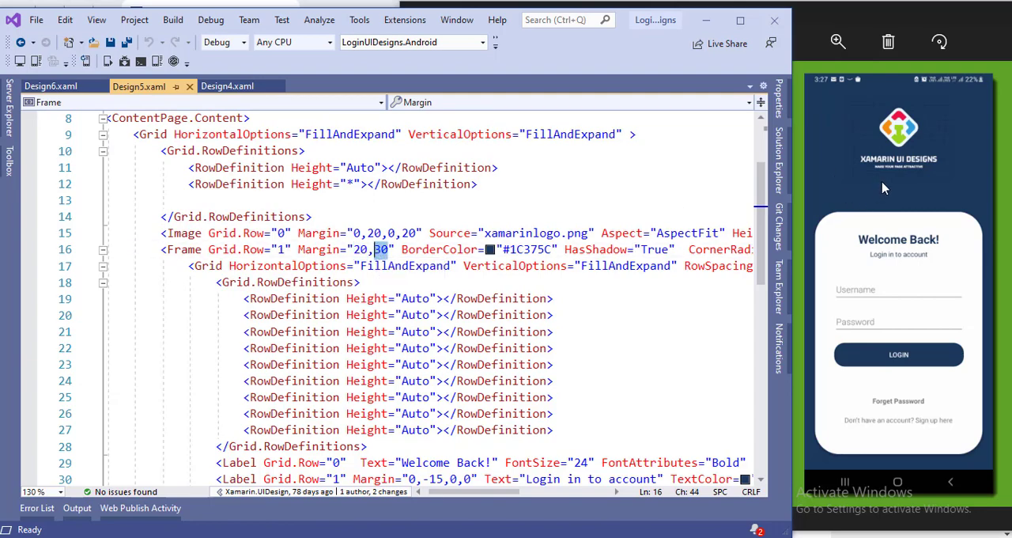
{"action": "mouse_move", "coordinate": [990, 316]}
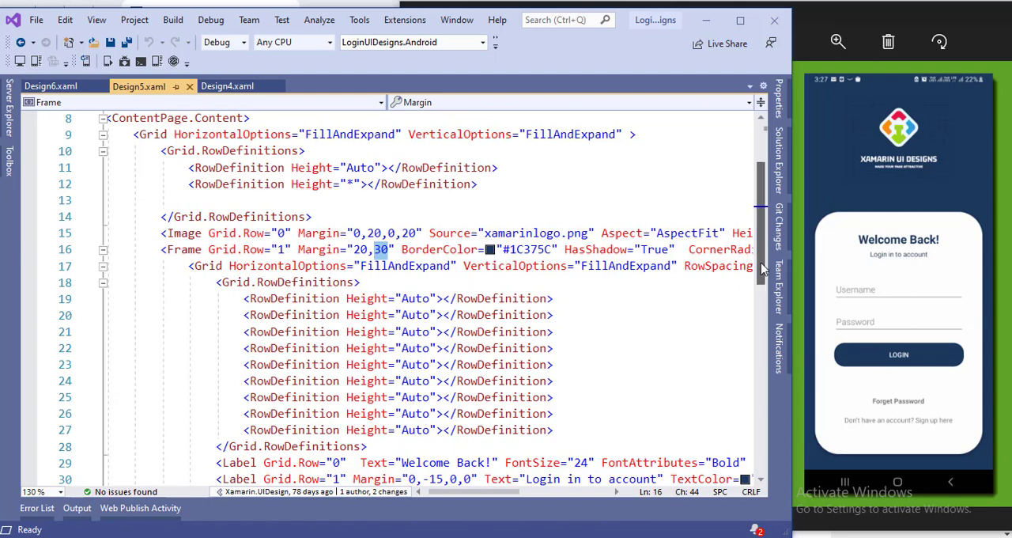
{"action": "scroll", "scroll_direction": "down", "scroll_amount": 3}
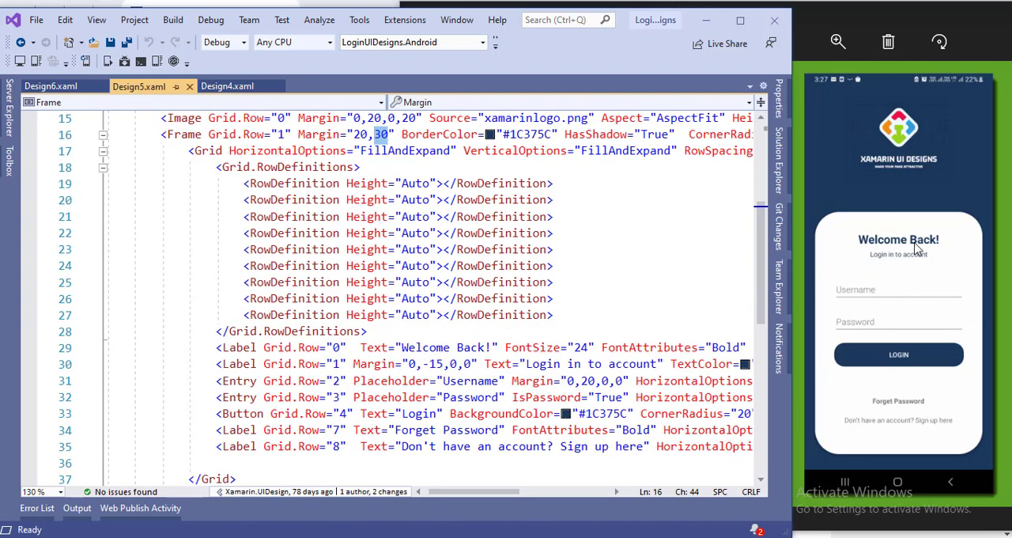
{"action": "mouse_move", "coordinate": [856, 295]}
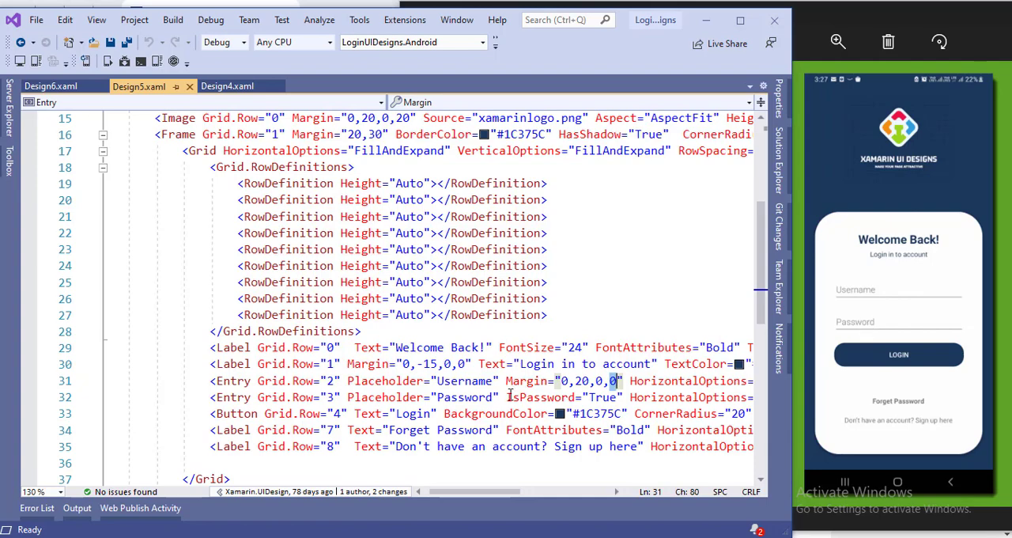
{"action": "mouse_move", "coordinate": [657, 397]}
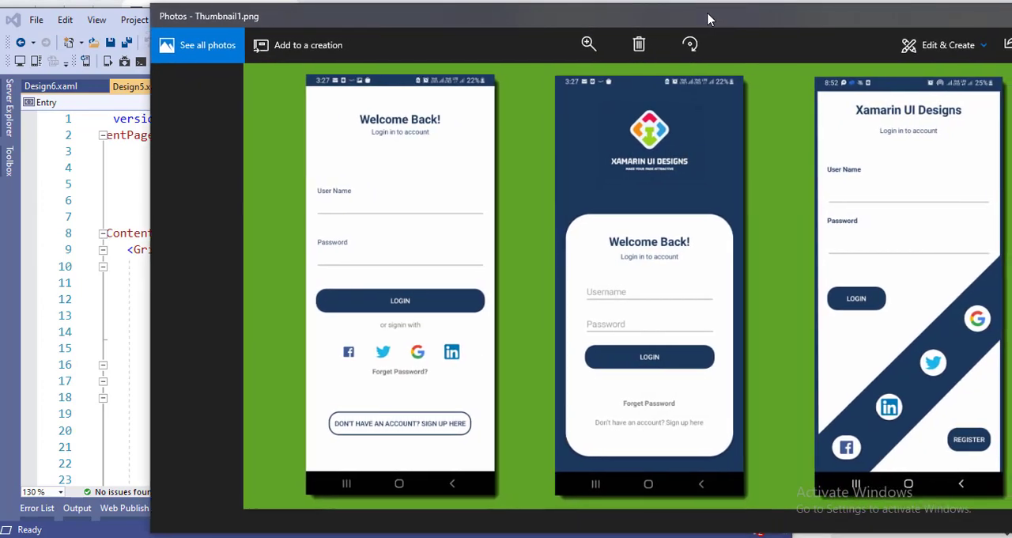
{"action": "mouse_move", "coordinate": [76, 193]}
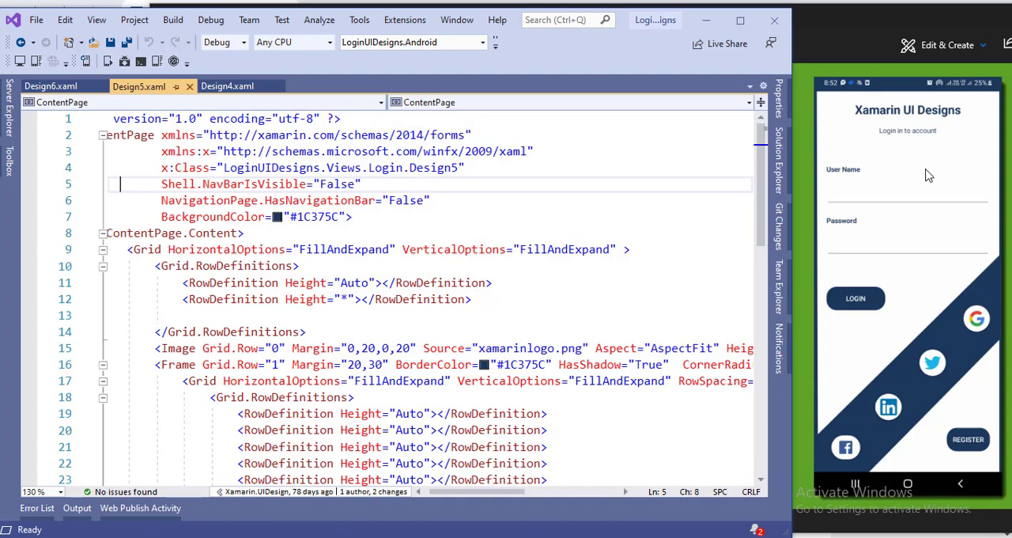
Switch to the Design6.xaml tab beside the diagonal social-icons login preview.
{"action": "left_click", "coordinate": [51, 85]}
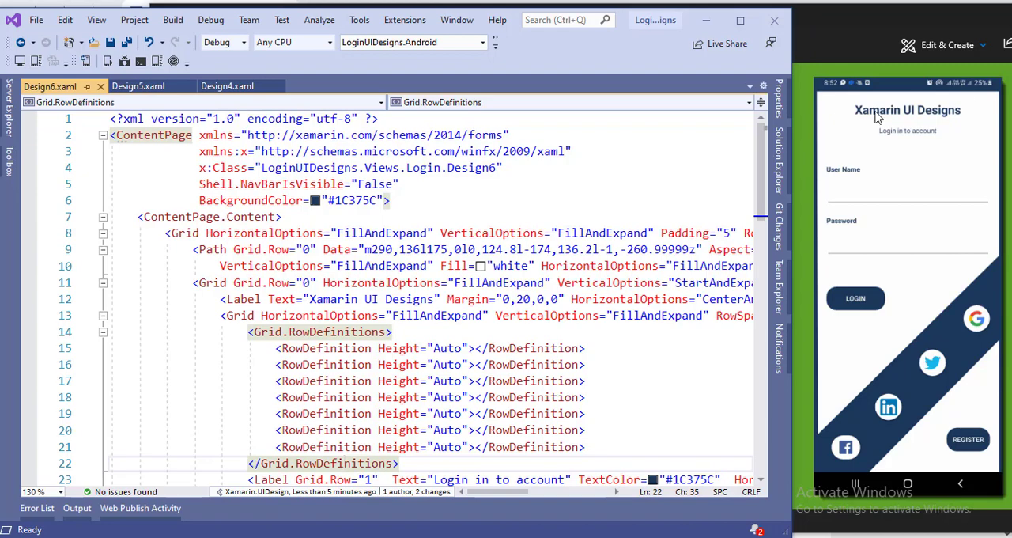
{"action": "mouse_move", "coordinate": [986, 254]}
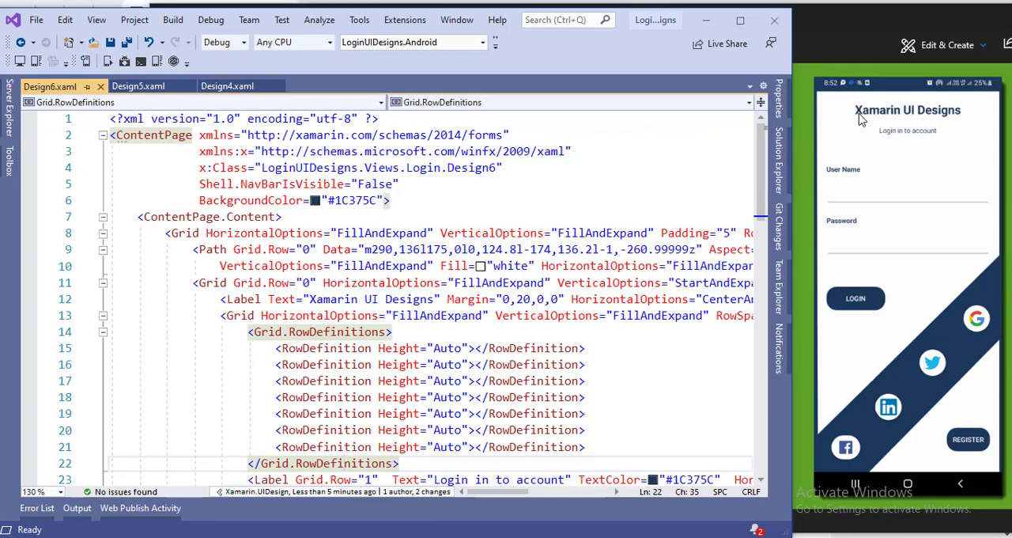
{"action": "mouse_move", "coordinate": [982, 272]}
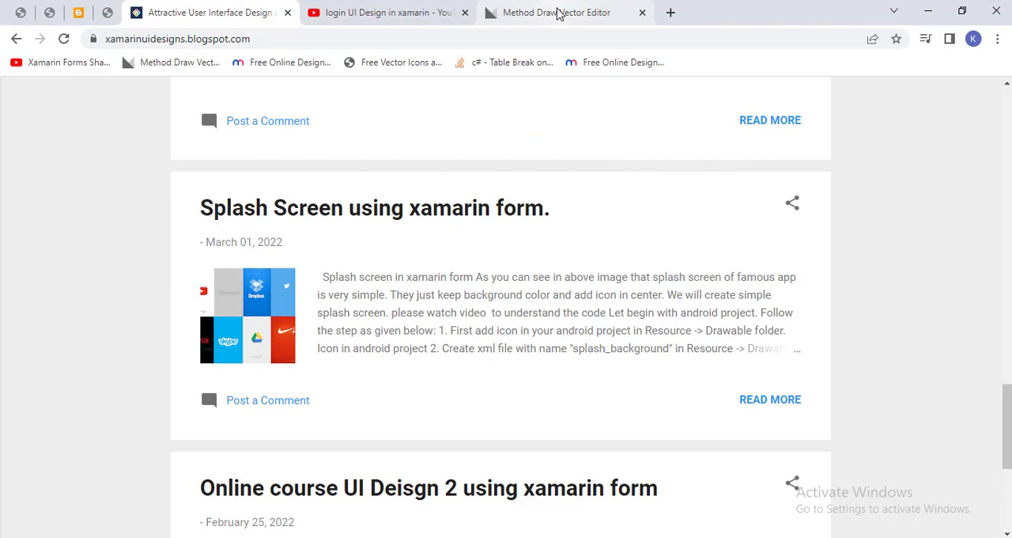
In Method Draw, draw a rectangle and pull its lower-left corner downward.
{"action": "left_click", "coordinate": [563, 12]}
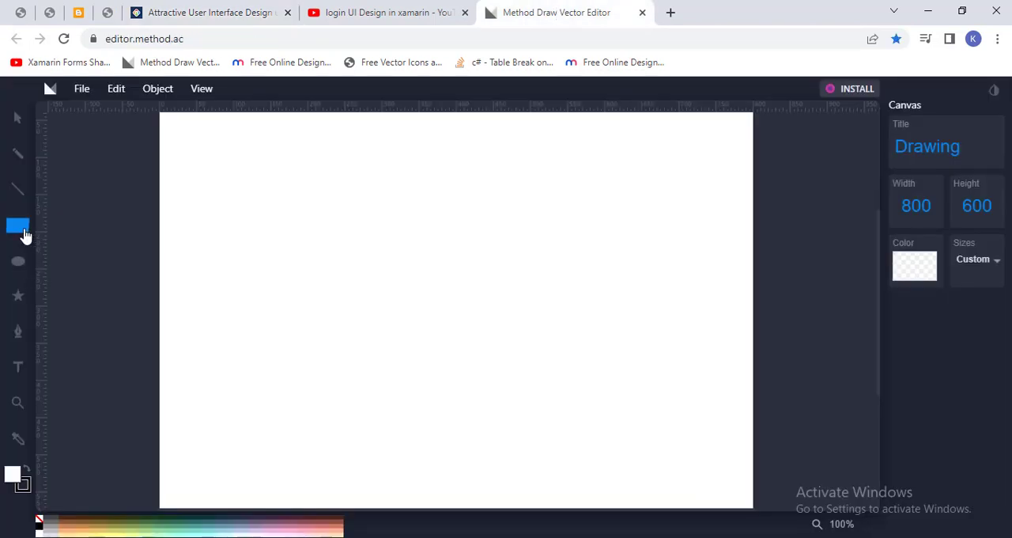
{"action": "left_click_drag", "start_coordinate": [302, 285], "coordinate": [331, 307]}
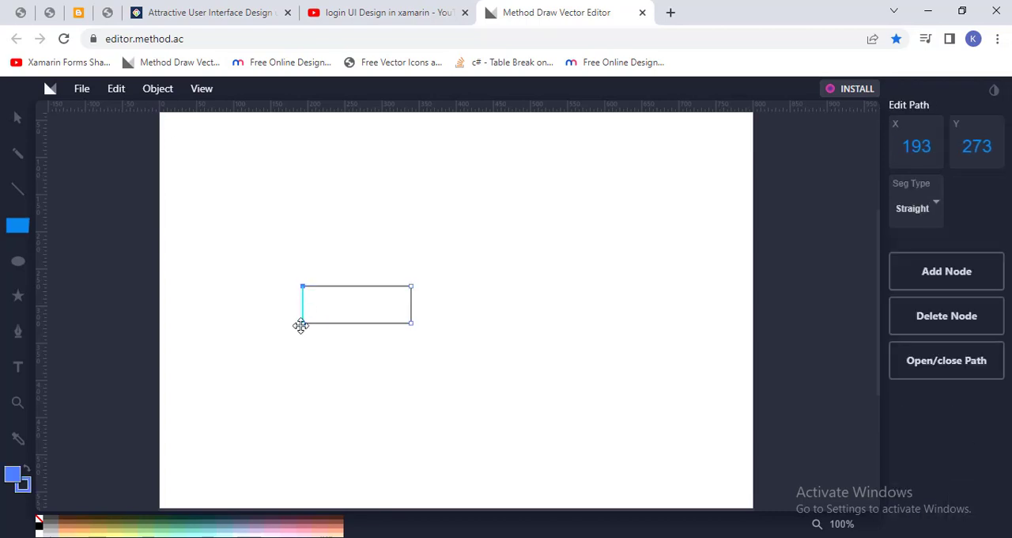
{"action": "left_click_drag", "start_coordinate": [300, 324], "coordinate": [306, 357]}
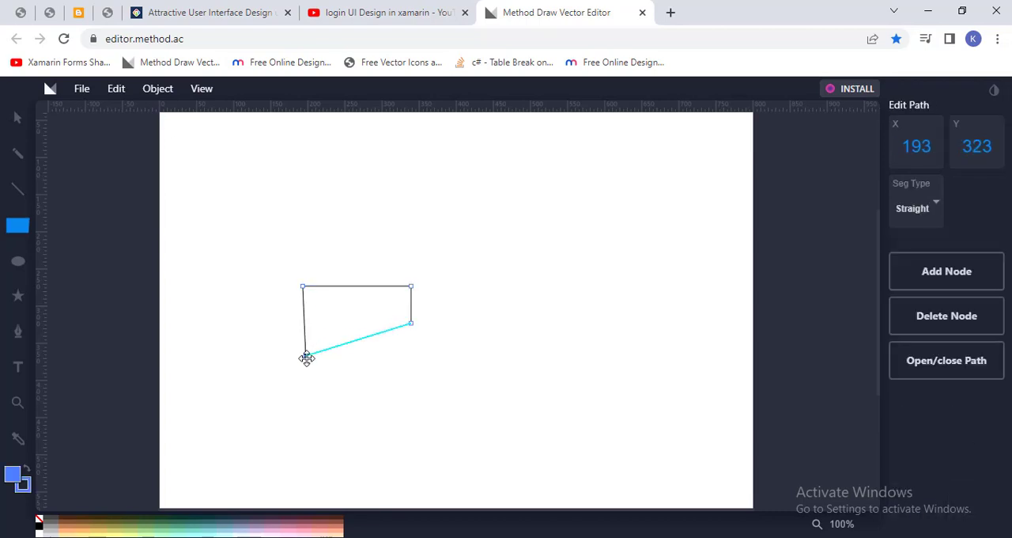
{"action": "left_click_drag", "start_coordinate": [307, 357], "coordinate": [304, 389]}
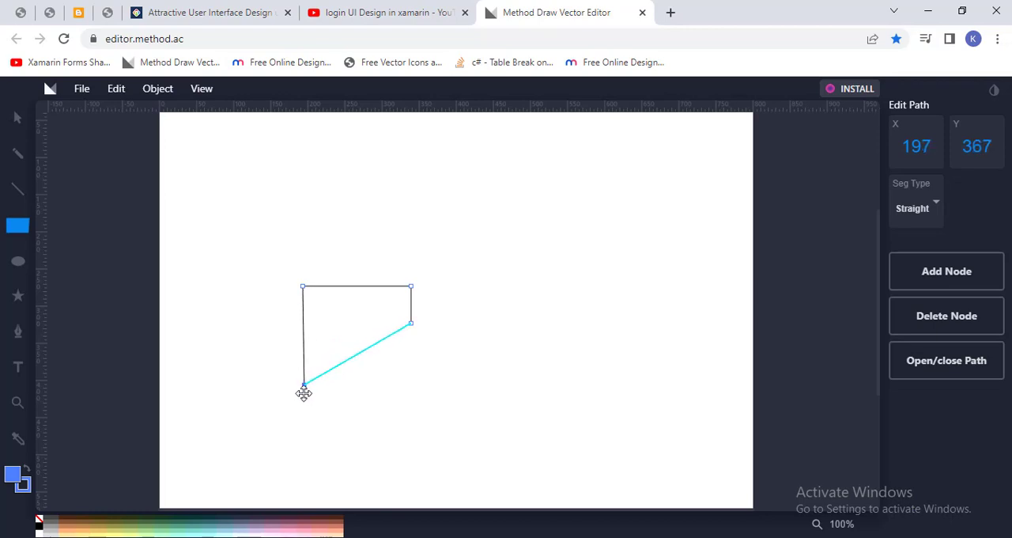
{"action": "left_click_drag", "start_coordinate": [304, 389], "coordinate": [304, 411]}
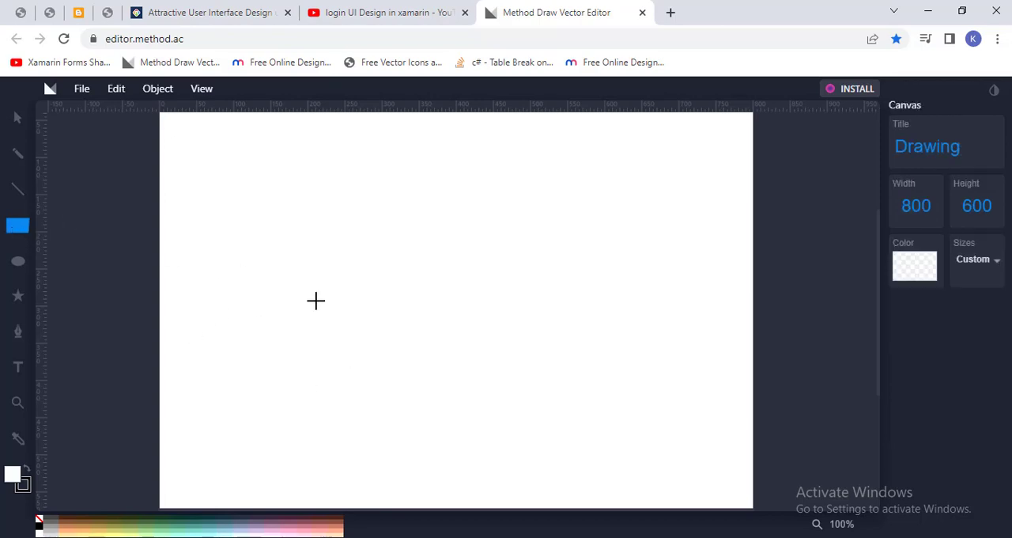
Draw a second rectangle and raise its top-right corner into a steep slant, then return to Photos.
{"action": "left_click_drag", "start_coordinate": [314, 301], "coordinate": [424, 348]}
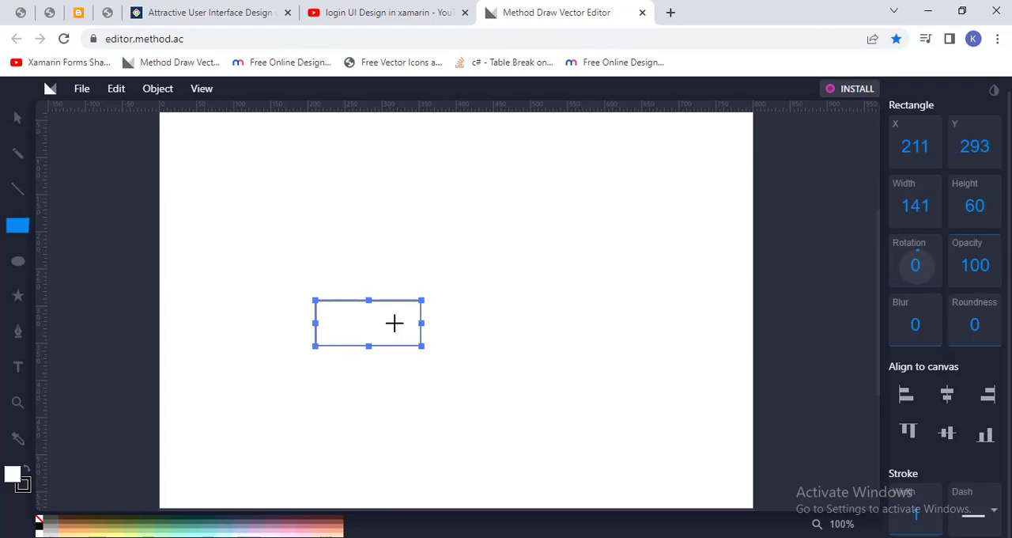
{"action": "left_click_drag", "start_coordinate": [421, 300], "coordinate": [417, 266]}
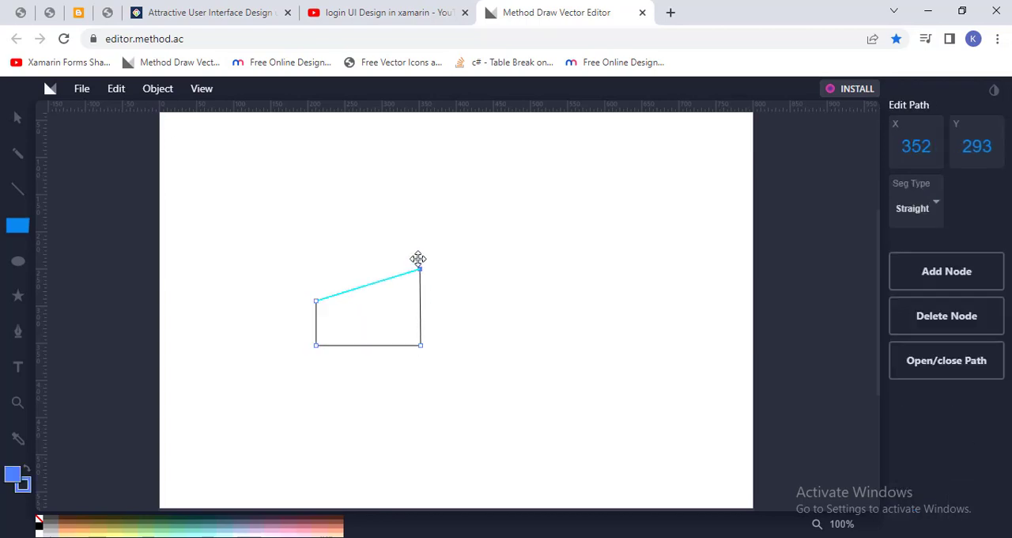
{"action": "left_click_drag", "start_coordinate": [419, 267], "coordinate": [421, 230]}
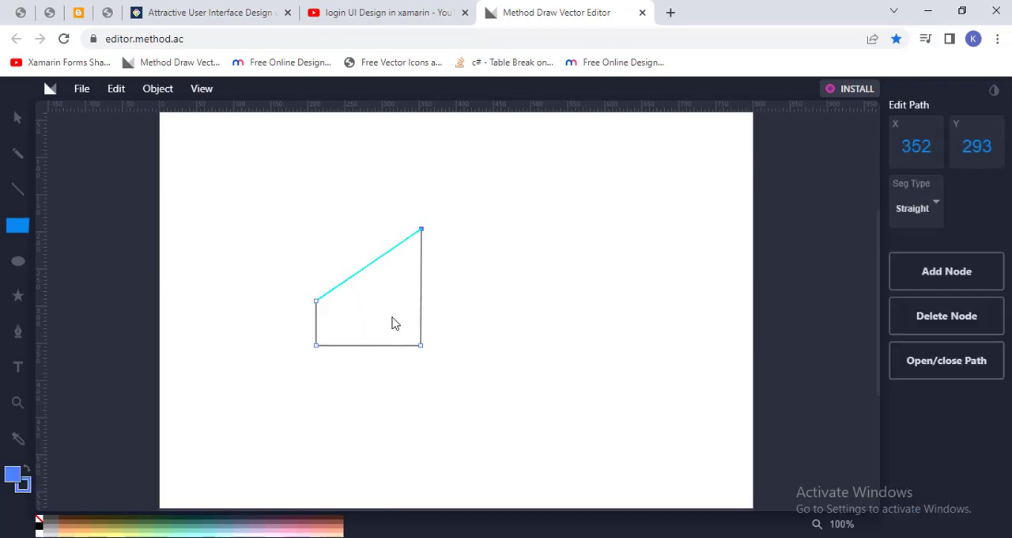
{"action": "key", "text": "alt+tab"}
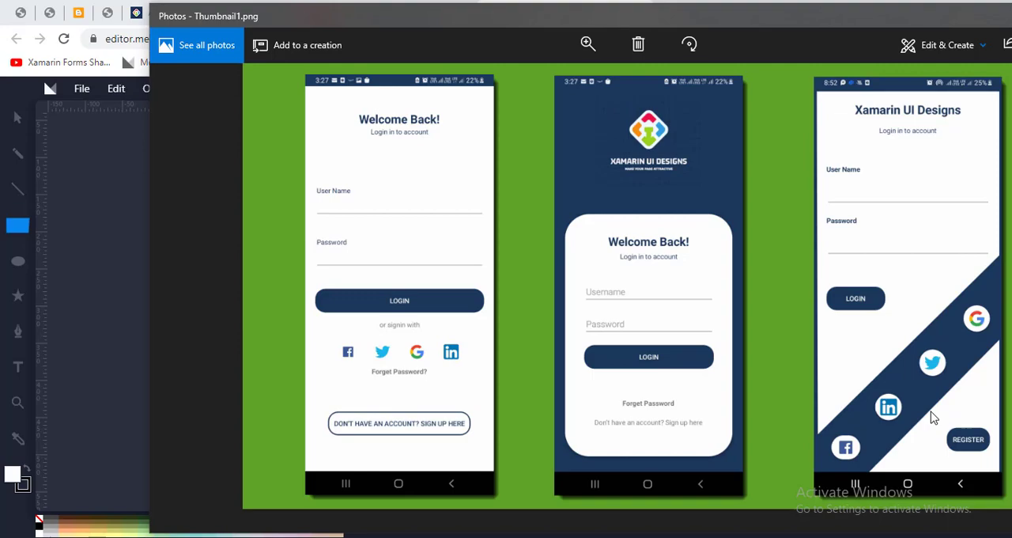
{"action": "mouse_move", "coordinate": [187, 399]}
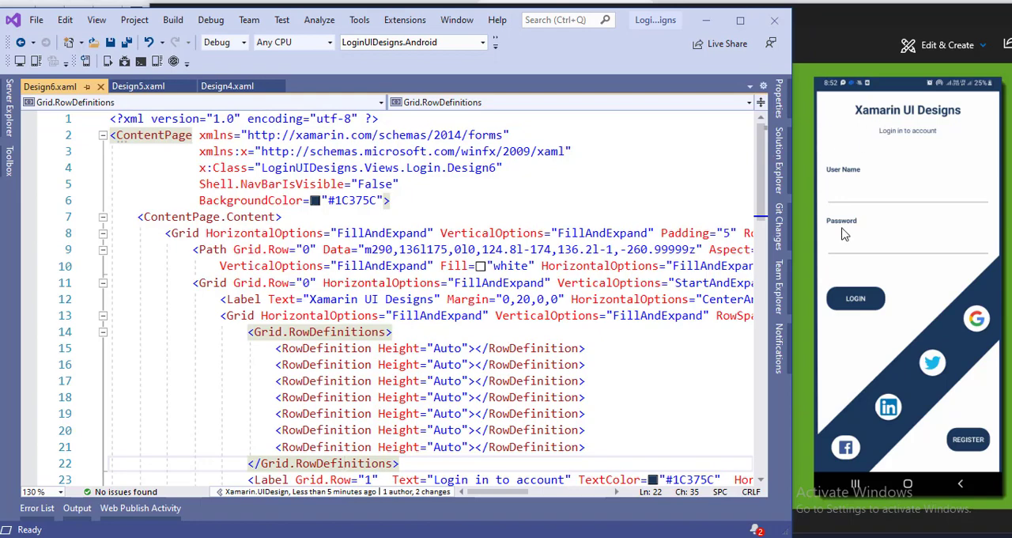
{"action": "mouse_move", "coordinate": [184, 291]}
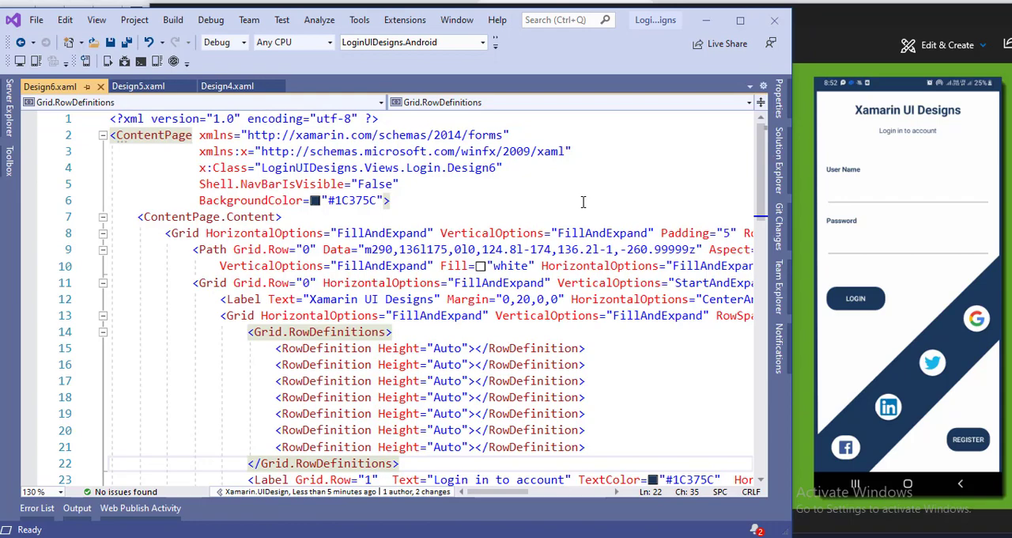
{"action": "scroll", "scroll_direction": "down", "scroll_amount": 3}
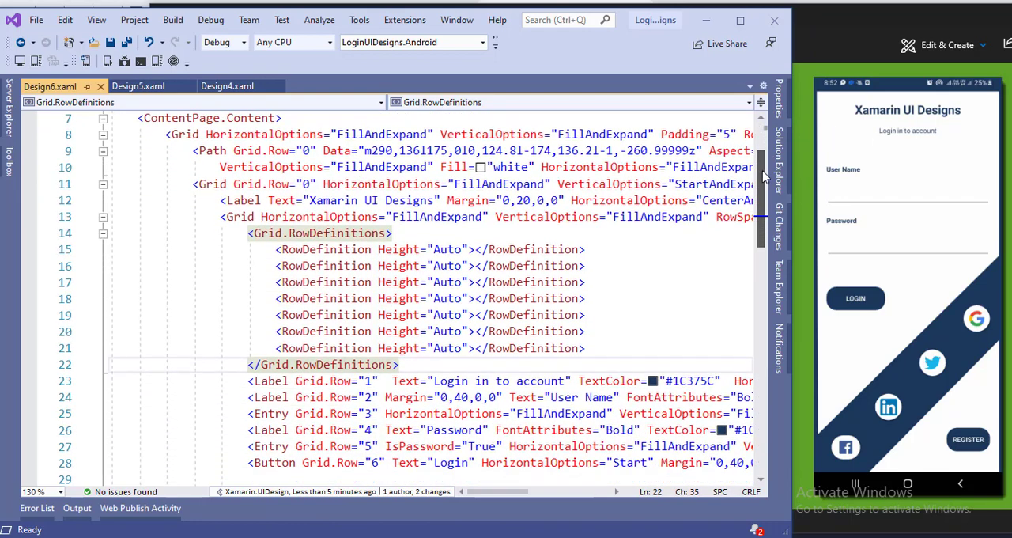
{"action": "scroll", "scroll_direction": "down", "scroll_amount": 3}
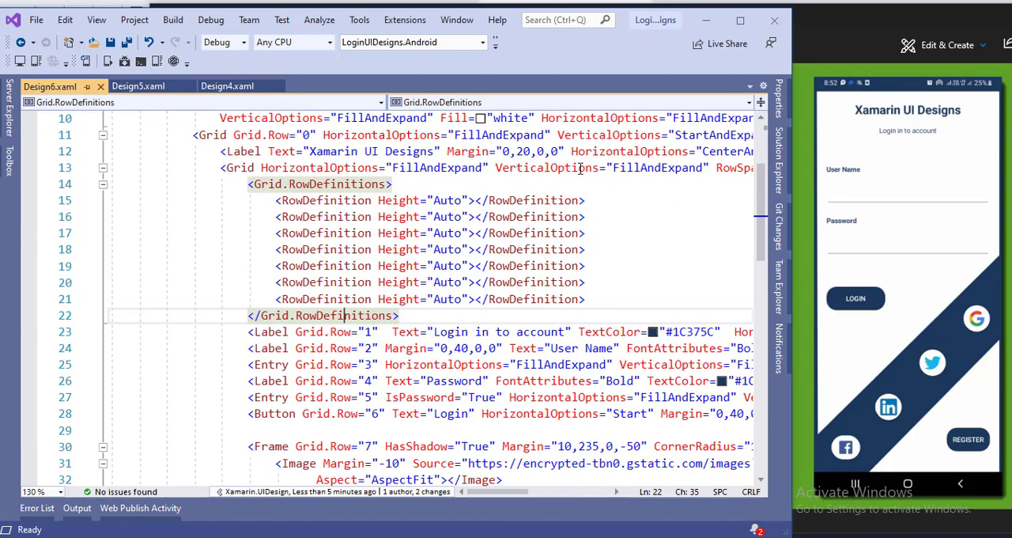
{"action": "left_click", "coordinate": [240, 151]}
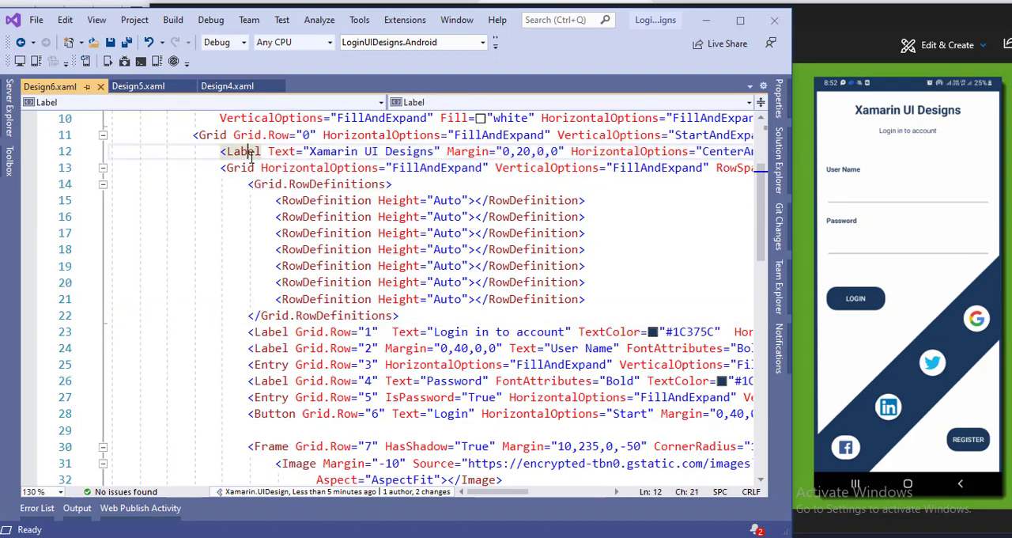
{"action": "mouse_move", "coordinate": [914, 127]}
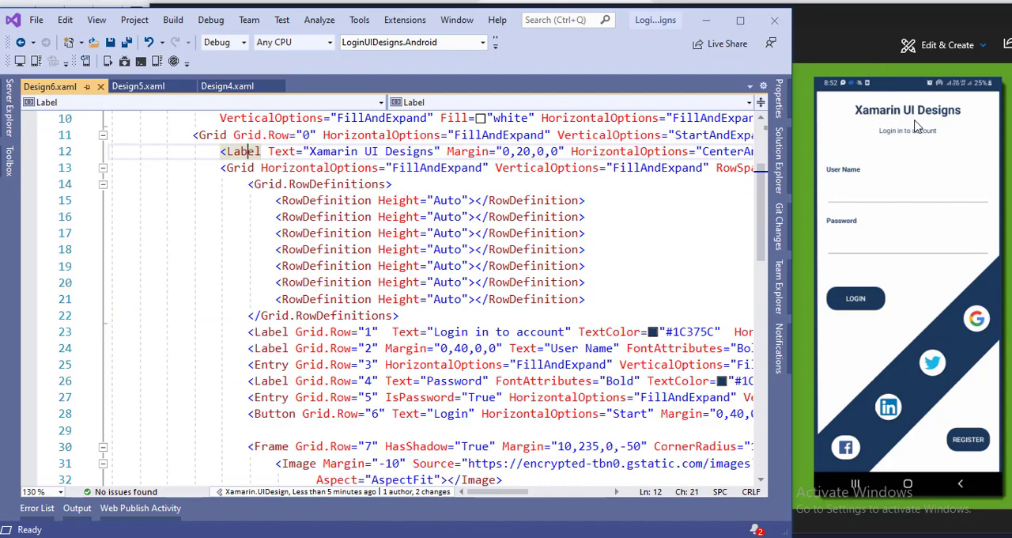
{"action": "mouse_move", "coordinate": [884, 139]}
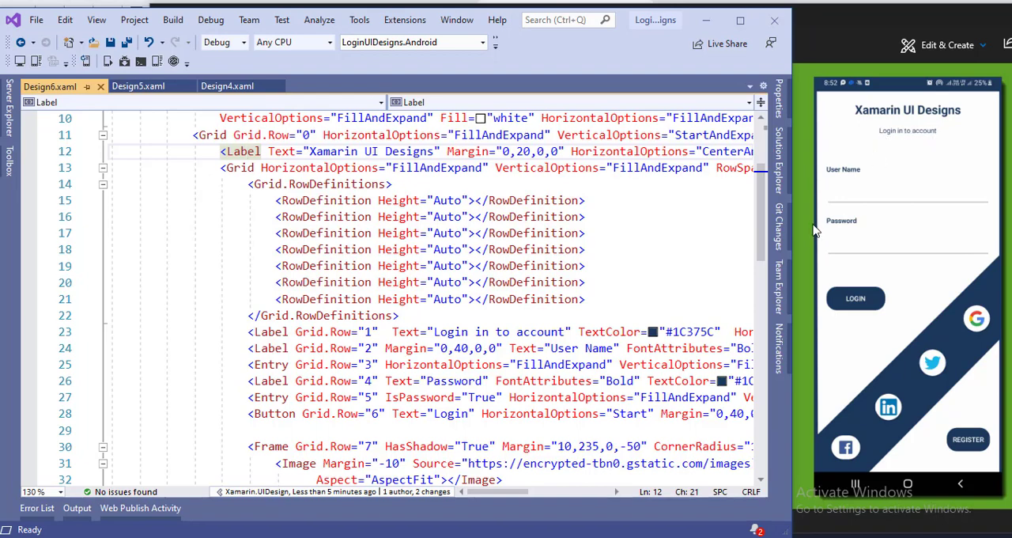
{"action": "mouse_move", "coordinate": [763, 190]}
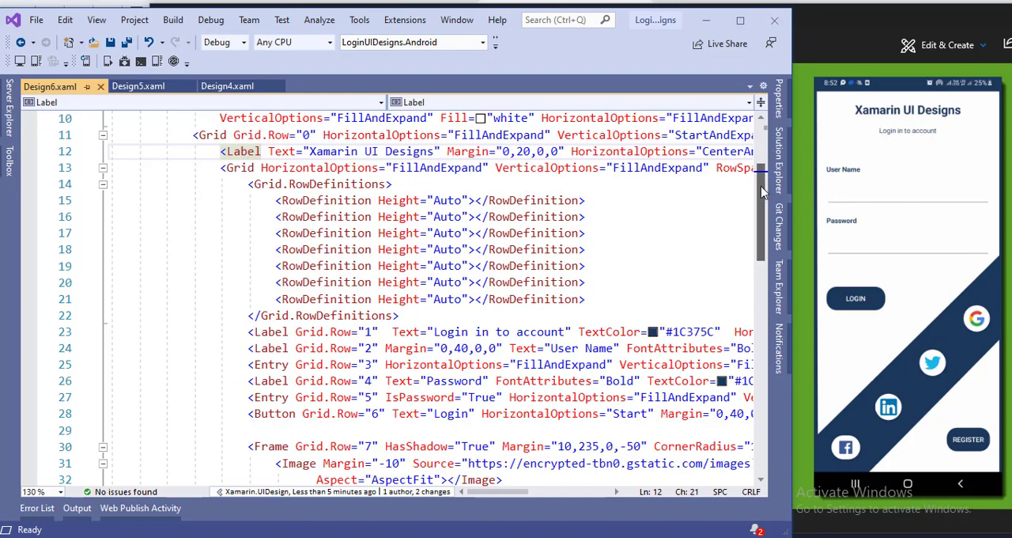
{"action": "scroll", "scroll_direction": "down", "scroll_amount": 3}
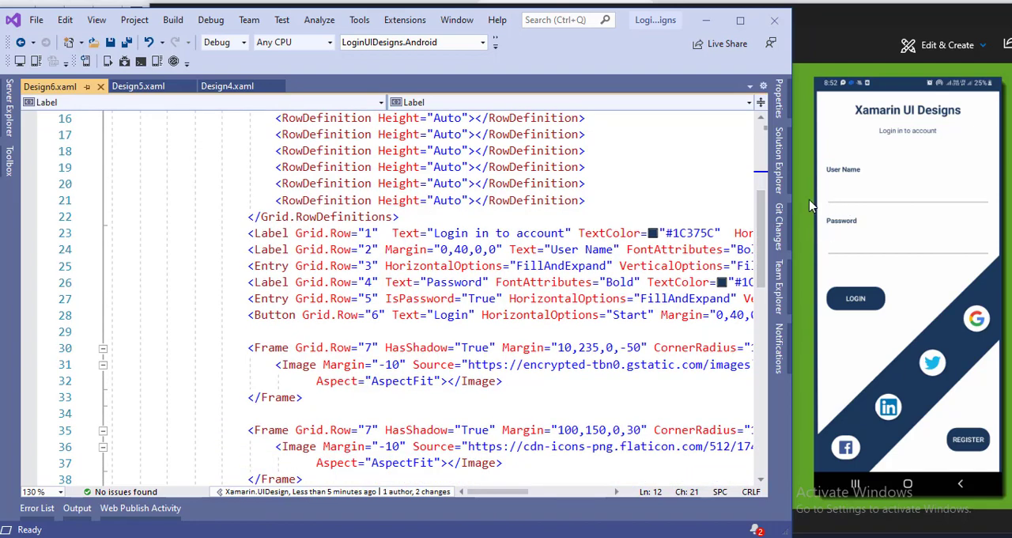
{"action": "mouse_move", "coordinate": [862, 203]}
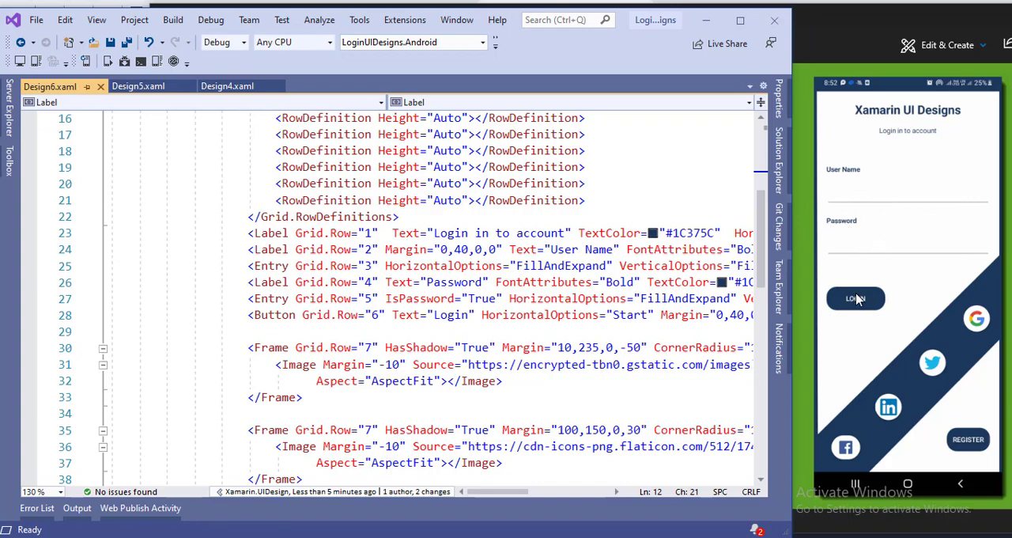
{"action": "mouse_move", "coordinate": [509, 509]}
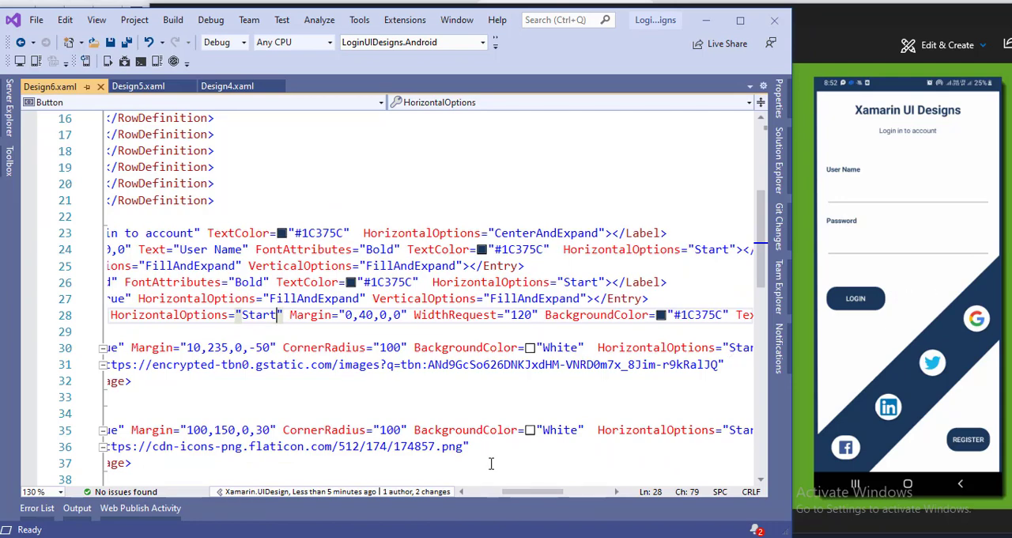
{"action": "scroll", "scroll_direction": "left", "scroll_amount": 3}
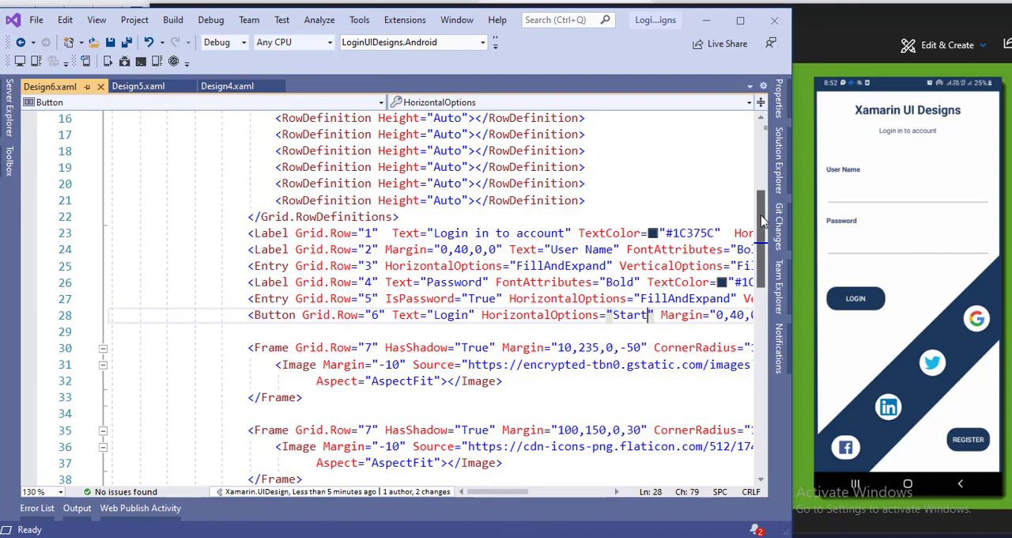
{"action": "scroll", "scroll_direction": "down", "scroll_amount": 3}
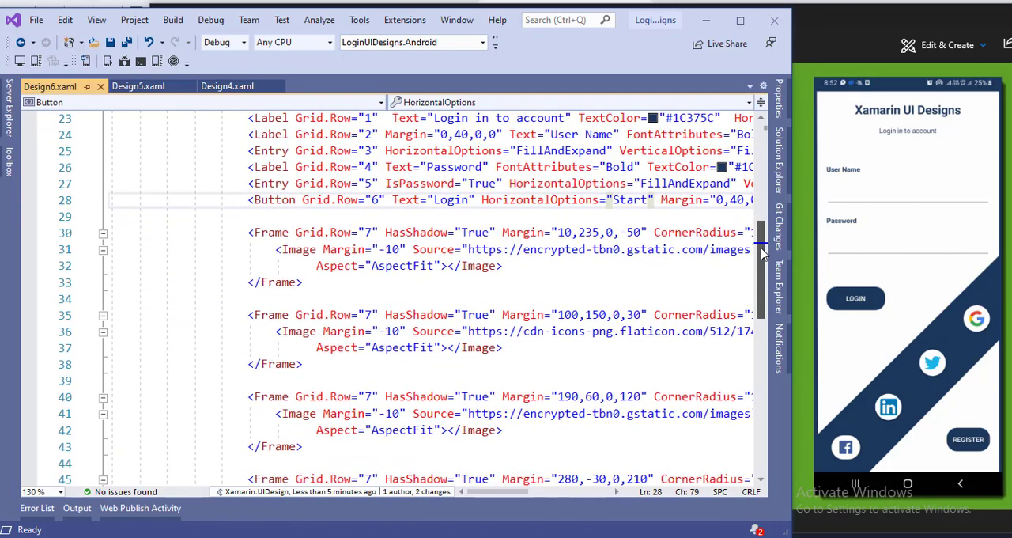
{"action": "scroll", "scroll_direction": "down", "scroll_amount": 3}
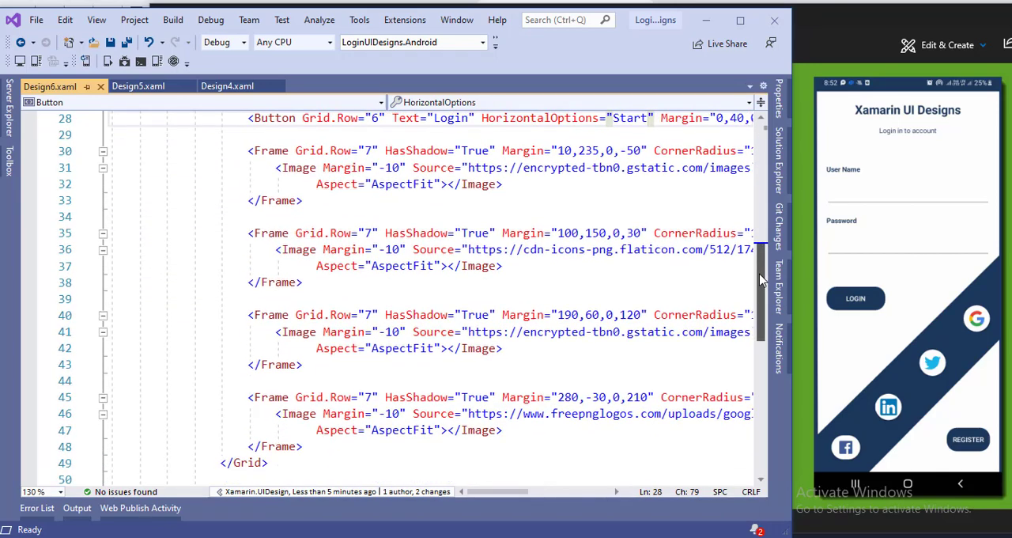
{"action": "scroll", "scroll_direction": "down", "scroll_amount": 3}
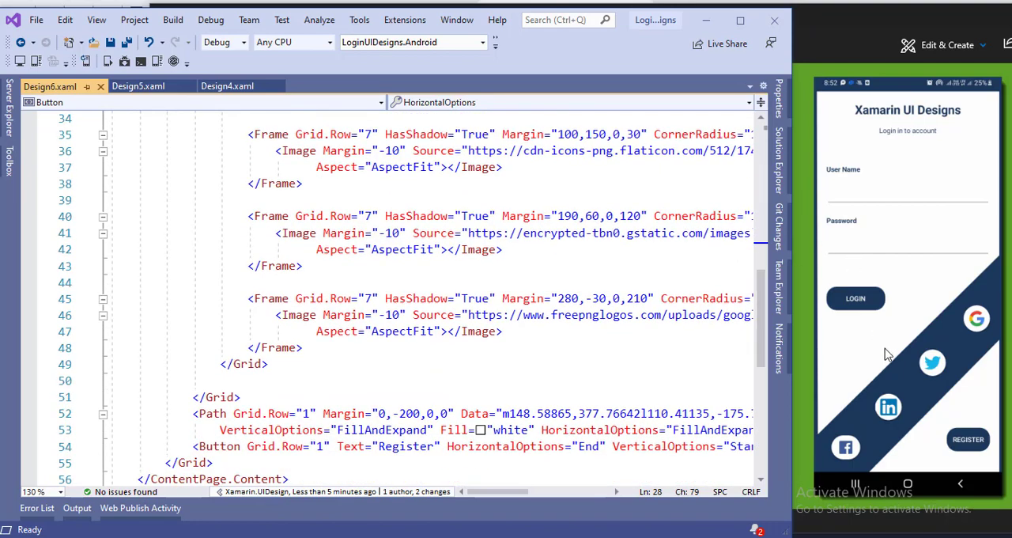
{"action": "mouse_move", "coordinate": [1004, 449]}
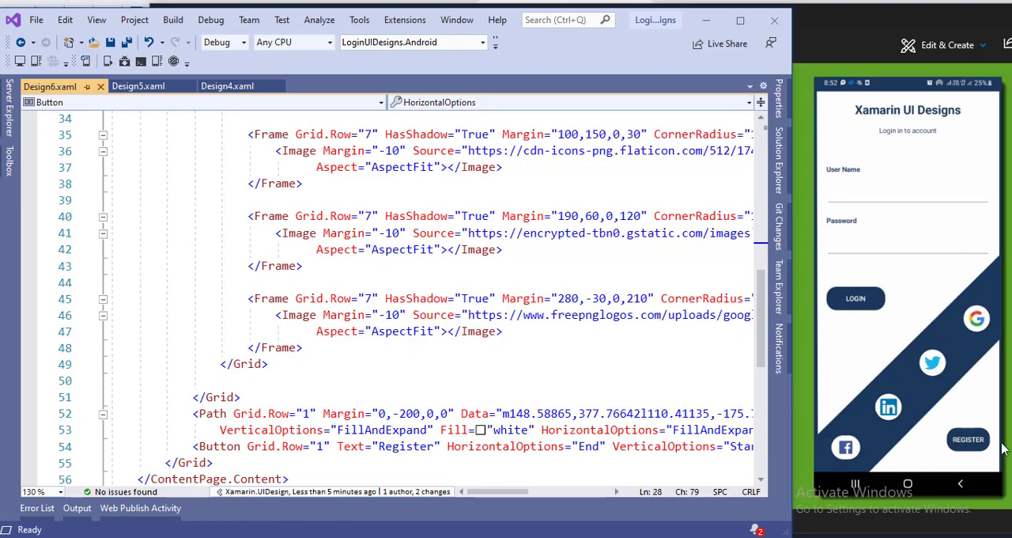
{"action": "mouse_move", "coordinate": [996, 354]}
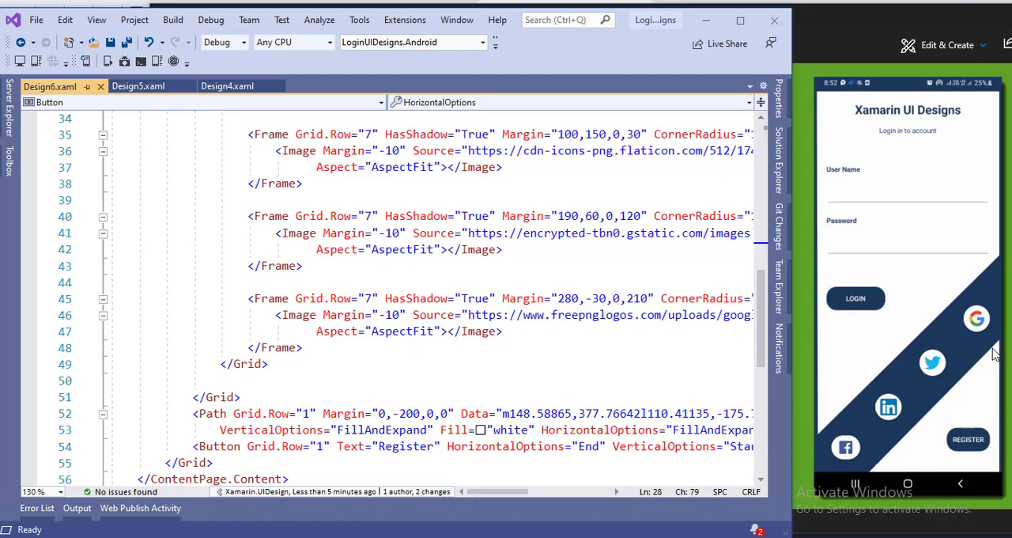
{"action": "mouse_move", "coordinate": [989, 364]}
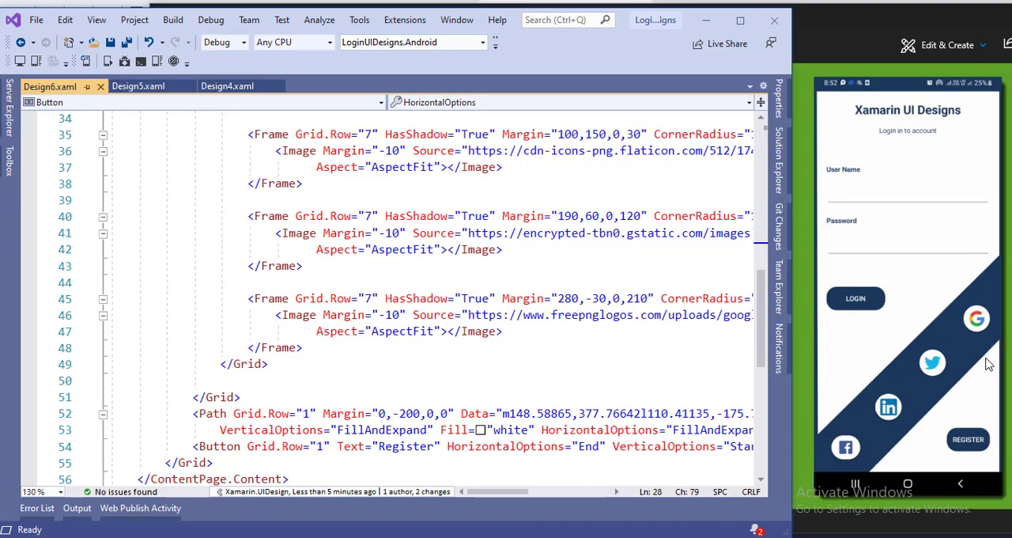
{"action": "mouse_move", "coordinate": [955, 400]}
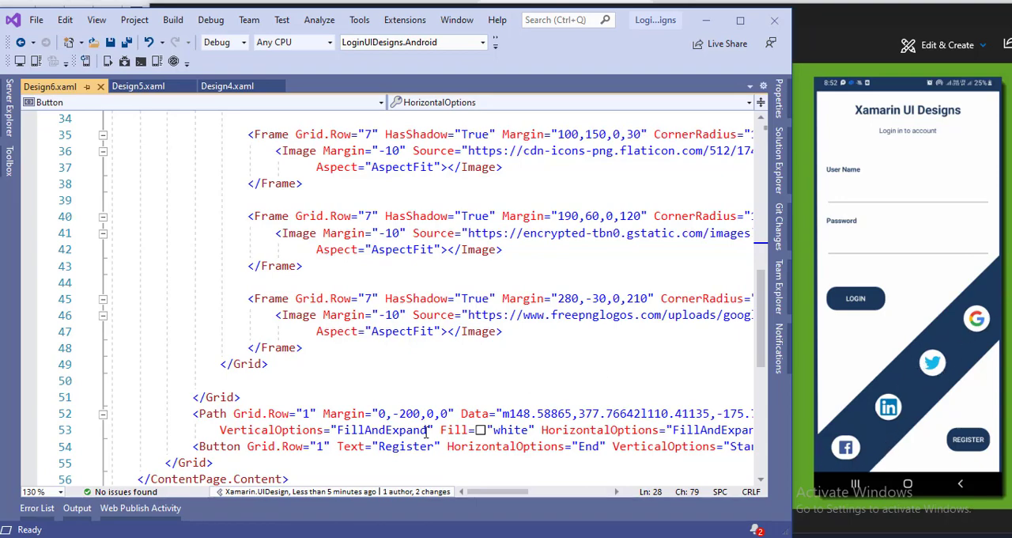
{"action": "double_click", "coordinate": [415, 415]}
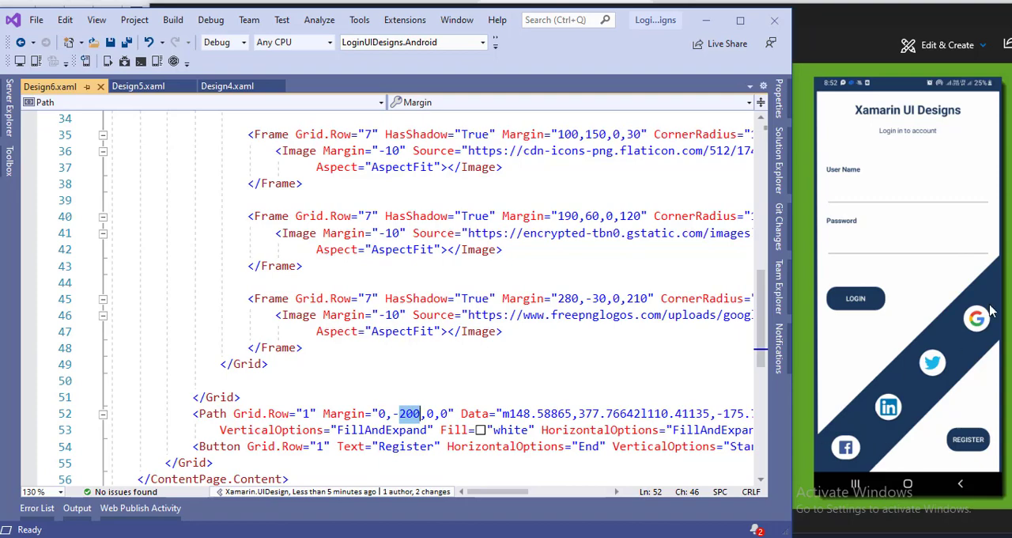
{"action": "mouse_move", "coordinate": [835, 465]}
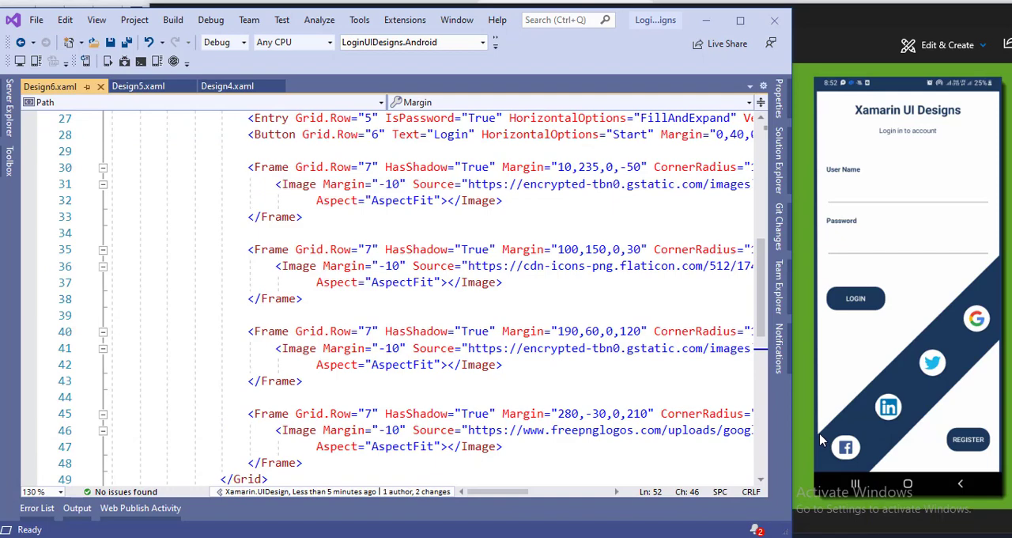
{"action": "mouse_move", "coordinate": [918, 424]}
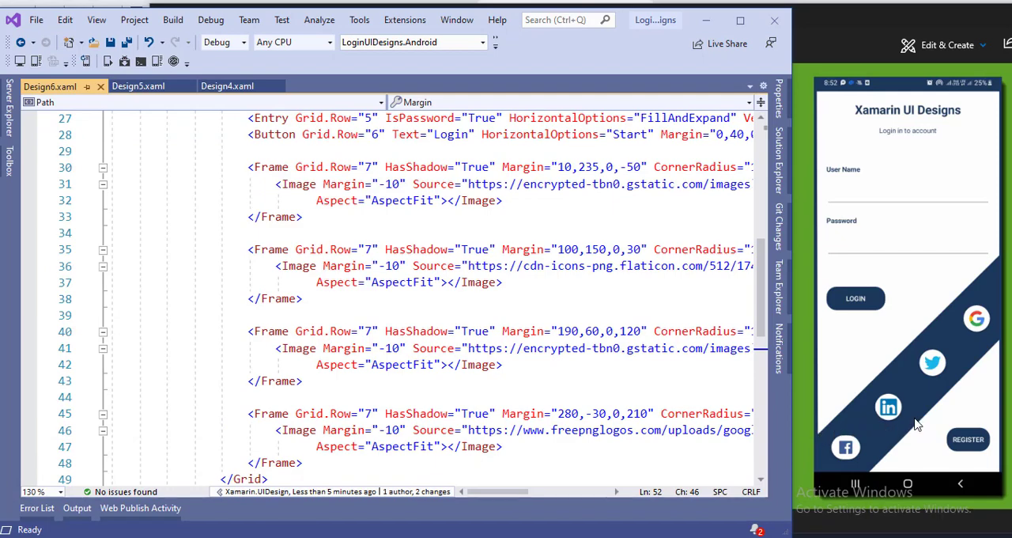
{"action": "mouse_move", "coordinate": [823, 433]}
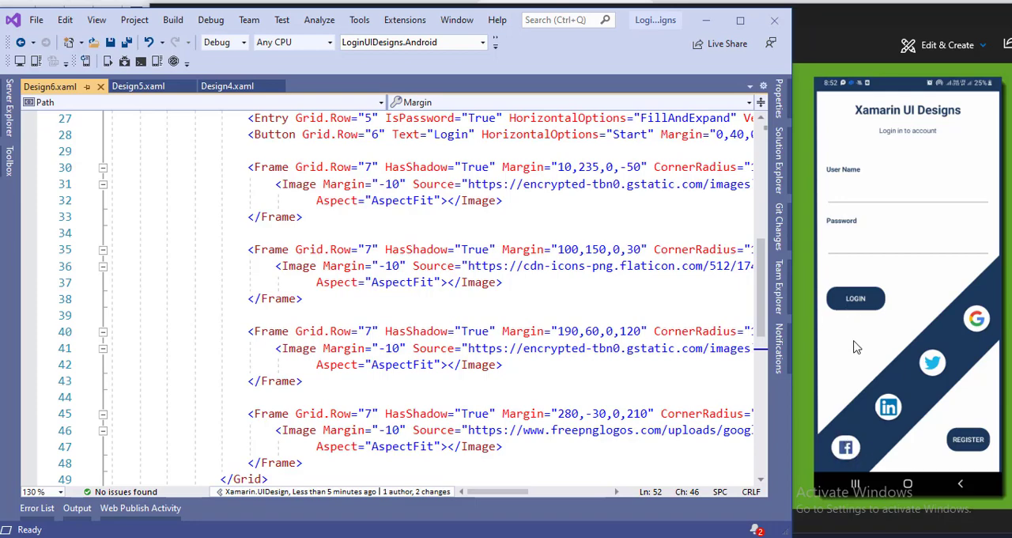
{"action": "mouse_move", "coordinate": [836, 393]}
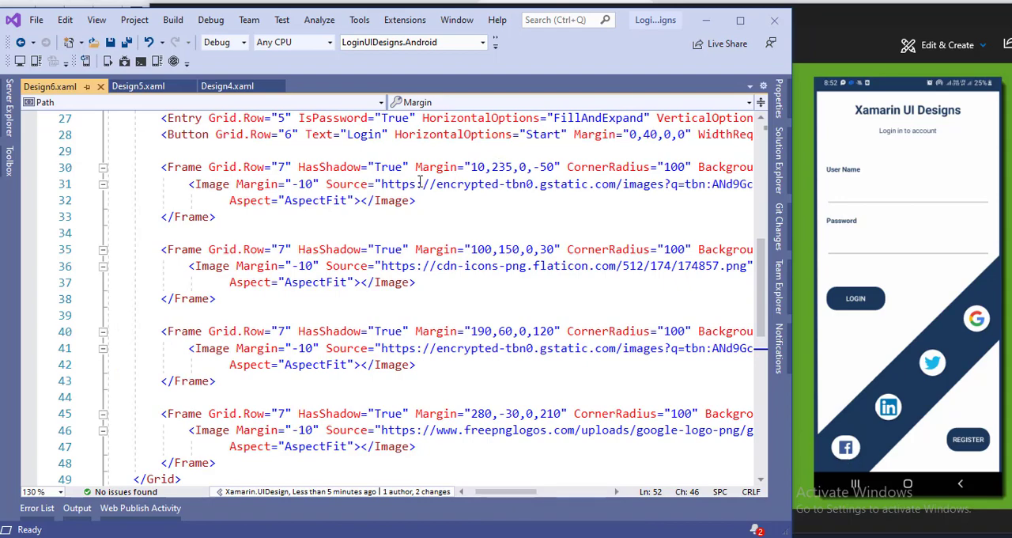
{"action": "mouse_move", "coordinate": [973, 319]}
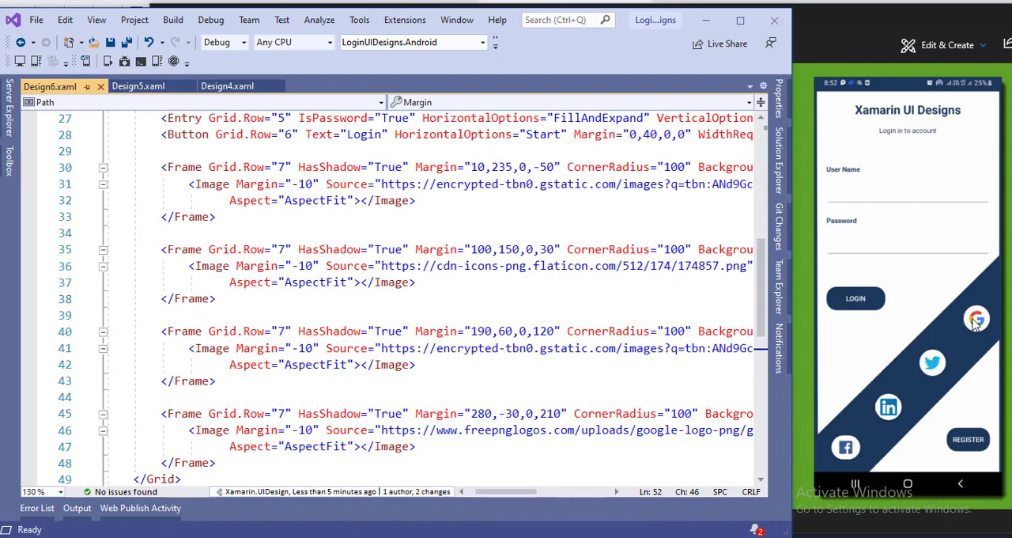
{"action": "mouse_move", "coordinate": [847, 460]}
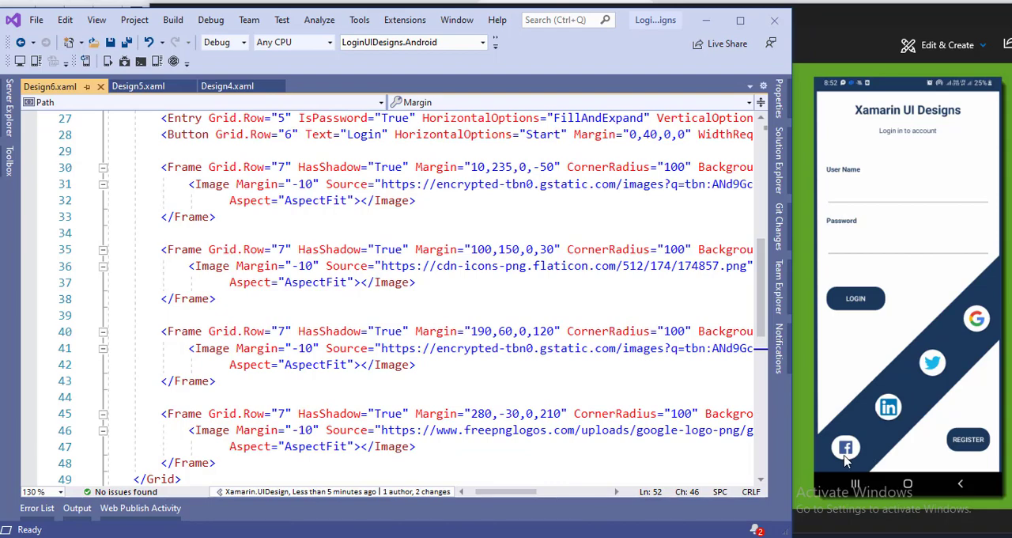
{"action": "mouse_move", "coordinate": [864, 434]}
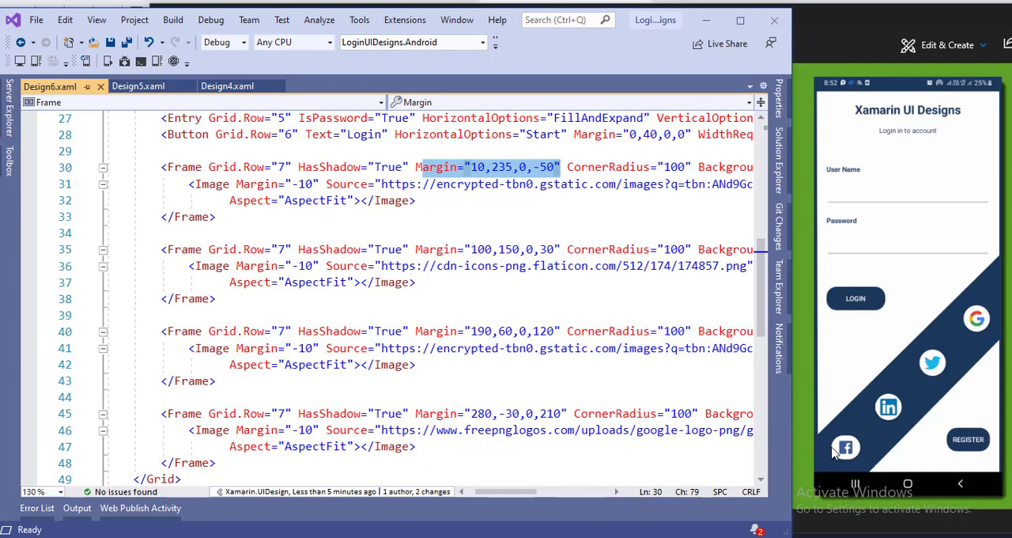
{"action": "mouse_move", "coordinate": [818, 436]}
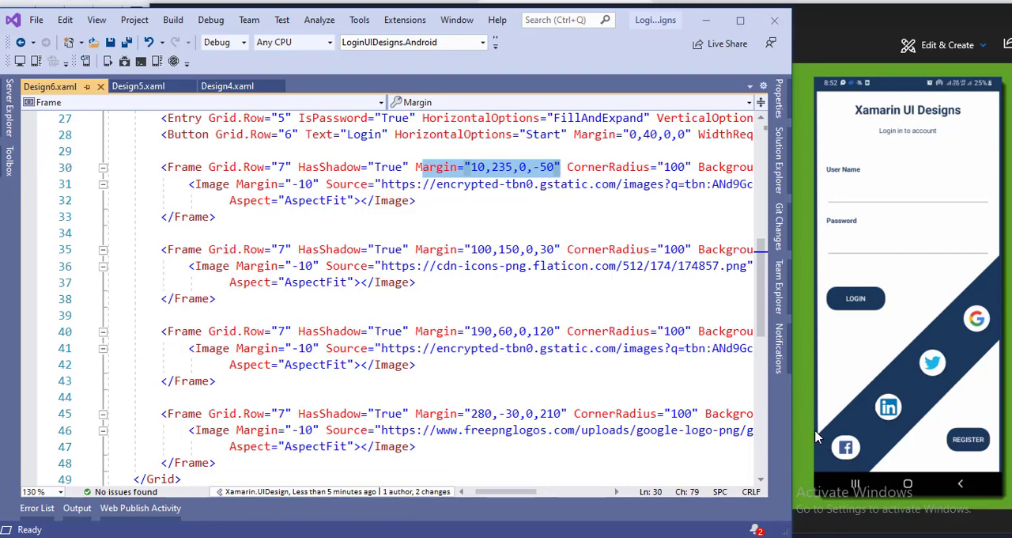
{"action": "mouse_move", "coordinate": [846, 435]}
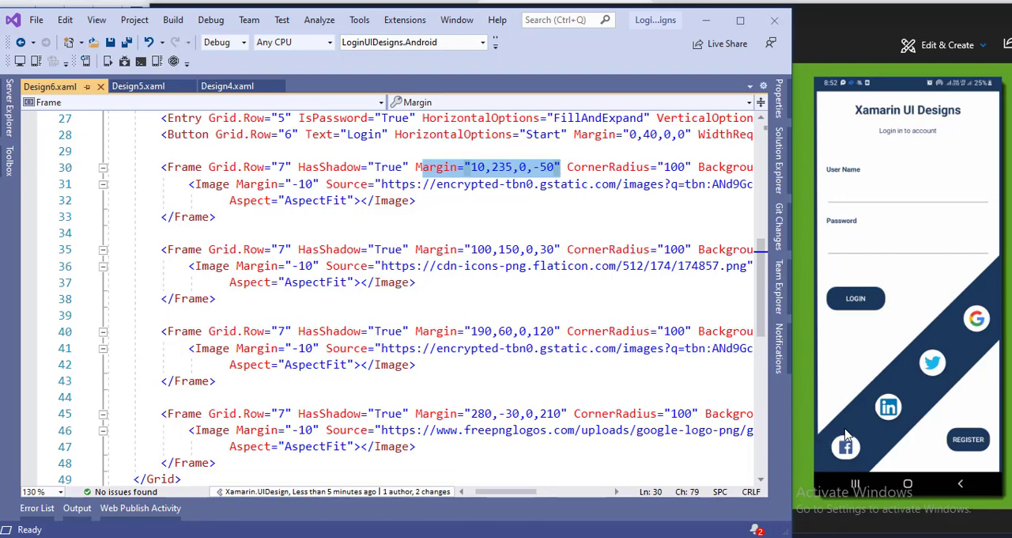
{"action": "mouse_move", "coordinate": [835, 440]}
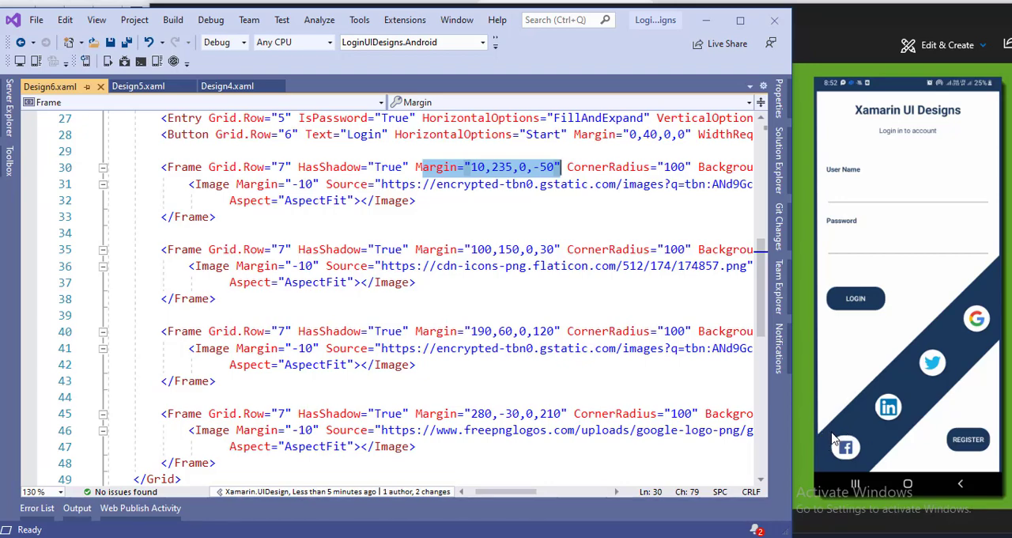
{"action": "mouse_move", "coordinate": [854, 434]}
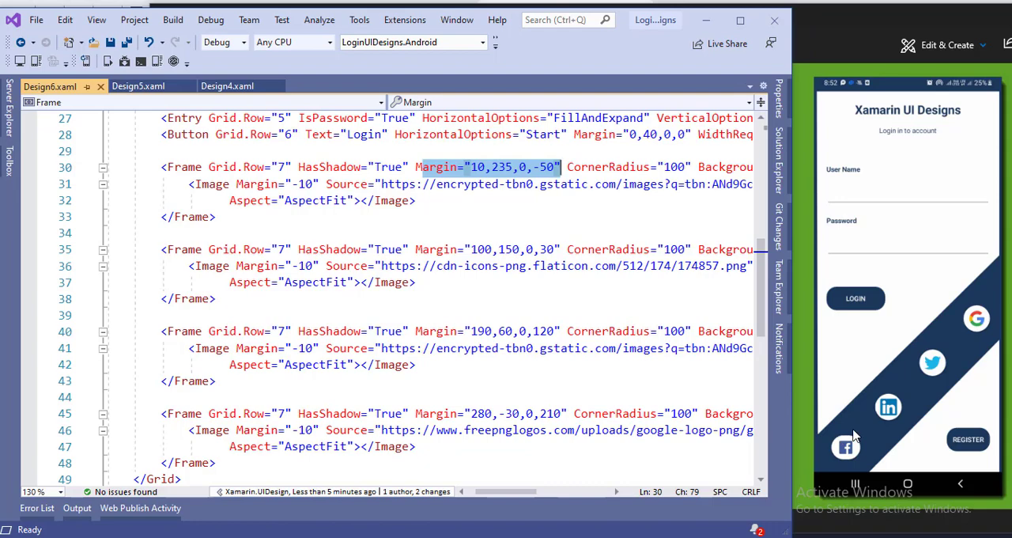
{"action": "mouse_move", "coordinate": [838, 433]}
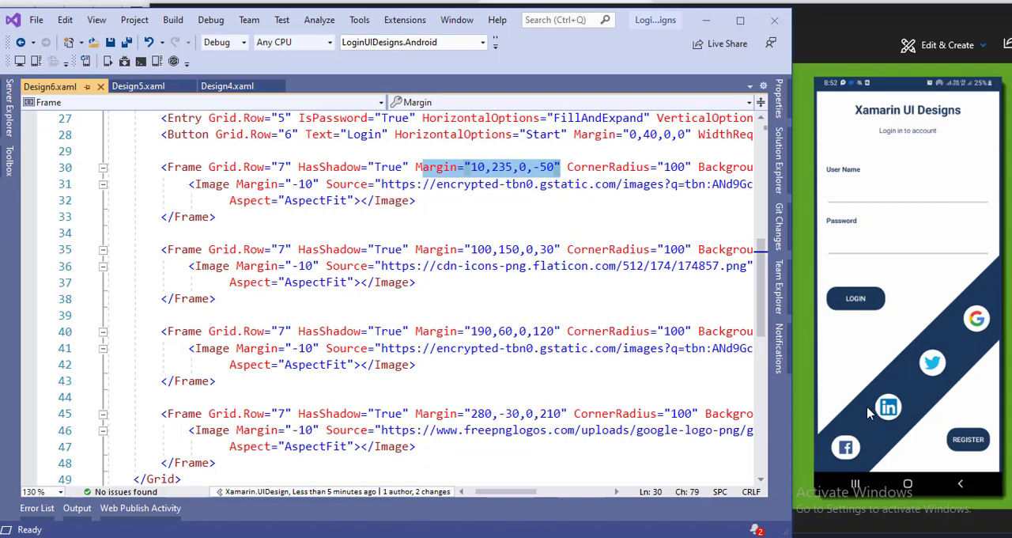
{"action": "mouse_move", "coordinate": [859, 459]}
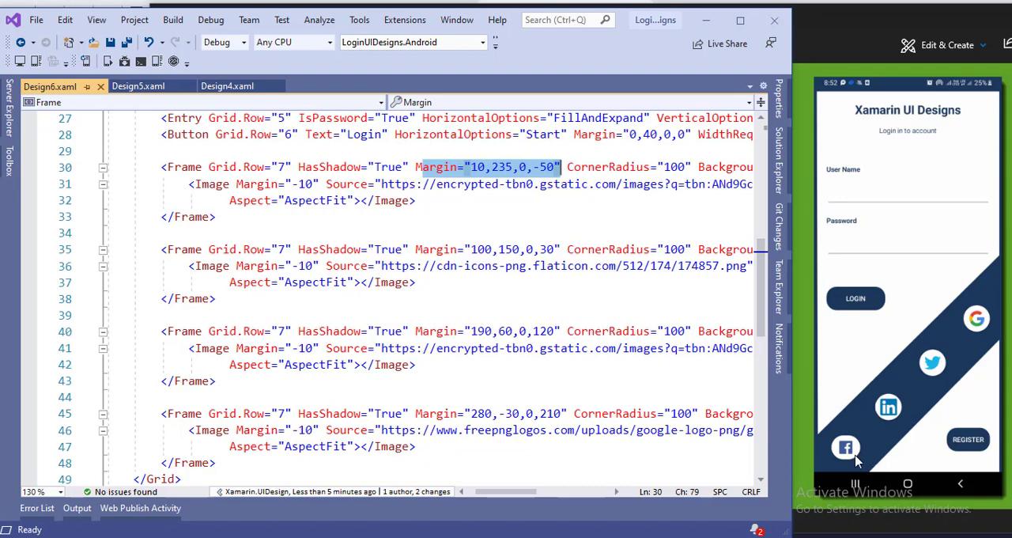
{"action": "mouse_move", "coordinate": [873, 481]}
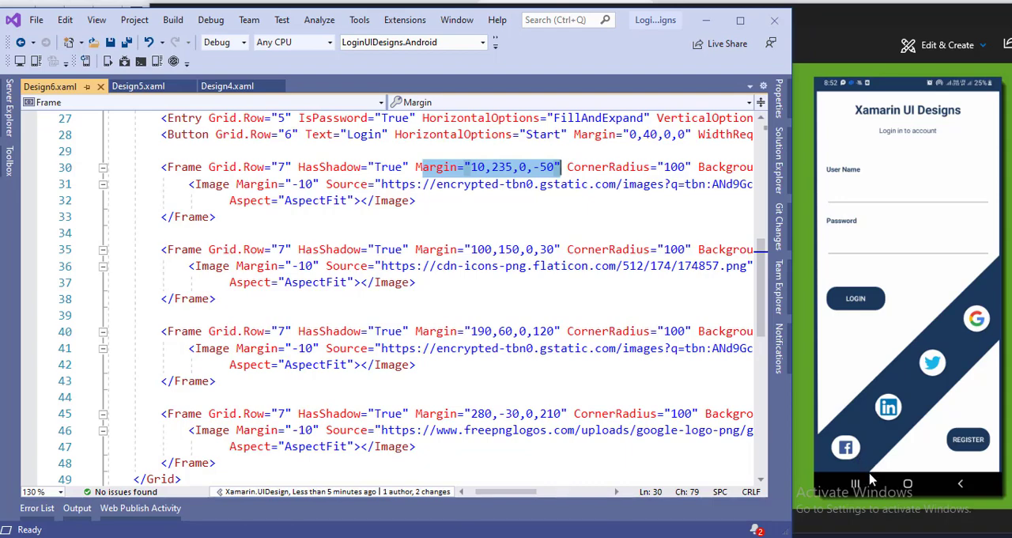
{"action": "mouse_move", "coordinate": [854, 471]}
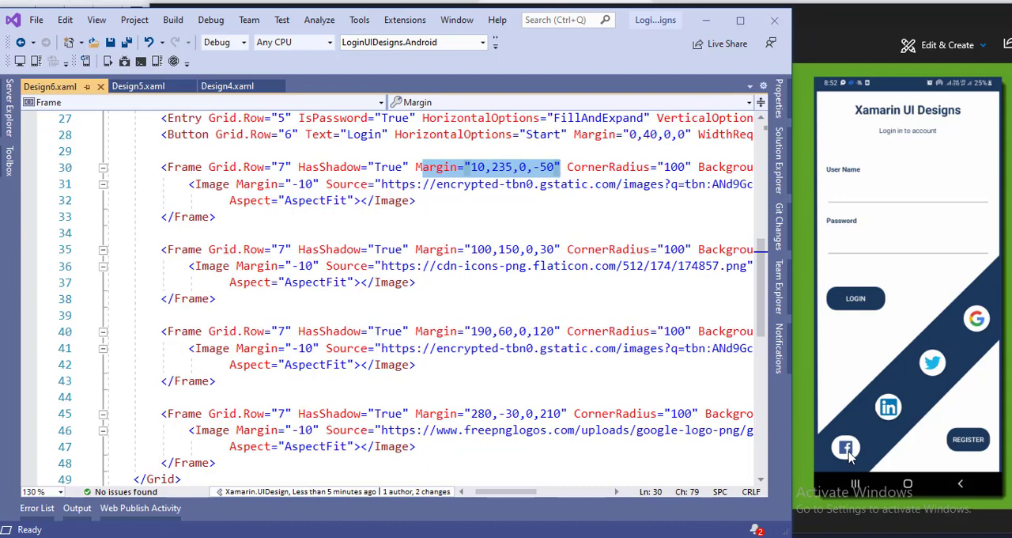
{"action": "mouse_move", "coordinate": [845, 459]}
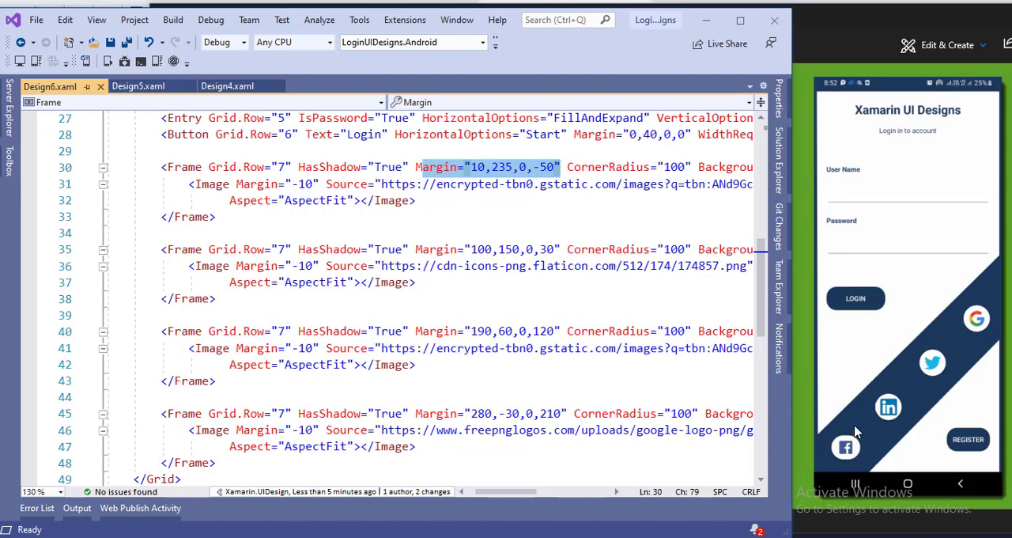
{"action": "mouse_move", "coordinate": [538, 171]}
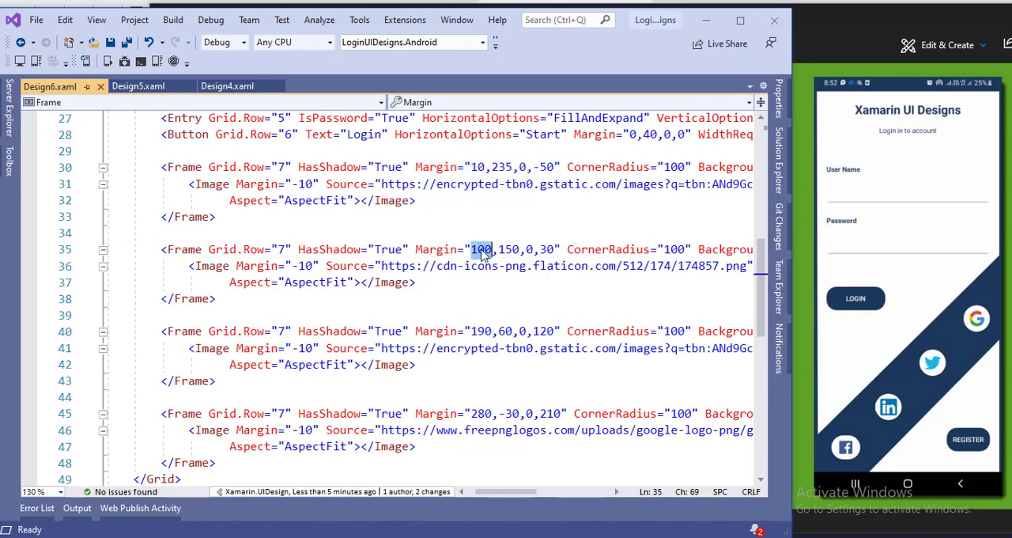
{"action": "mouse_move", "coordinate": [816, 440]}
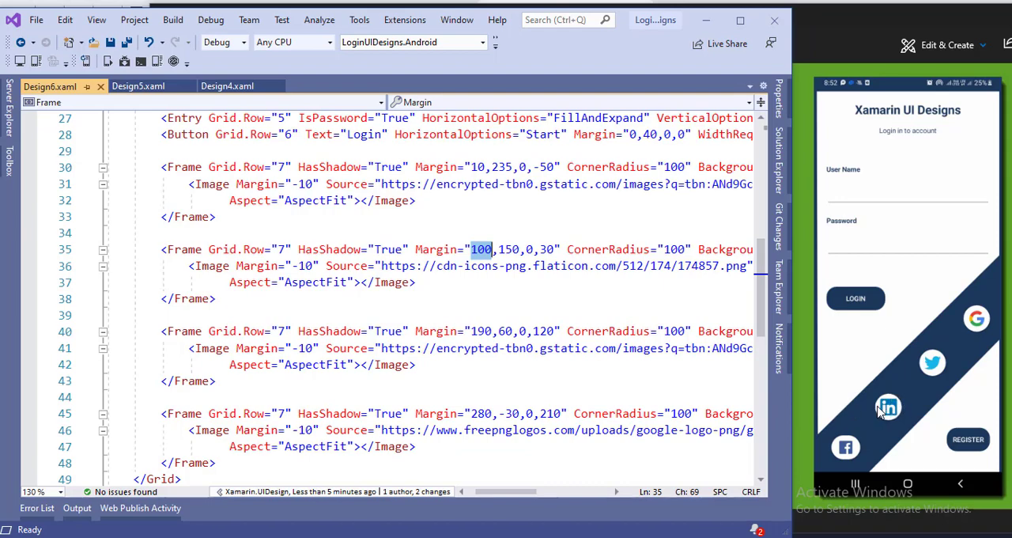
{"action": "mouse_move", "coordinate": [889, 421]}
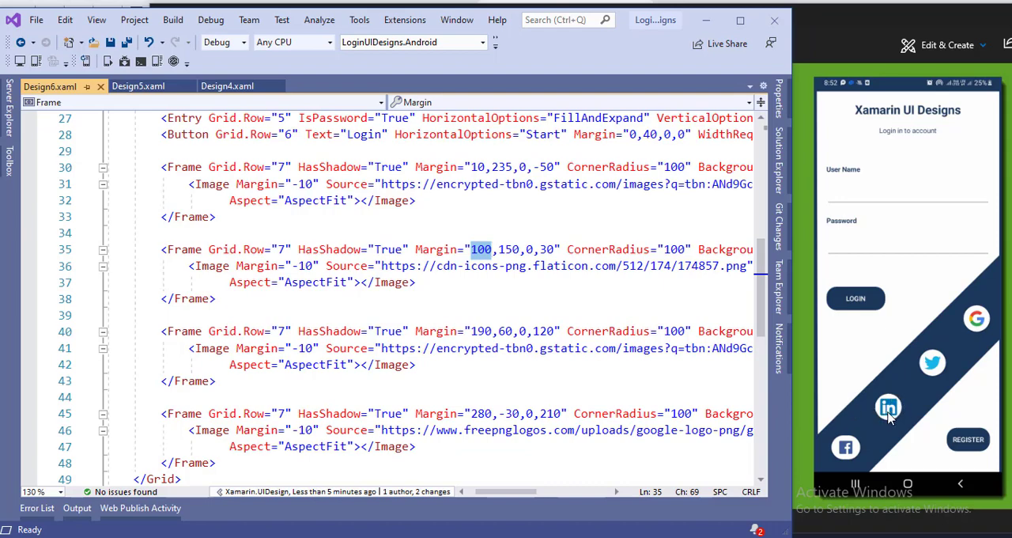
{"action": "mouse_move", "coordinate": [878, 388]}
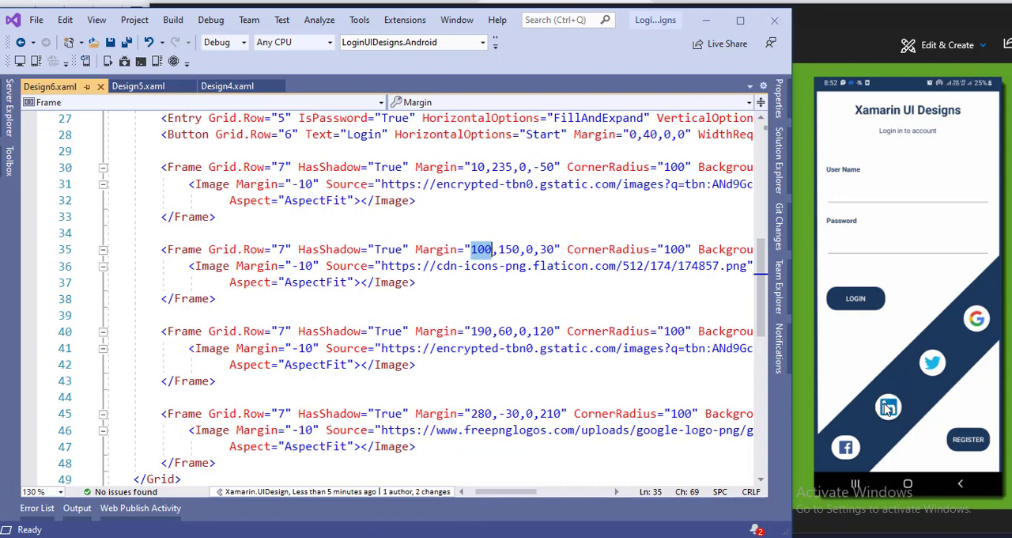
{"action": "mouse_move", "coordinate": [880, 385]}
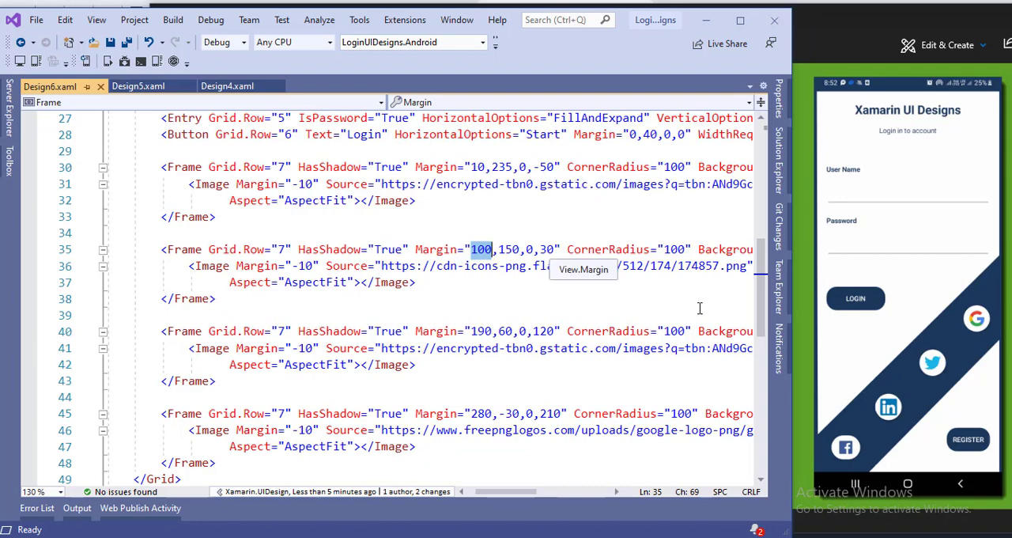
{"action": "mouse_move", "coordinate": [905, 435]}
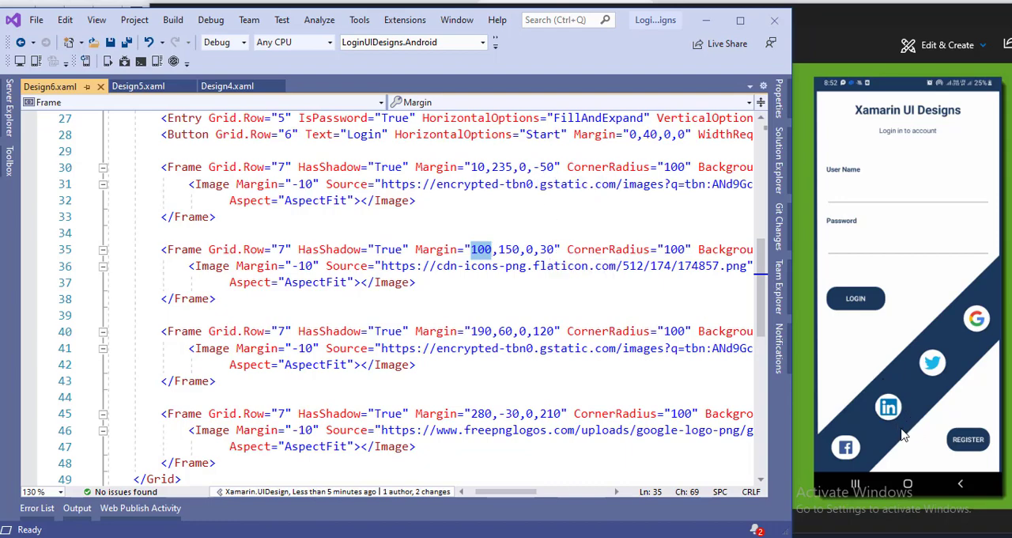
{"action": "mouse_move", "coordinate": [977, 456]}
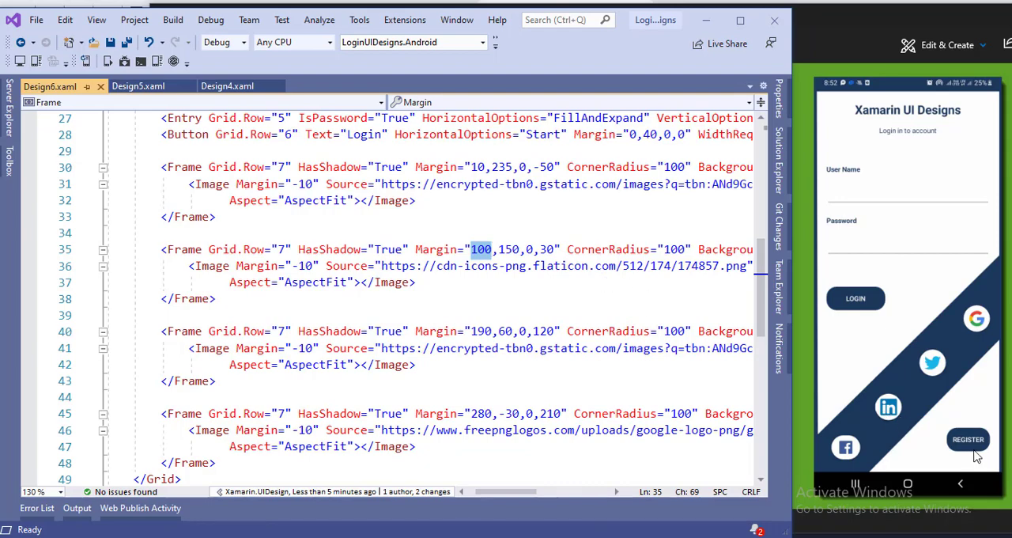
{"action": "mouse_move", "coordinate": [665, 288]}
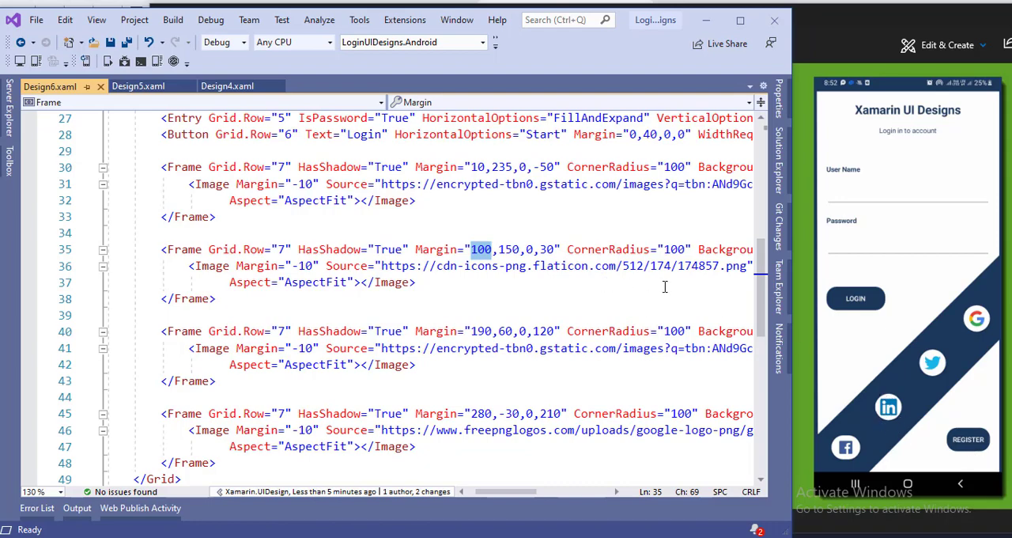
{"action": "mouse_move", "coordinate": [509, 198]}
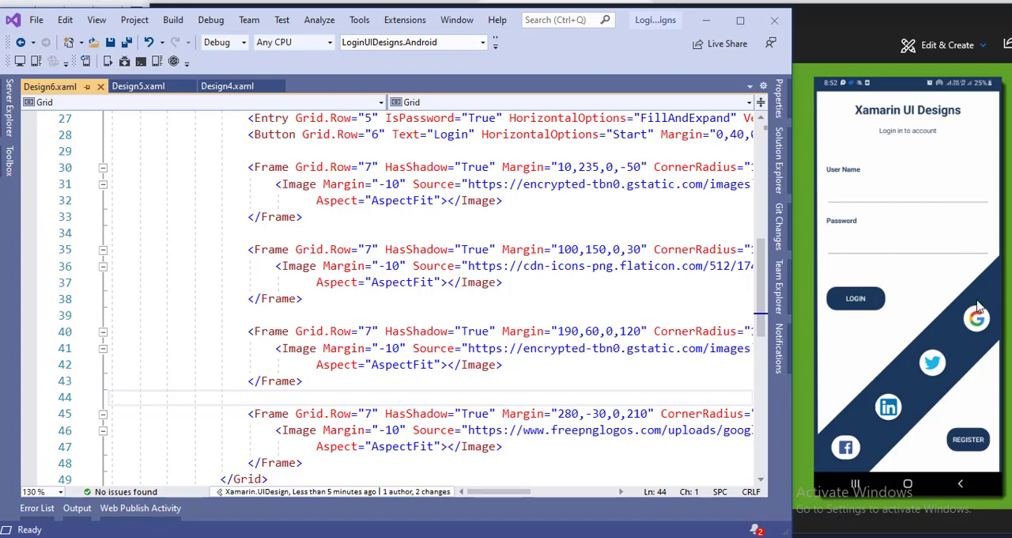
{"action": "mouse_move", "coordinate": [916, 320]}
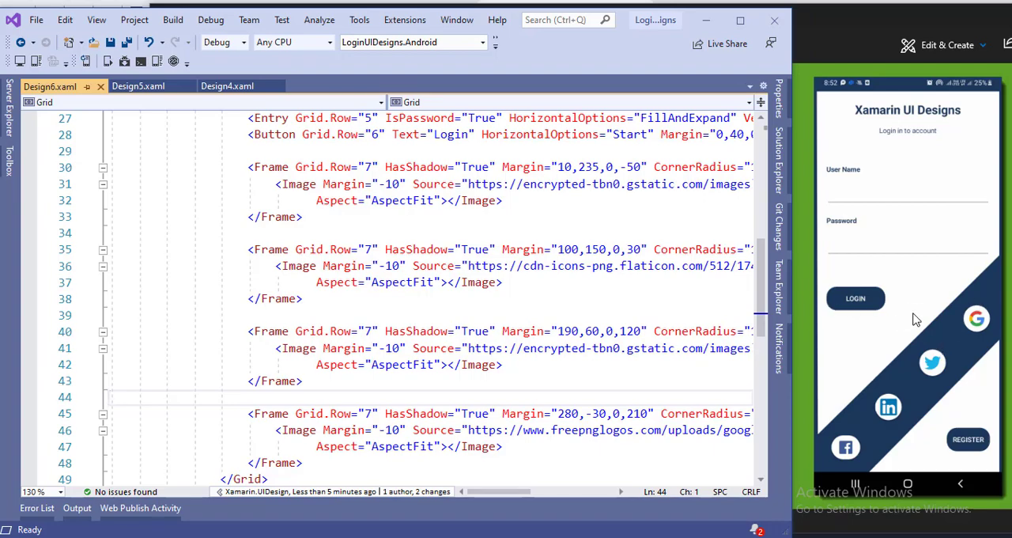
{"action": "mouse_move", "coordinate": [908, 298]}
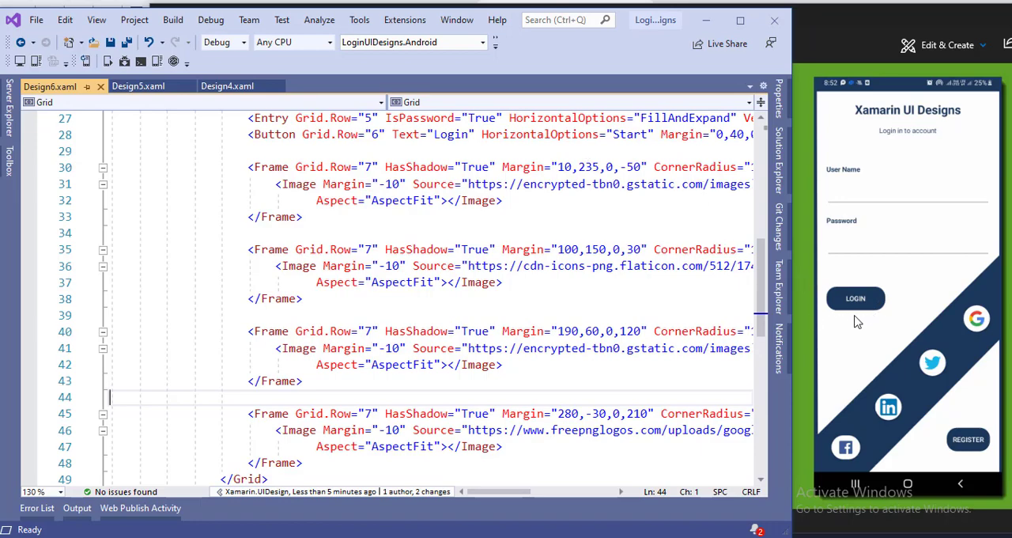
{"action": "mouse_move", "coordinate": [848, 445]}
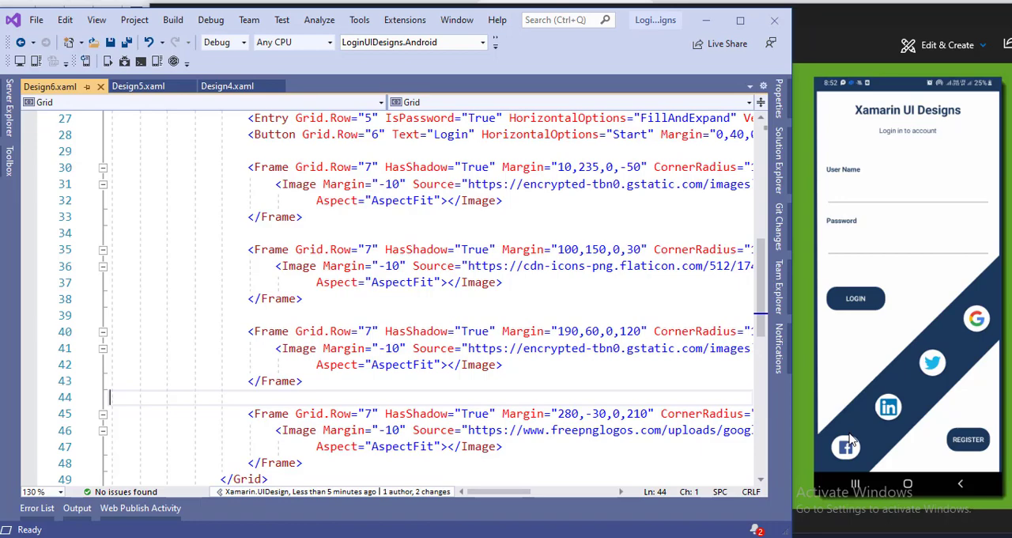
{"action": "mouse_move", "coordinate": [871, 324]}
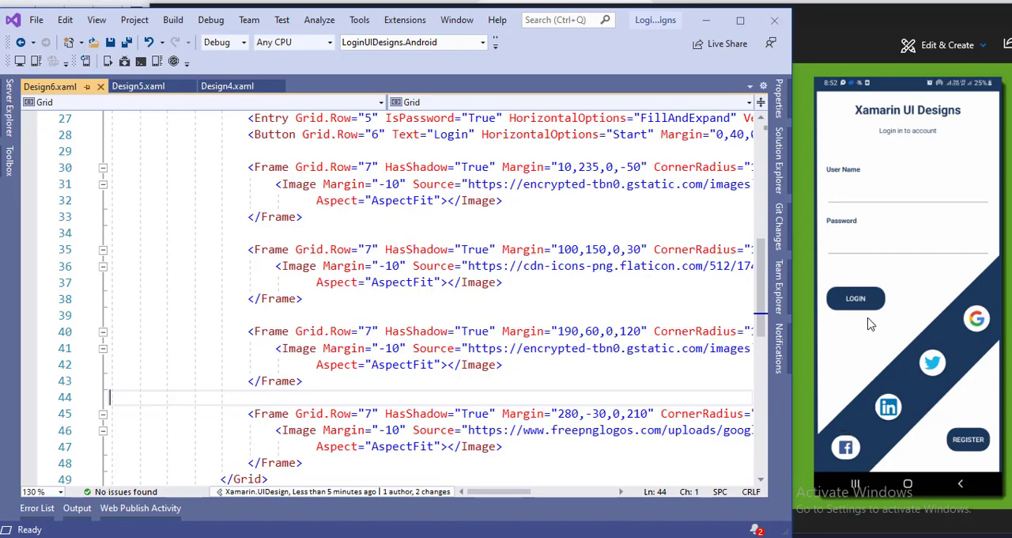
{"action": "mouse_move", "coordinate": [883, 392]}
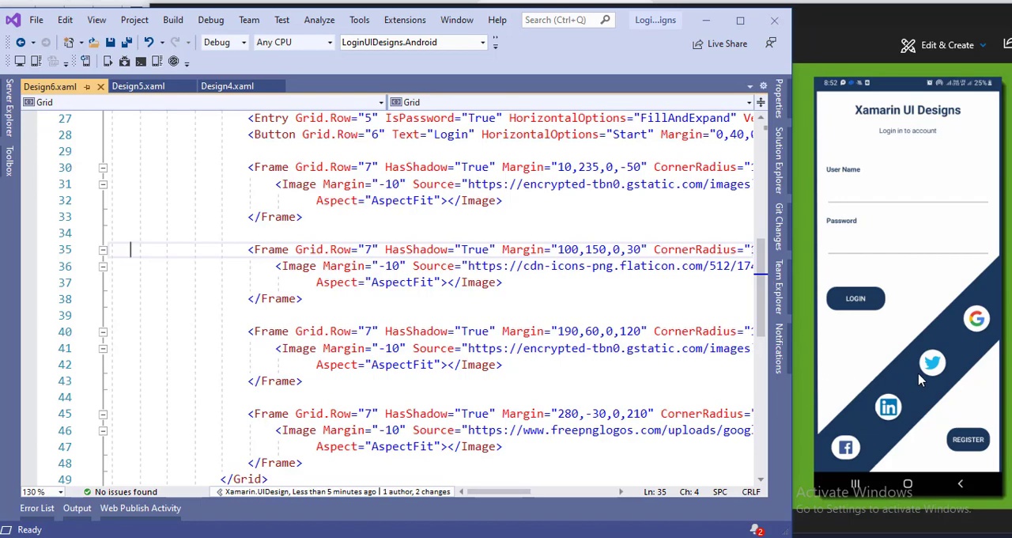
{"action": "mouse_move", "coordinate": [953, 379]}
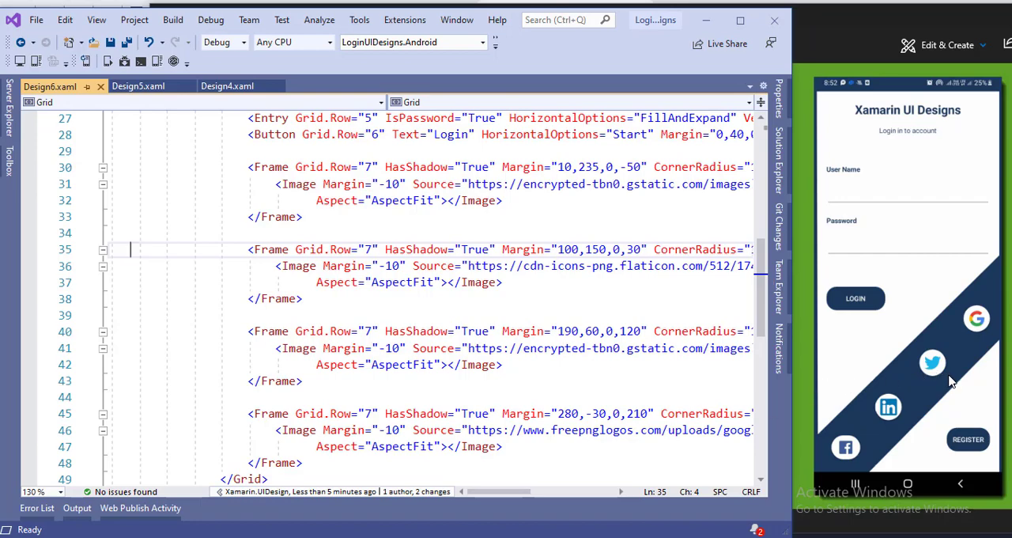
{"action": "mouse_move", "coordinate": [949, 377]}
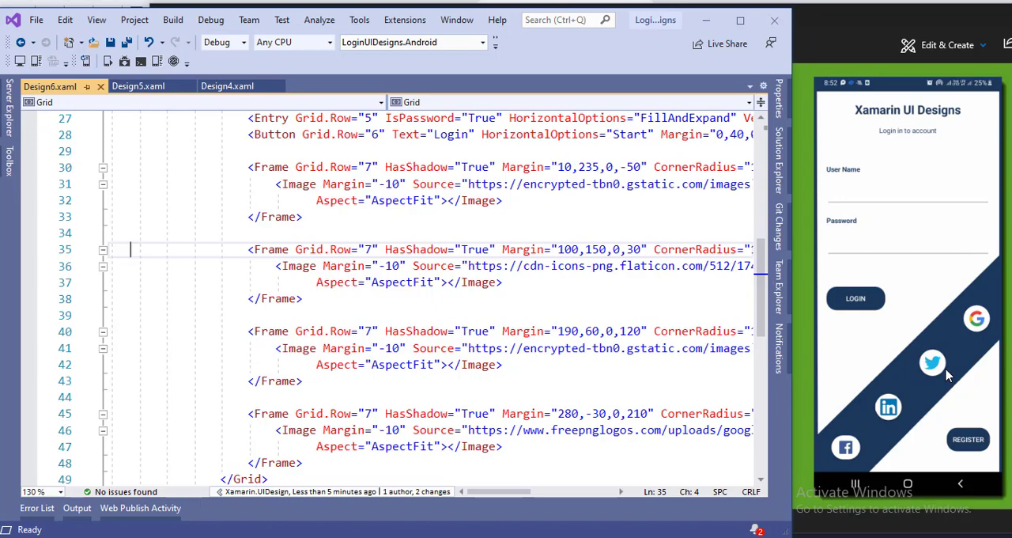
{"action": "mouse_move", "coordinate": [952, 408]}
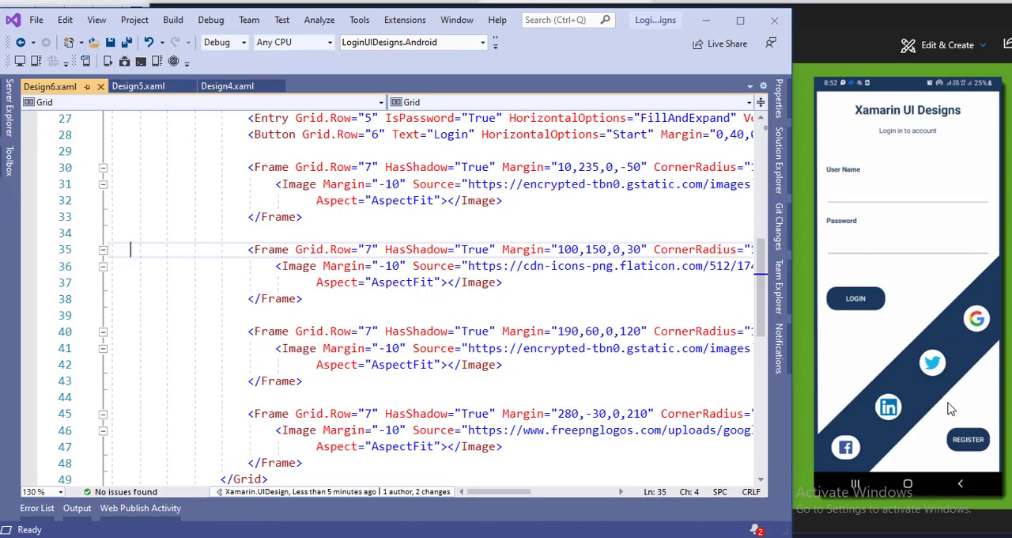
{"action": "mouse_move", "coordinate": [959, 434]}
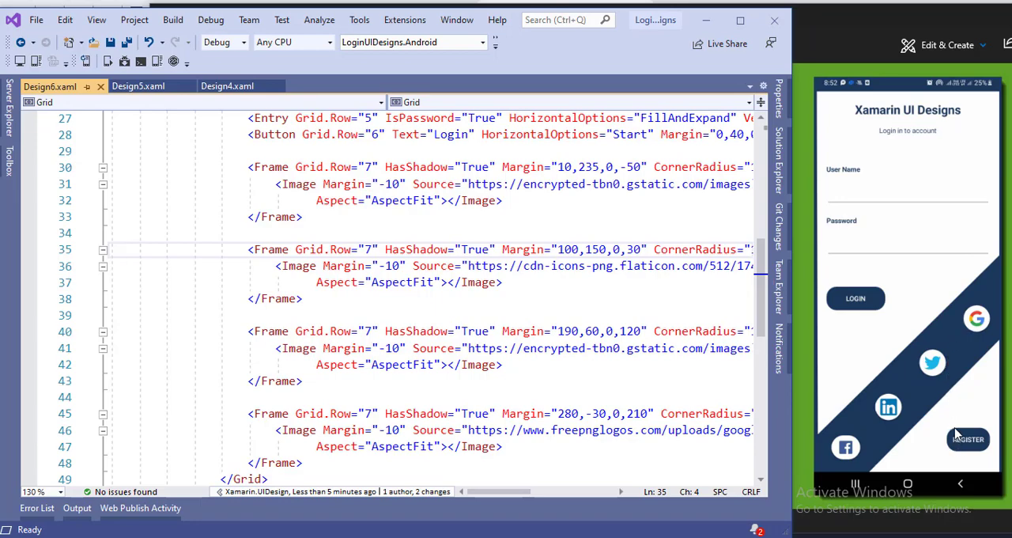
{"action": "mouse_move", "coordinate": [943, 379]}
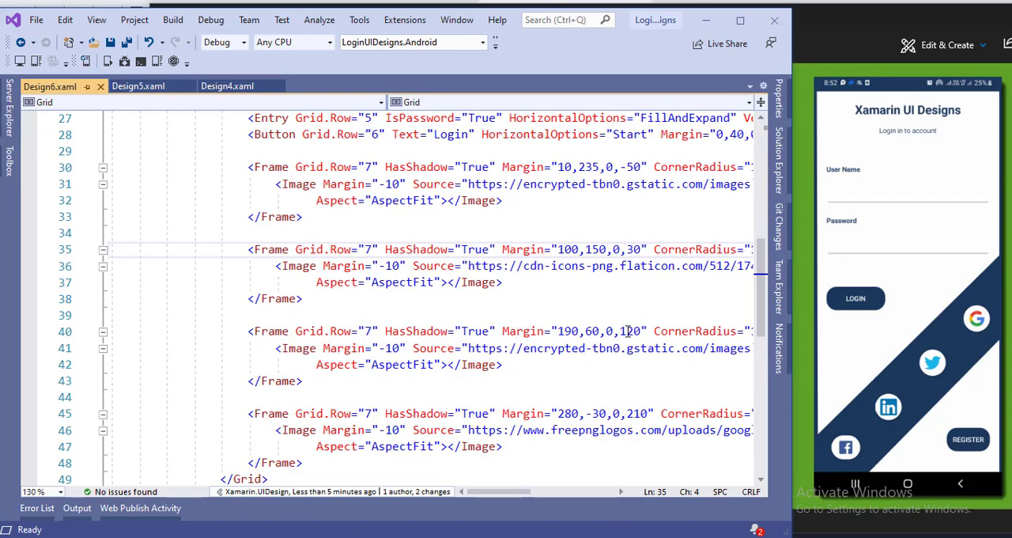
{"action": "double_click", "coordinate": [631, 331]}
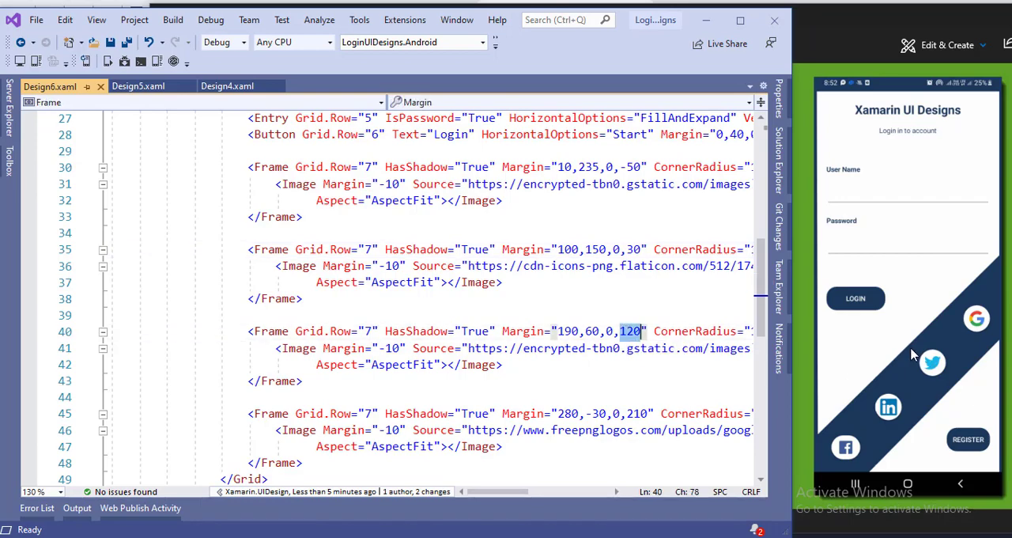
{"action": "mouse_move", "coordinate": [946, 444]}
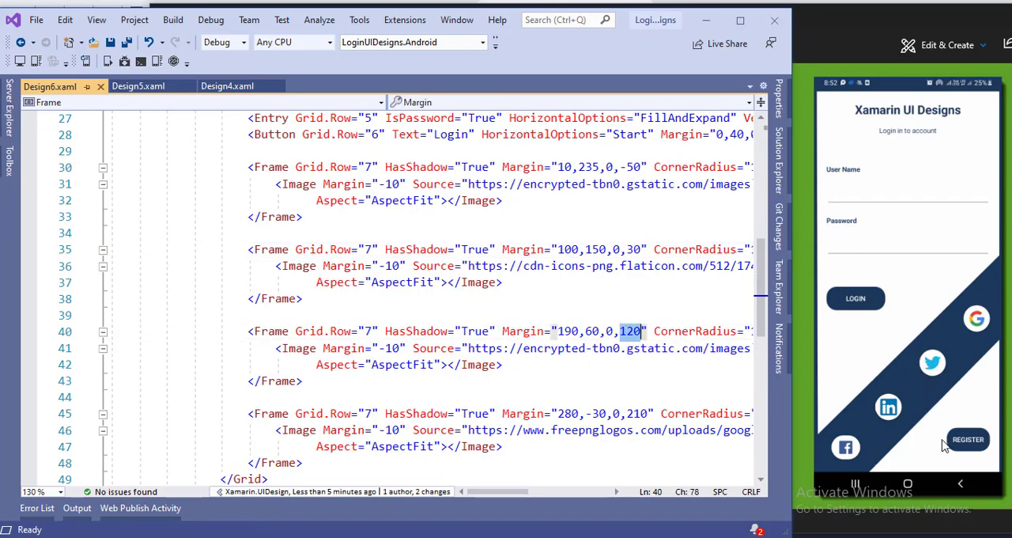
{"action": "mouse_move", "coordinate": [952, 380]}
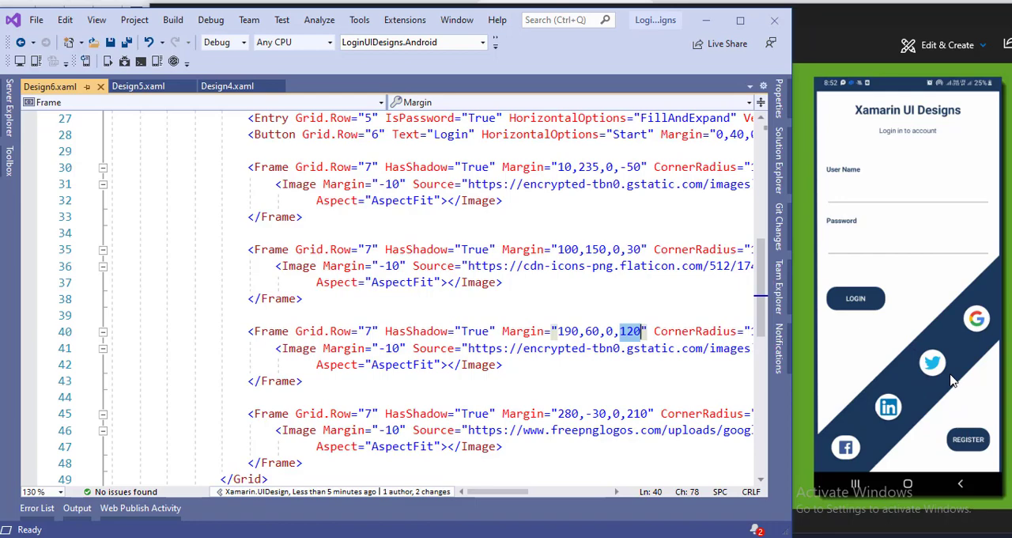
{"action": "mouse_move", "coordinate": [954, 348]}
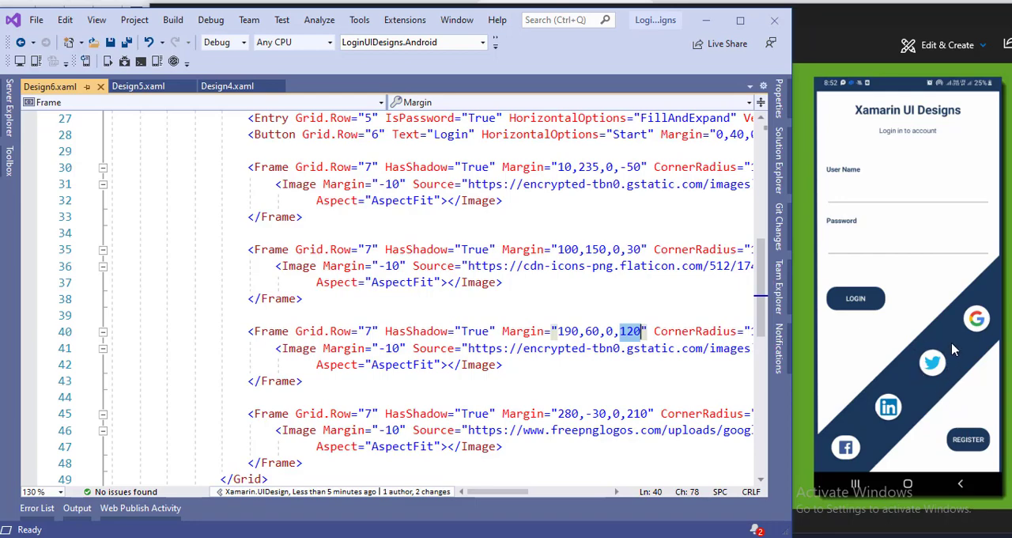
{"action": "mouse_move", "coordinate": [623, 335]}
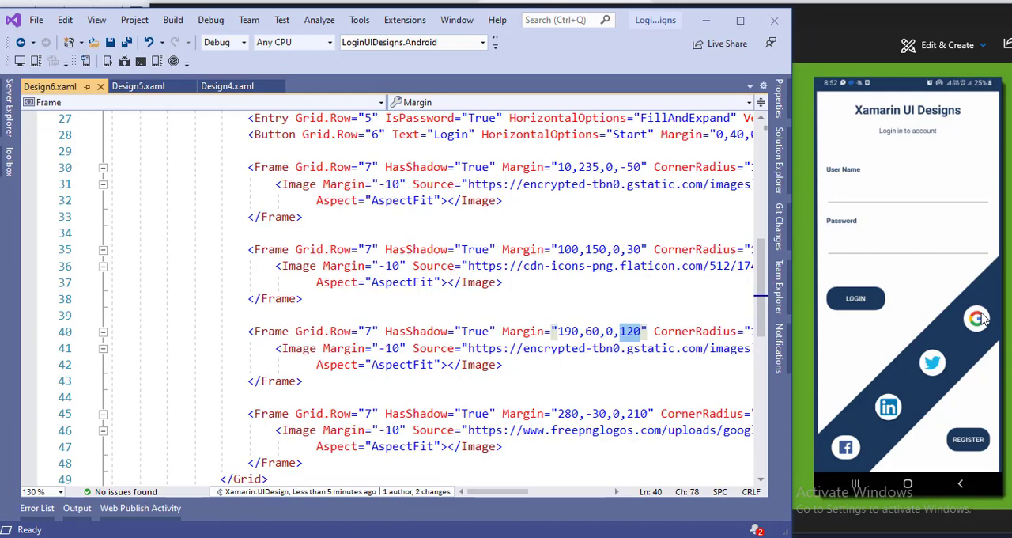
{"action": "mouse_move", "coordinate": [953, 305]}
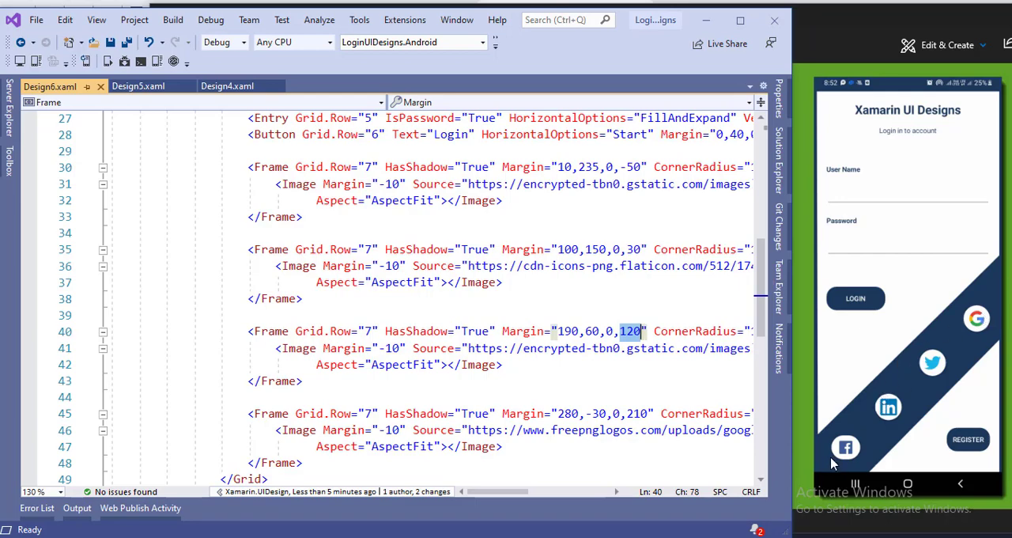
{"action": "mouse_move", "coordinate": [858, 443]}
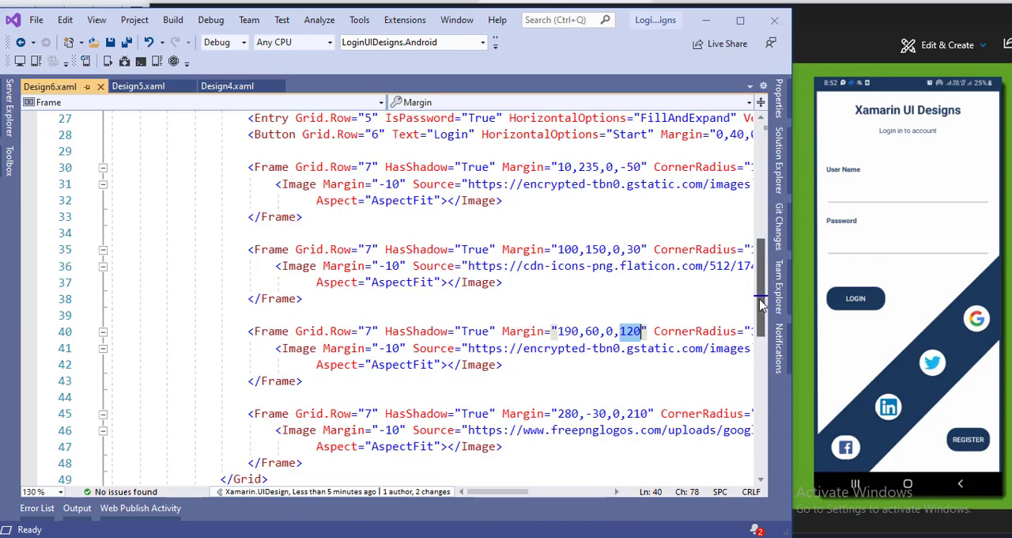
Scroll Design6.xaml down to its closing Path and Register button.
{"action": "scroll", "scroll_direction": "down", "scroll_amount": 3}
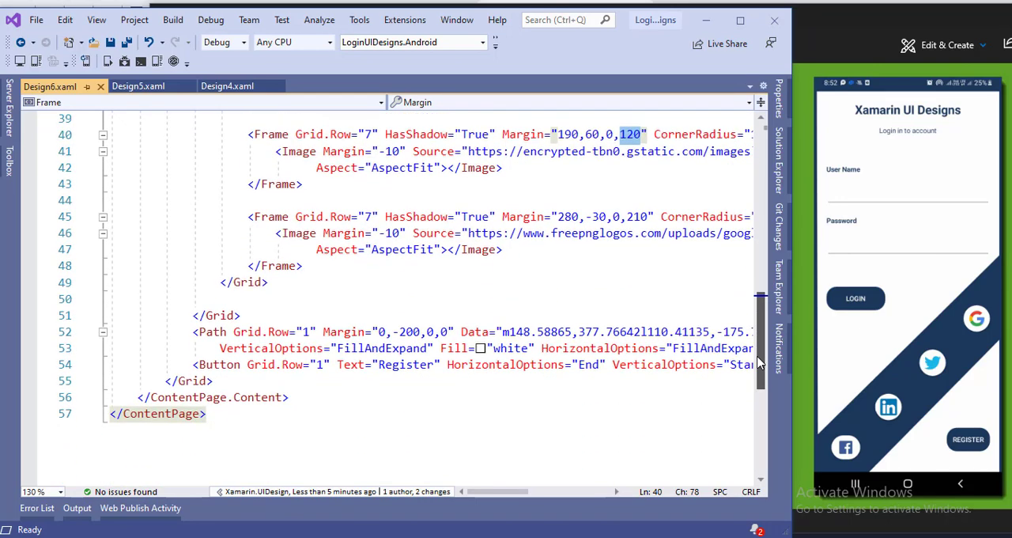
{"action": "scroll", "scroll_direction": "down", "scroll_amount": 3}
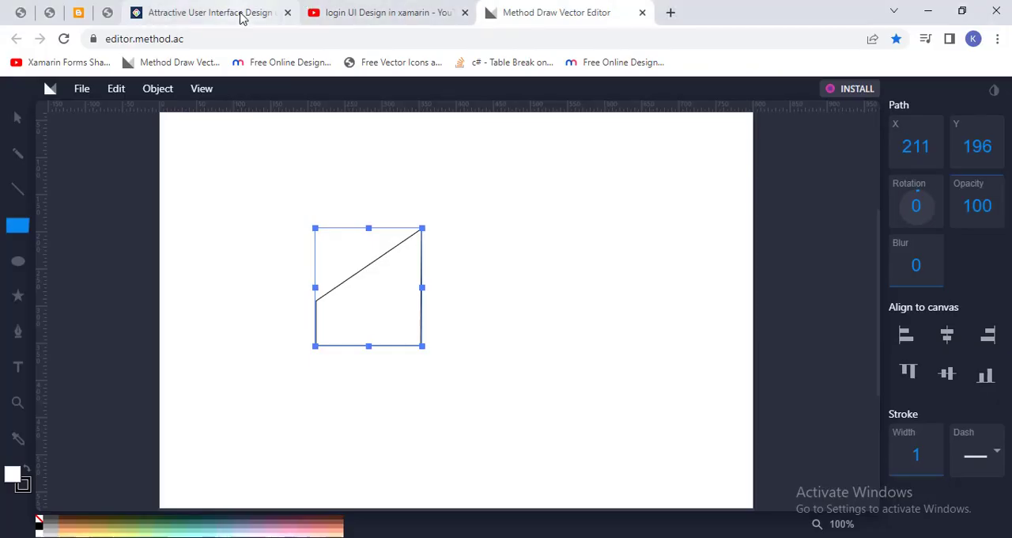
Show the xamarinuidesigns blog home page and its address, then bring the Camtasia project forward.
{"action": "left_click", "coordinate": [213, 13]}
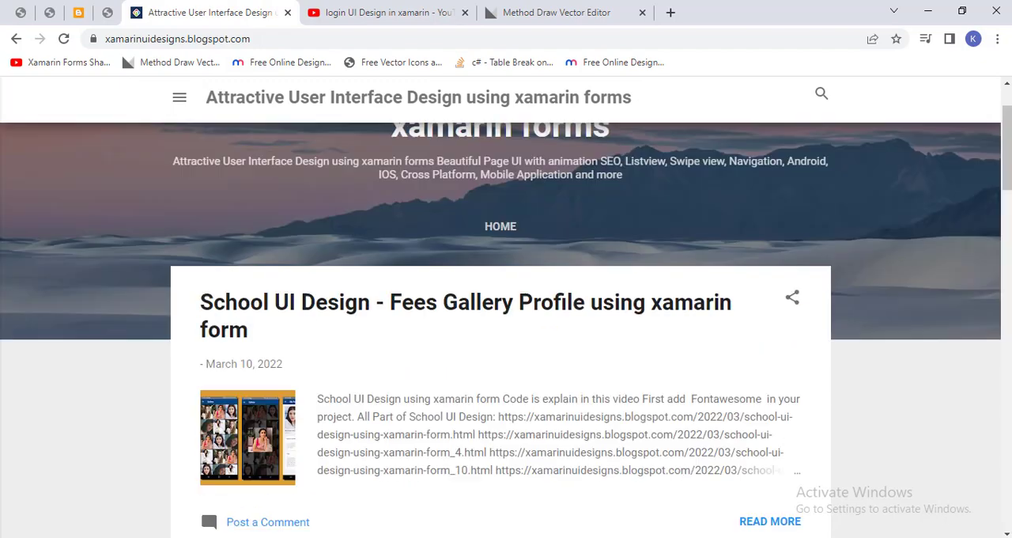
{"action": "scroll", "scroll_direction": "up", "scroll_amount": 3}
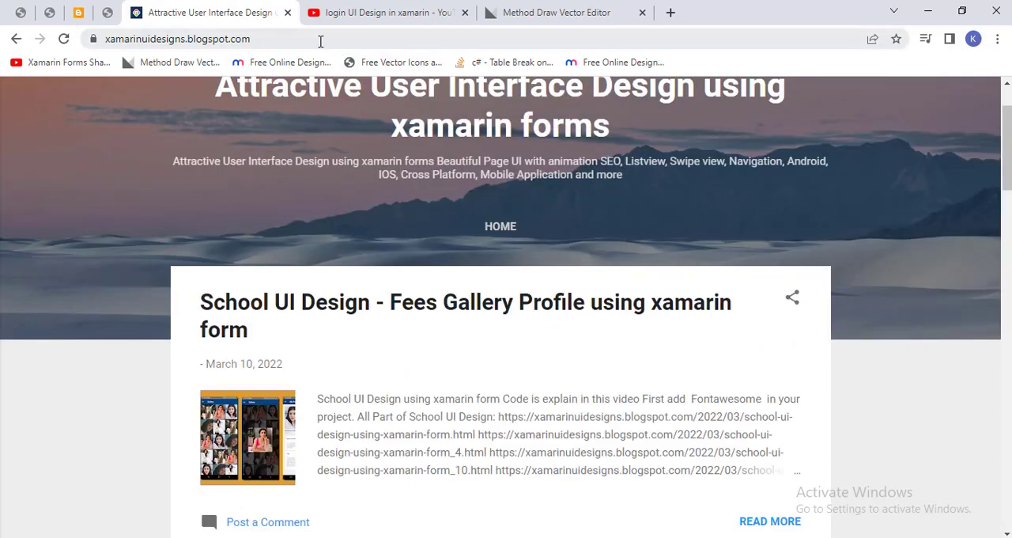
{"action": "left_click", "coordinate": [181, 38]}
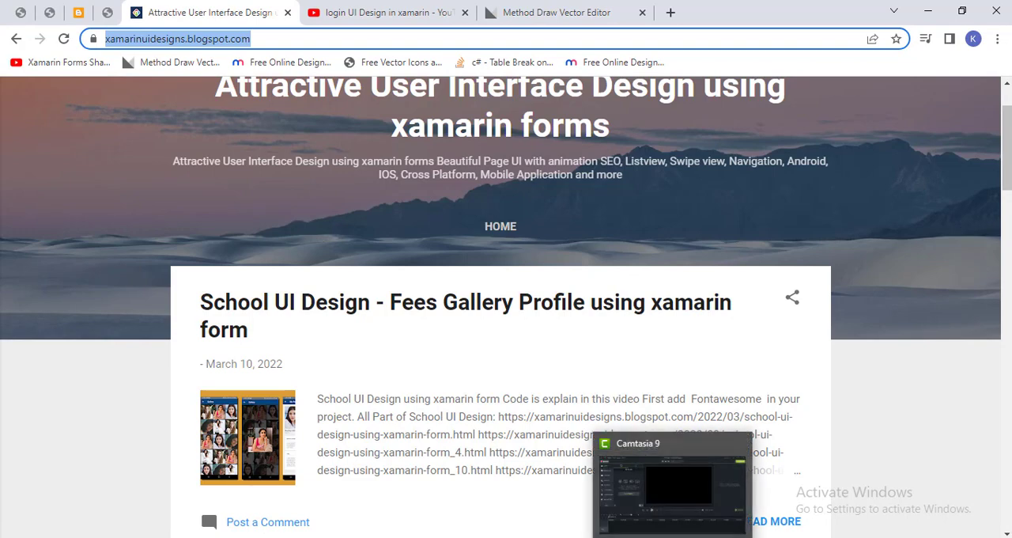
{"action": "left_click", "coordinate": [661, 487]}
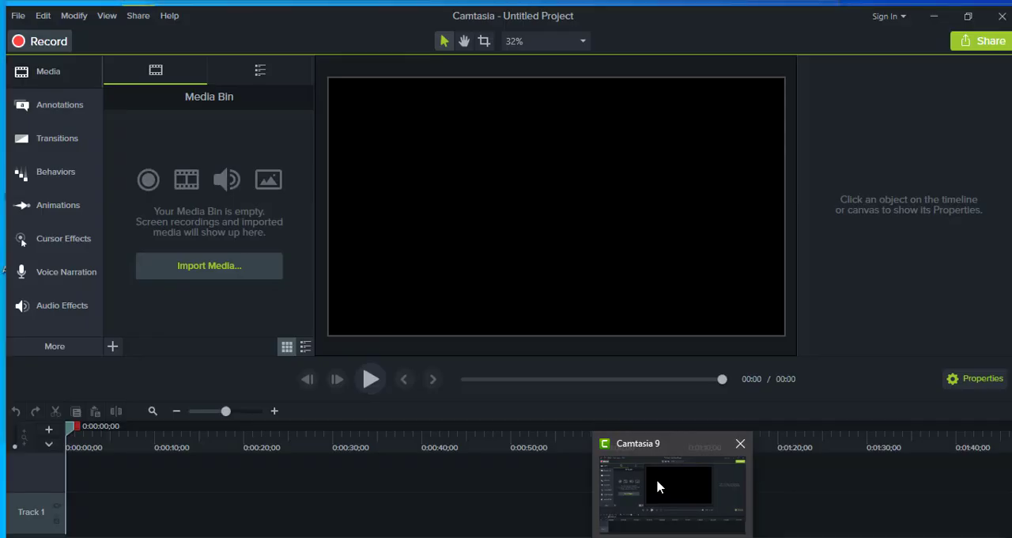